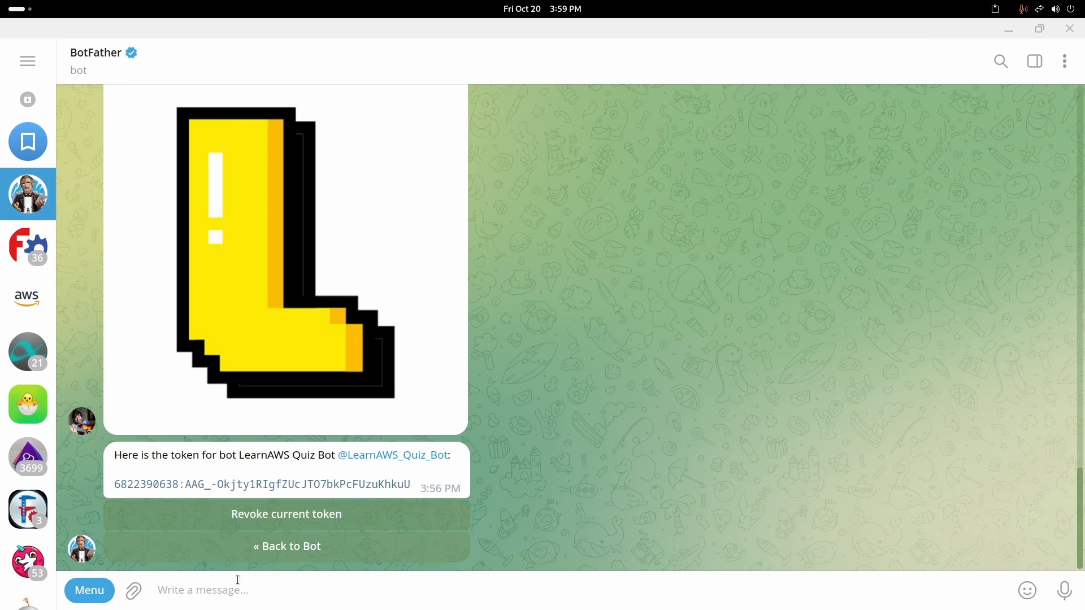
pyautogui.moveTo(381, 447)
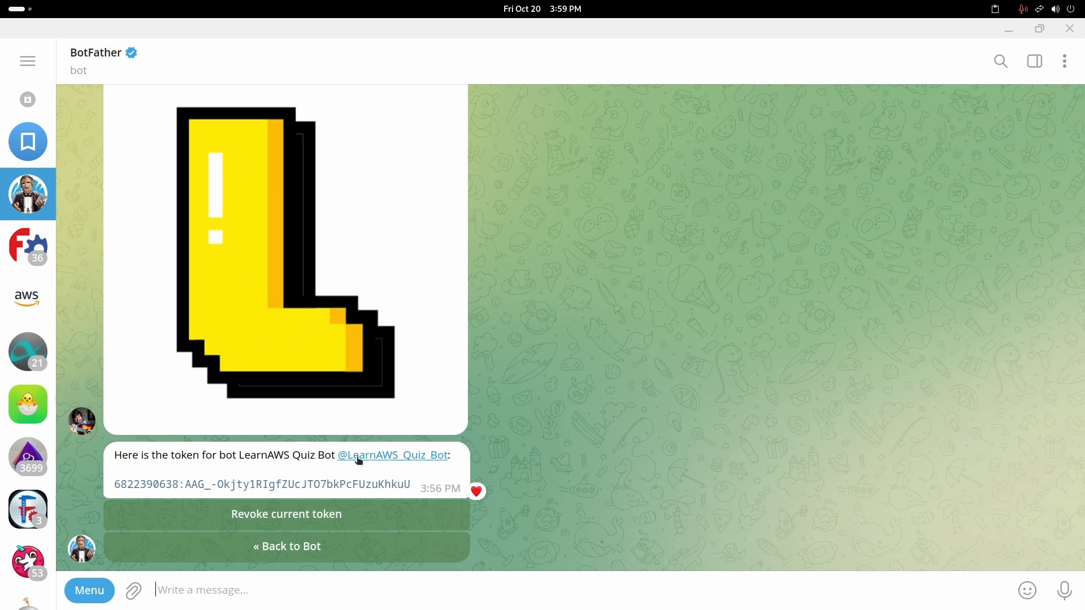
pyautogui.moveTo(369, 460)
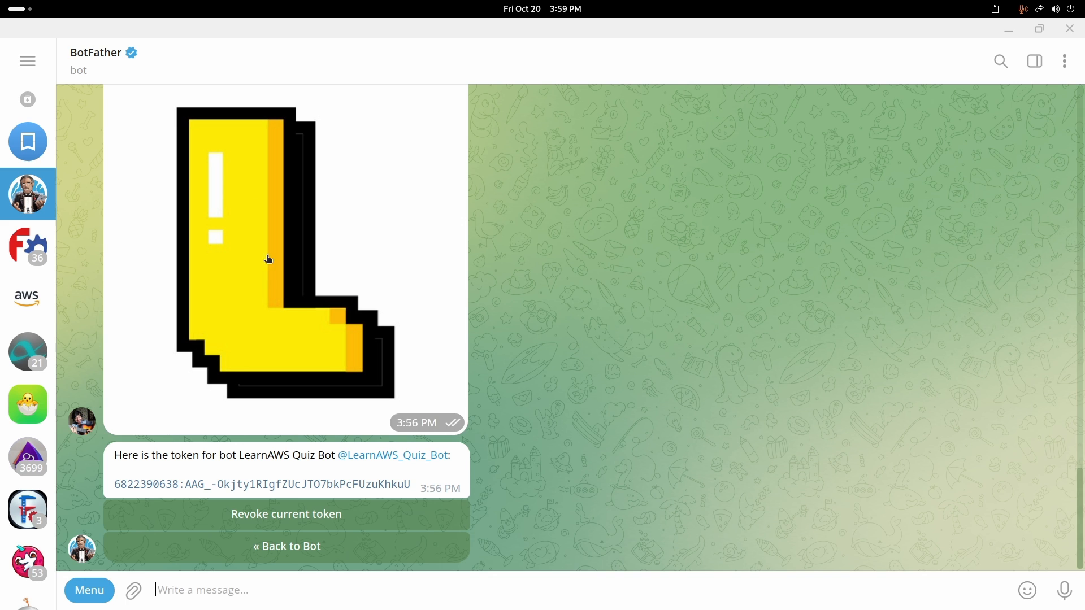
# Step: Start a chat with LearnAWS Quiz Bot, then switch to HTTPie in Firefox
pyautogui.click(392, 455)
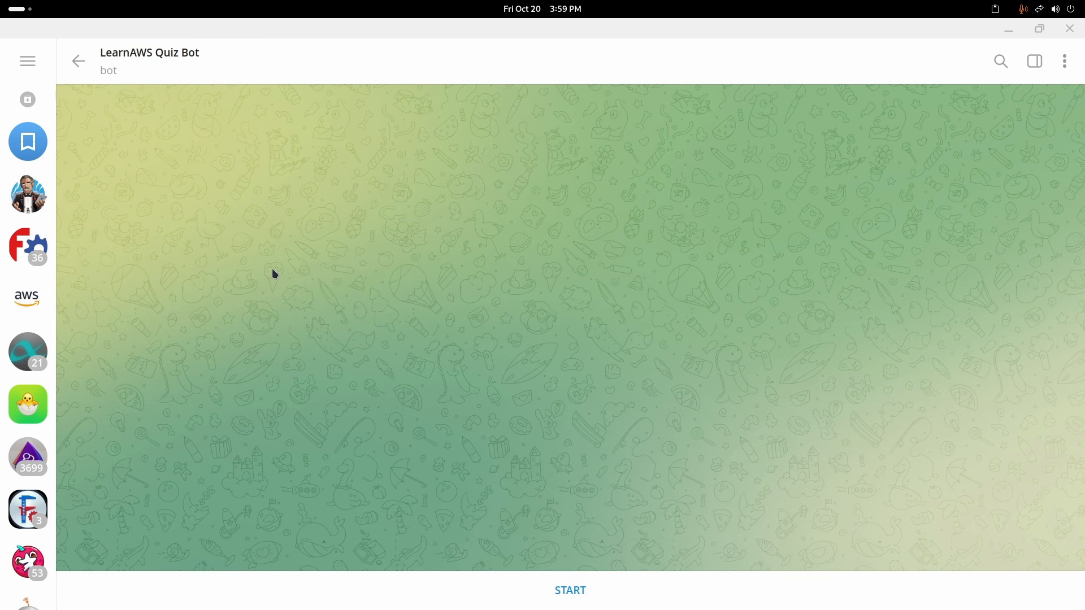
pyautogui.click(570, 590)
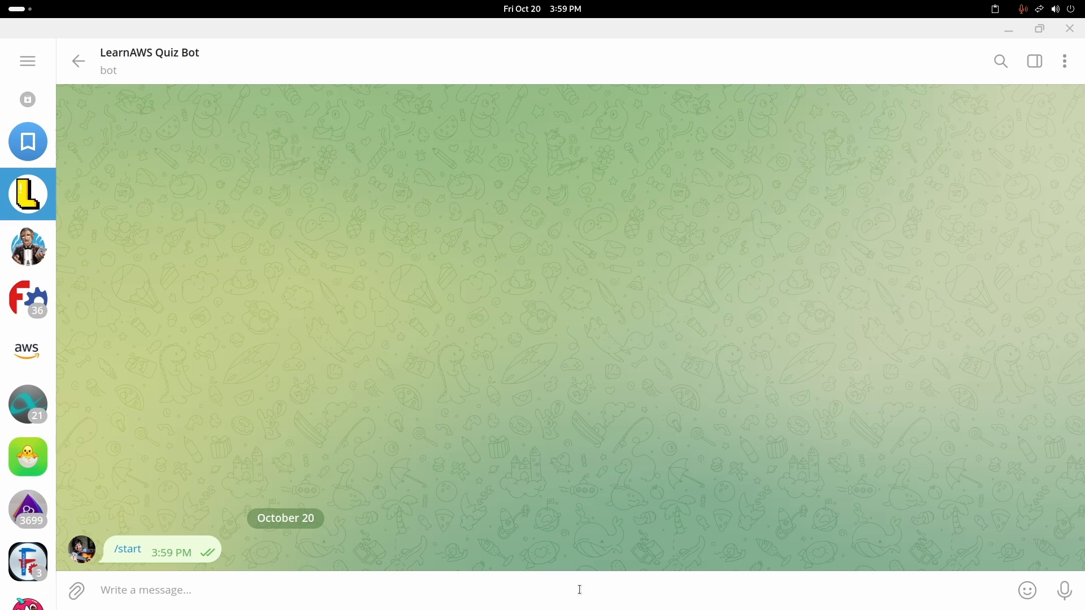
pyautogui.moveTo(105, 527)
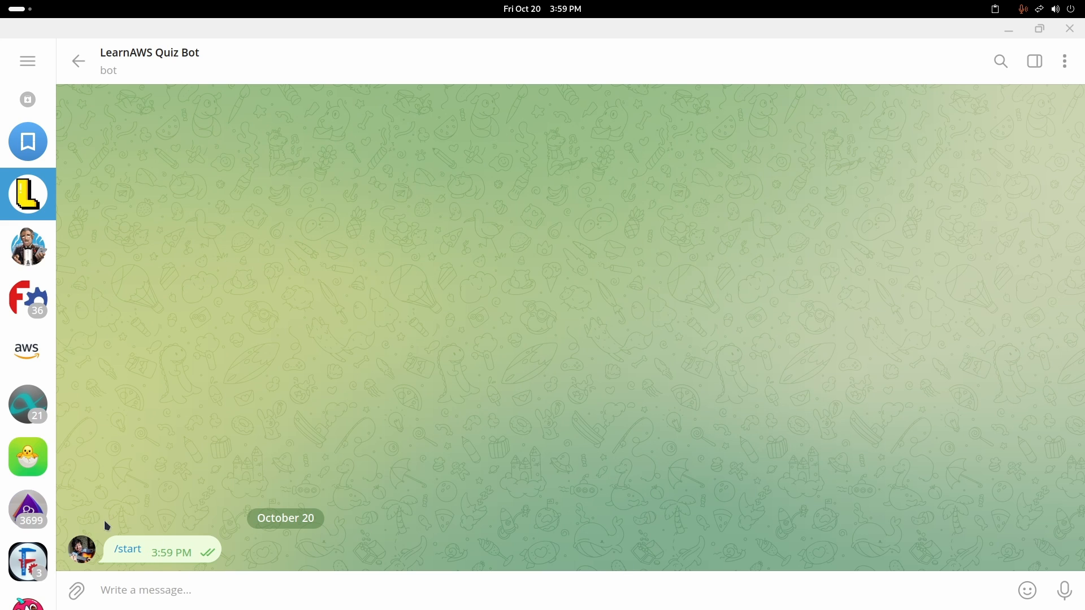
pyautogui.moveTo(406, 584)
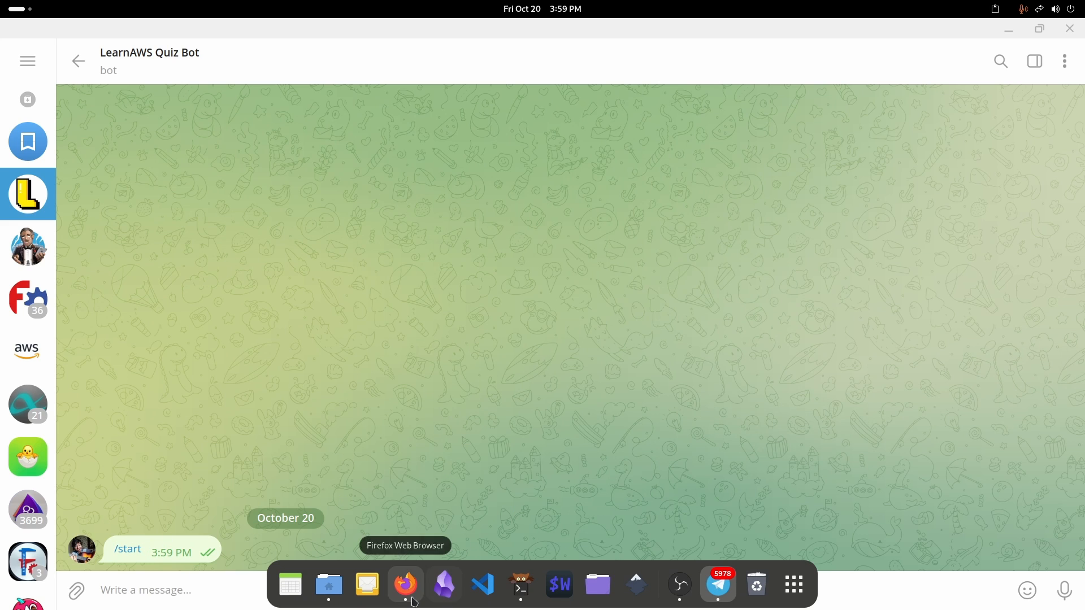
pyautogui.moveTo(520, 584)
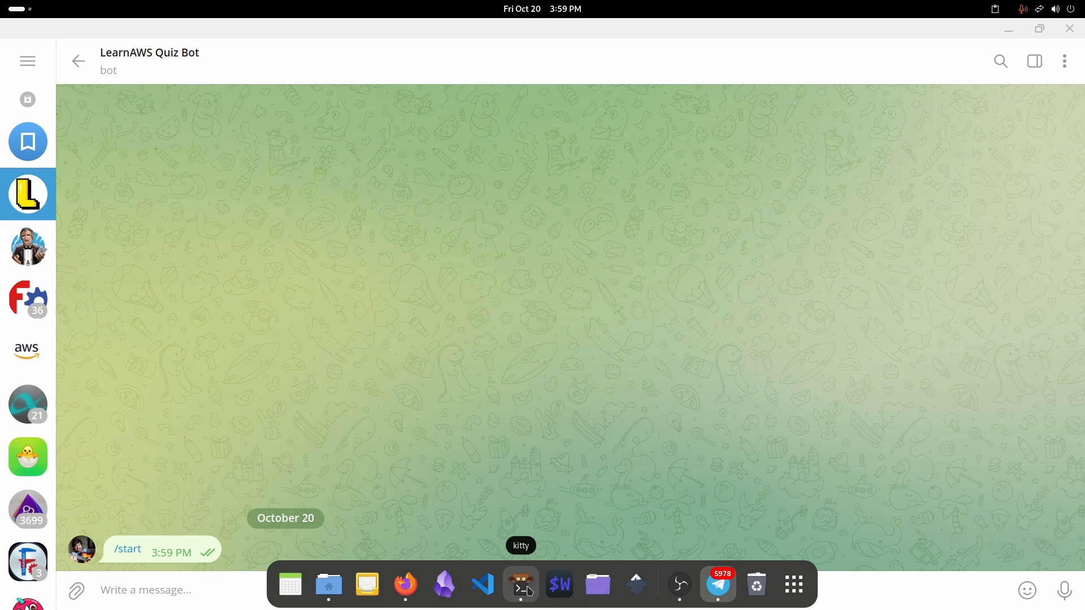
pyautogui.click(520, 584)
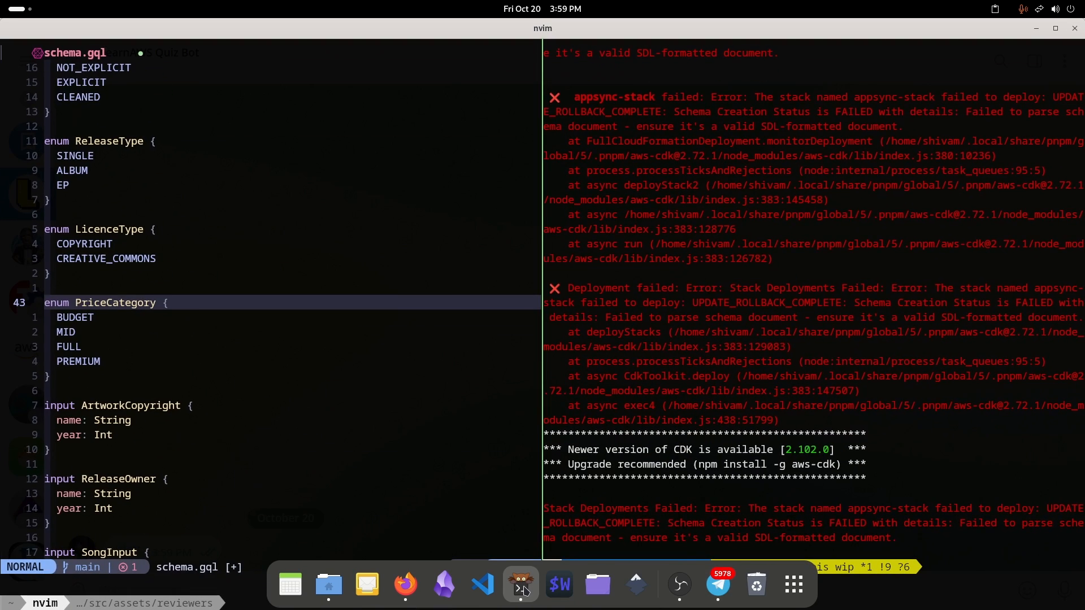
pyautogui.click(716, 585)
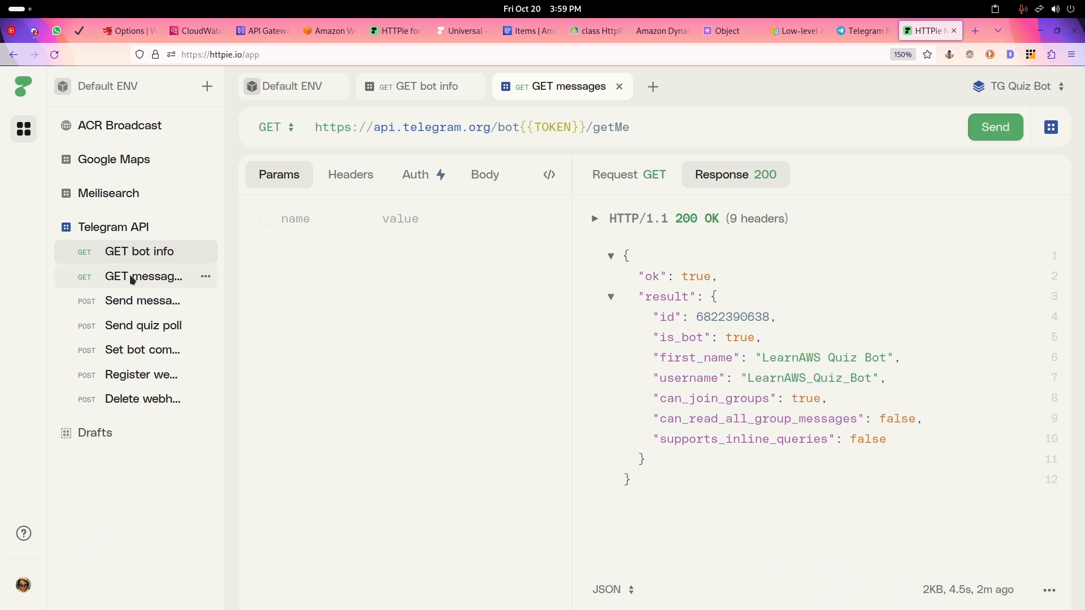
pyautogui.click(993, 127)
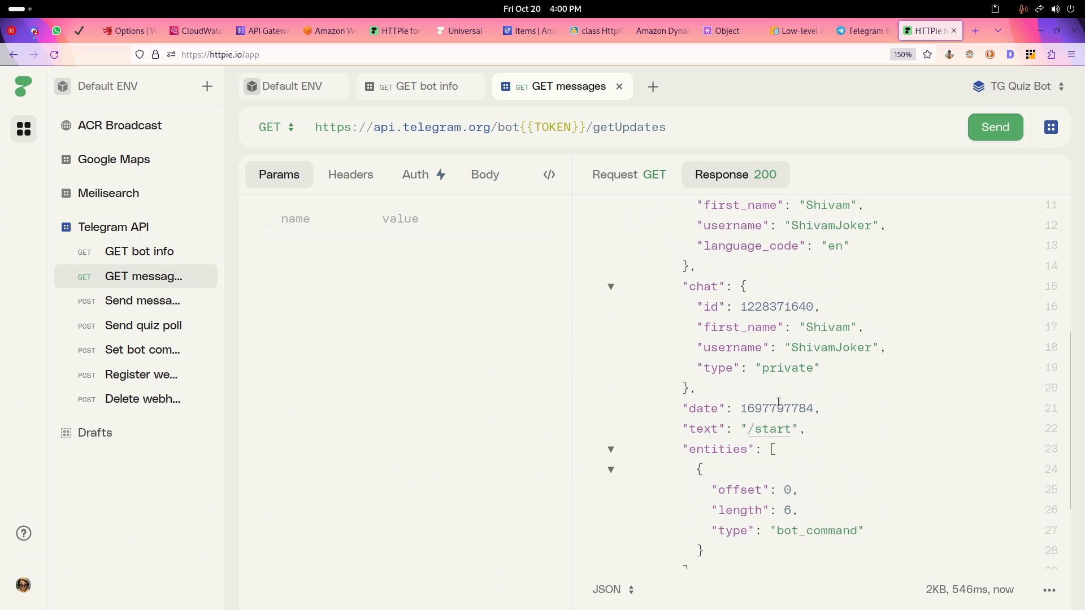
pyautogui.scroll(3)
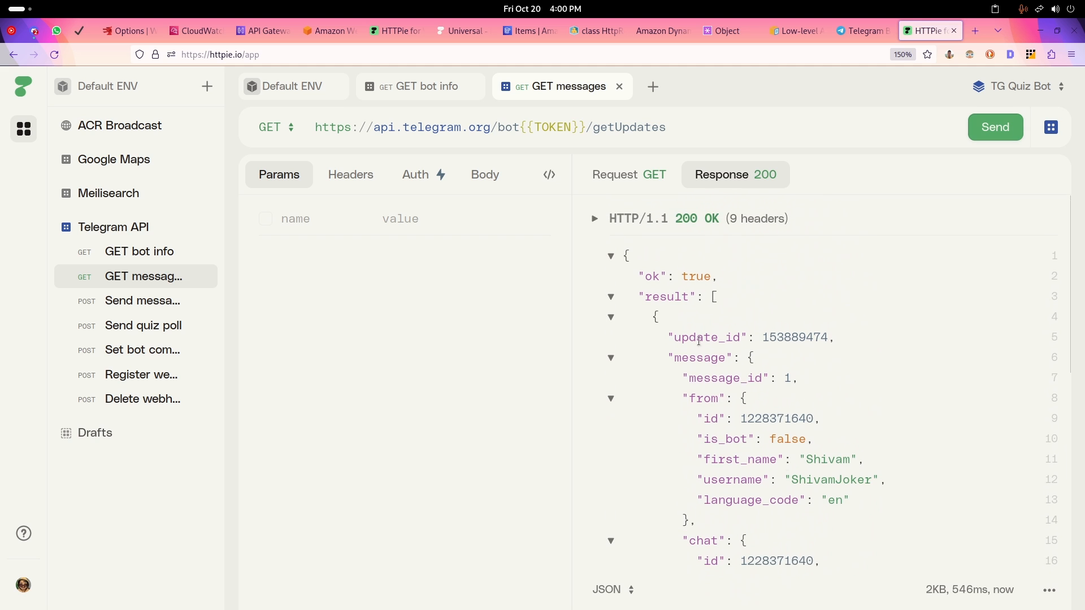
pyautogui.scroll(-3)
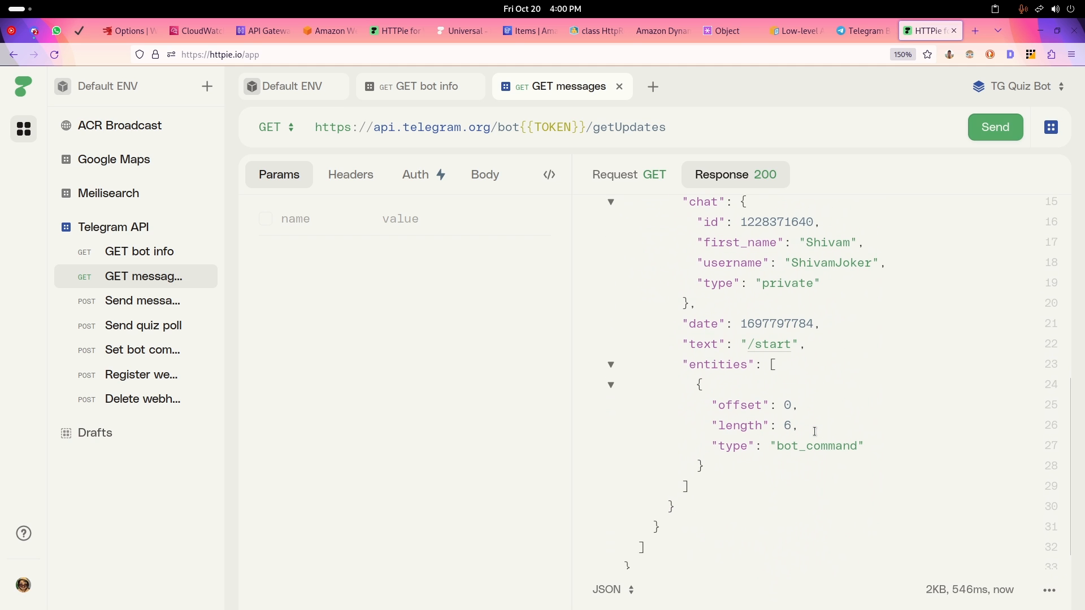
pyautogui.scroll(3)
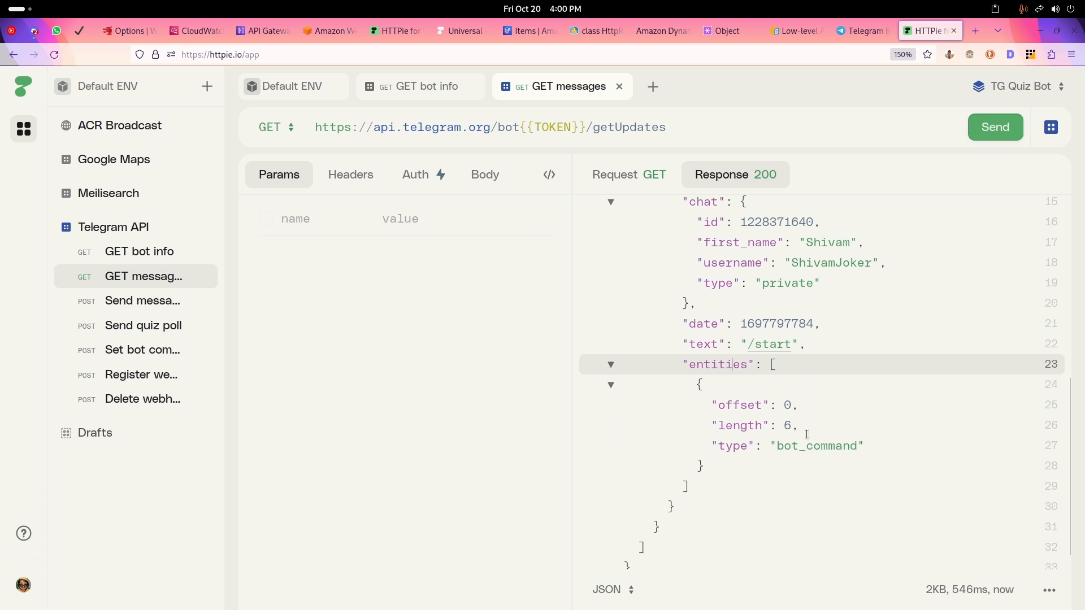
pyautogui.scroll(3)
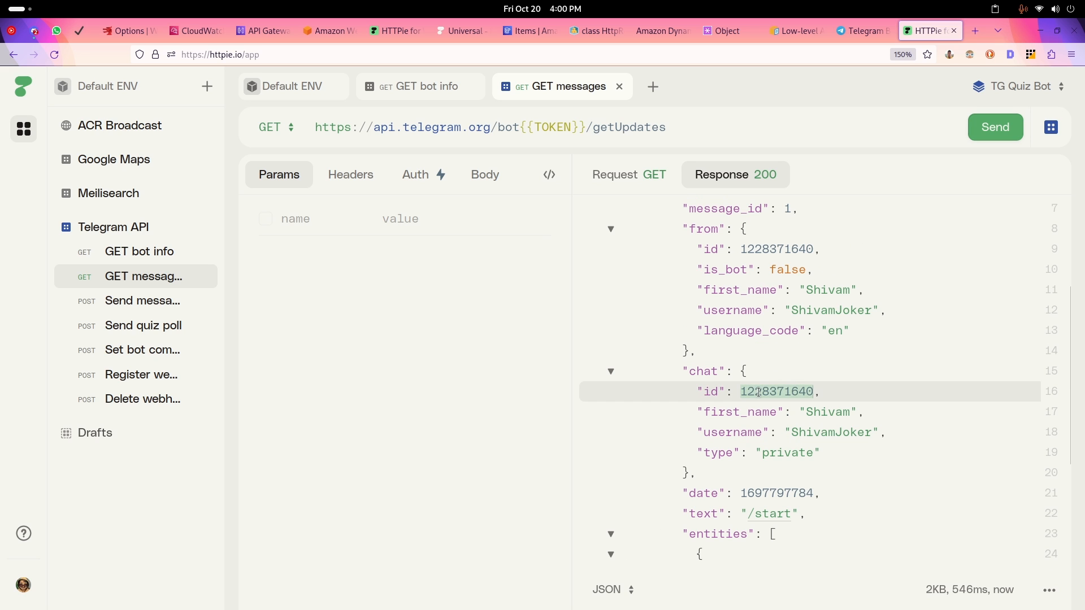
pyautogui.scroll(3)
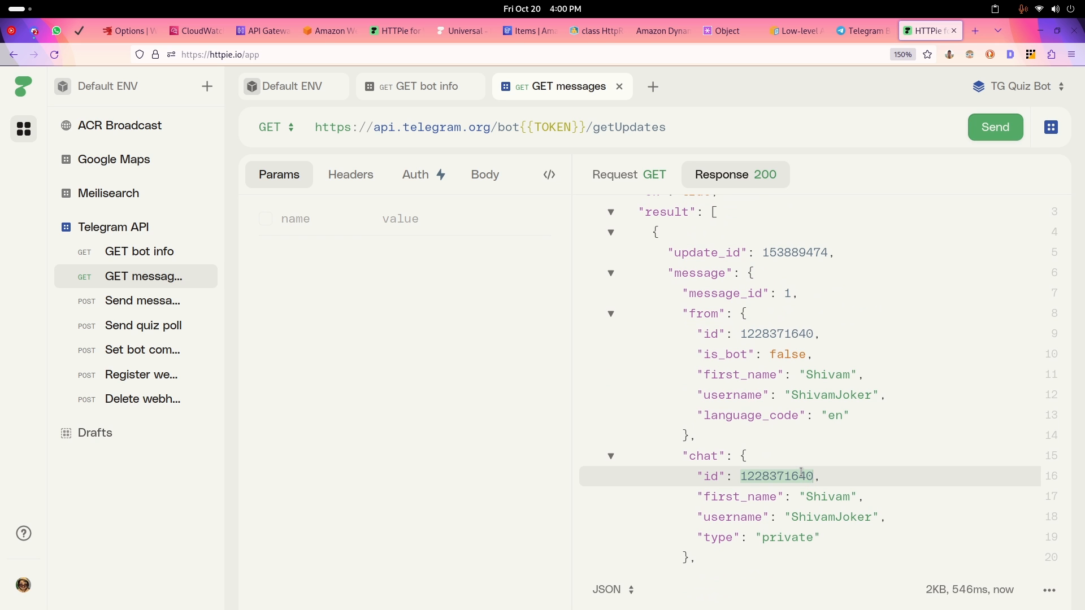
pyautogui.click(717, 584)
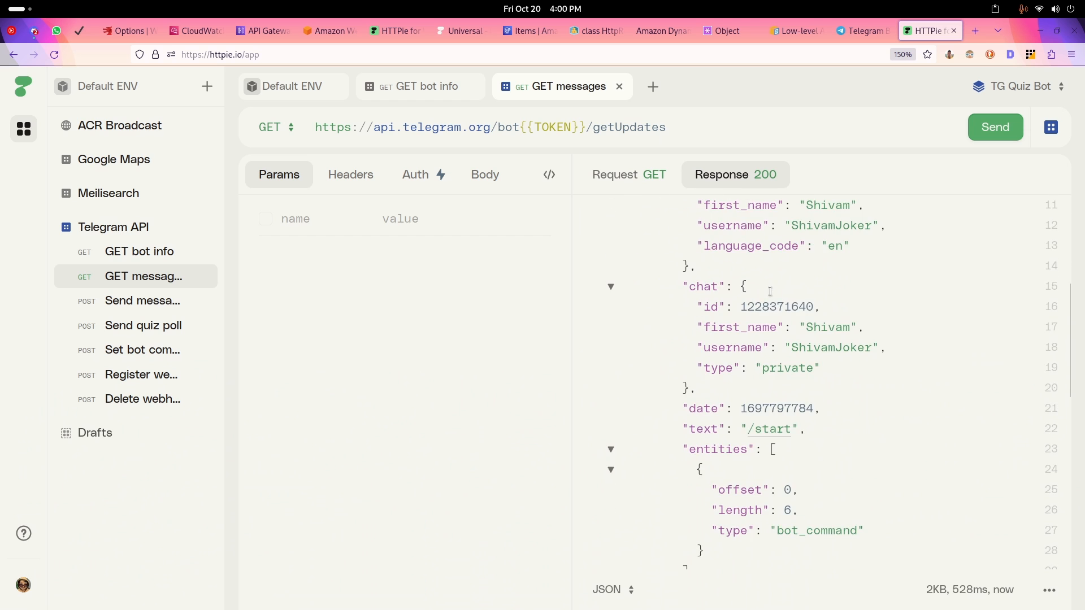
pyautogui.scroll(-3)
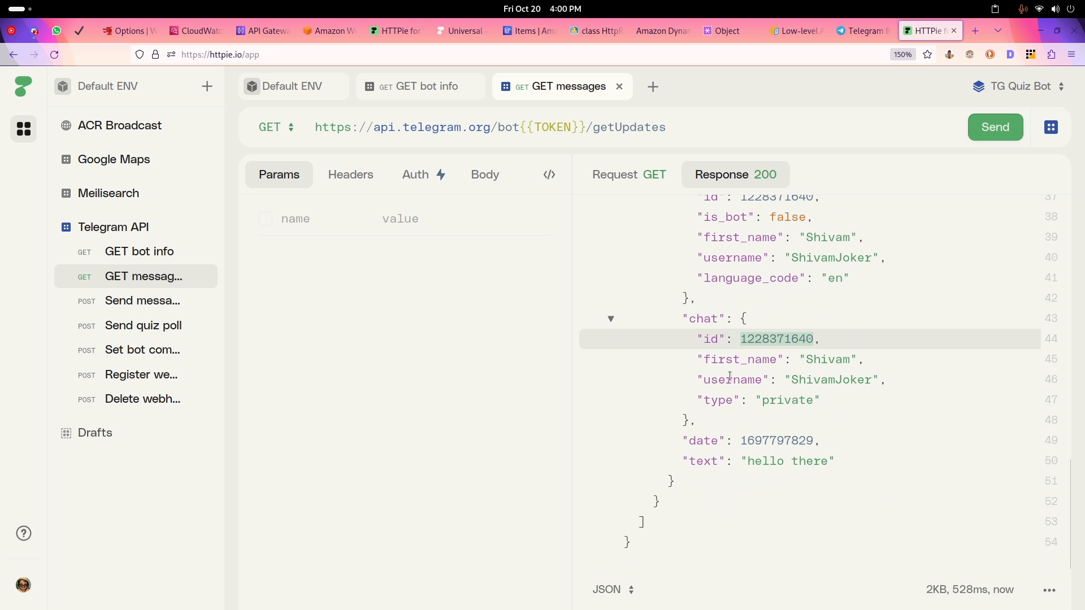
pyautogui.moveTo(783, 409)
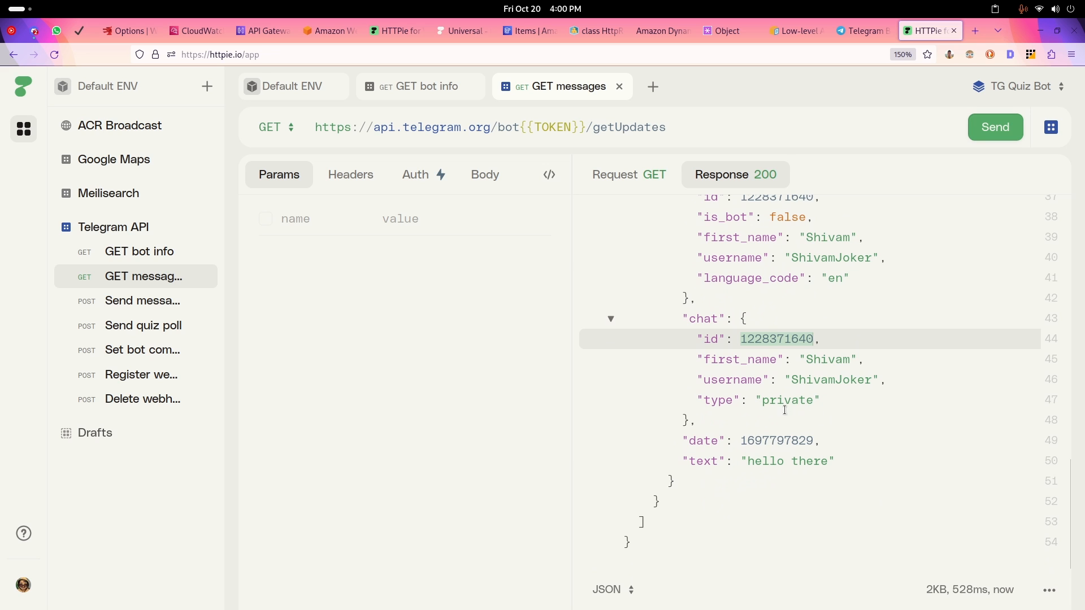
pyautogui.moveTo(143, 301)
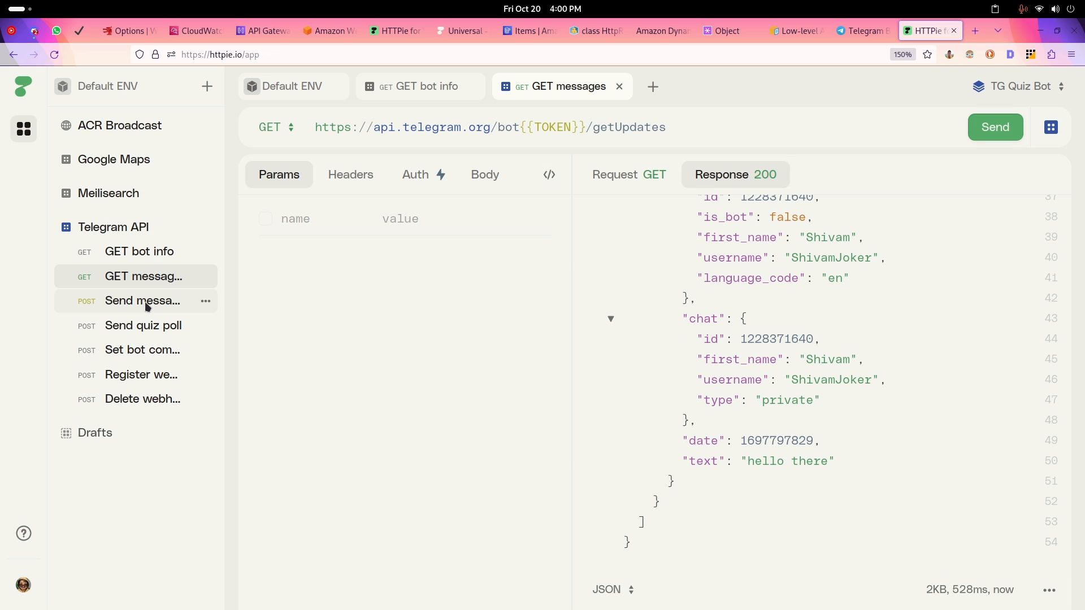
pyautogui.click(142, 300)
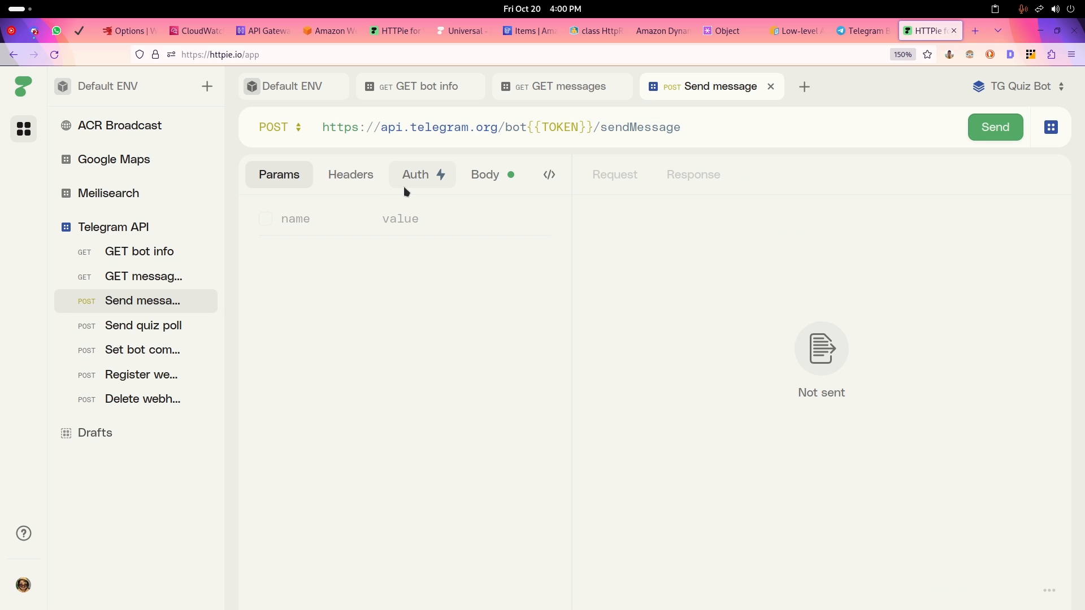
pyautogui.click(485, 175)
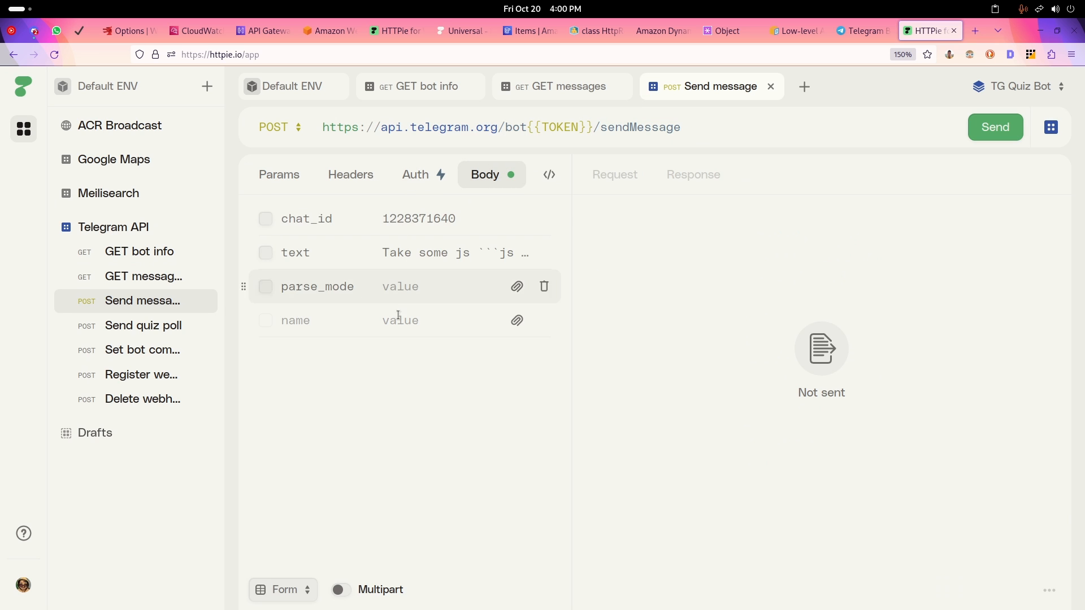
pyautogui.click(266, 219)
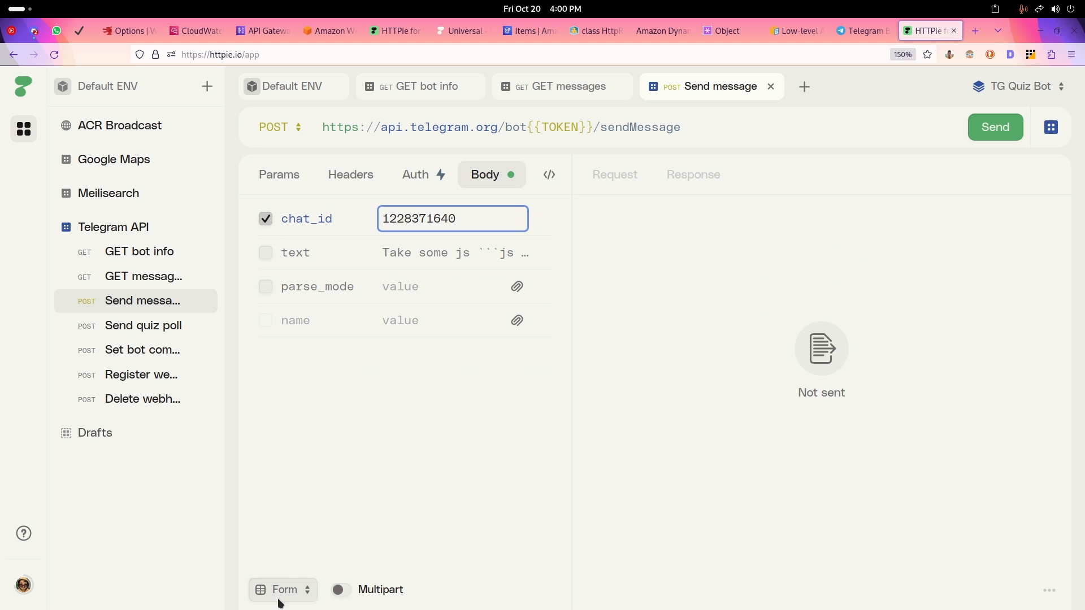
pyautogui.click(861, 31)
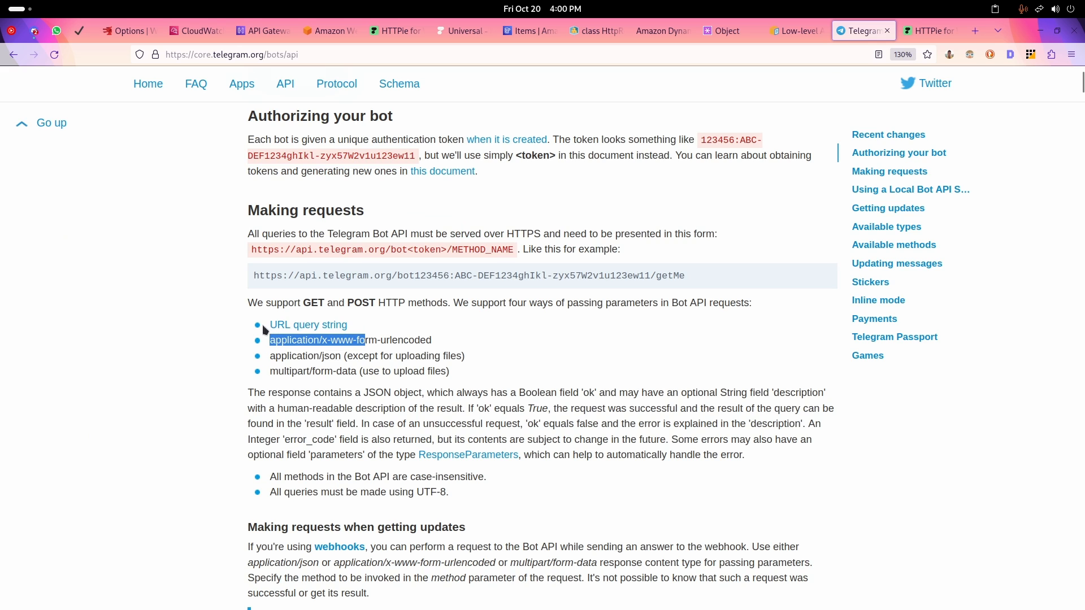
# Step: Browse the docs' parameter formats, getUpdates, getWebhookInfo and Chat type fields, then return to HTTPie
pyautogui.doubleClick(308, 356)
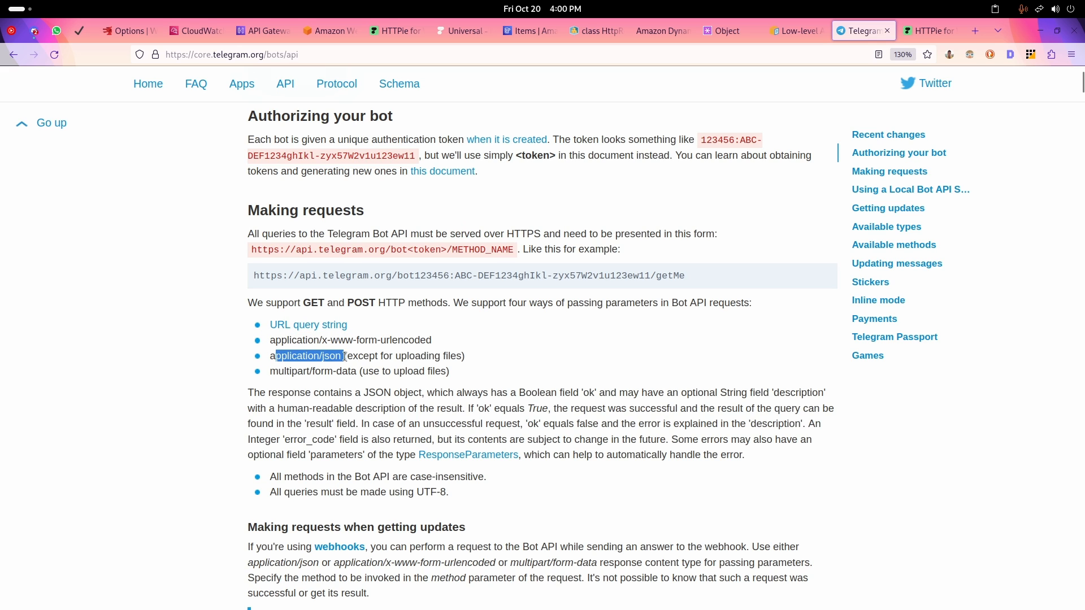
pyautogui.doubleClick(312, 371)
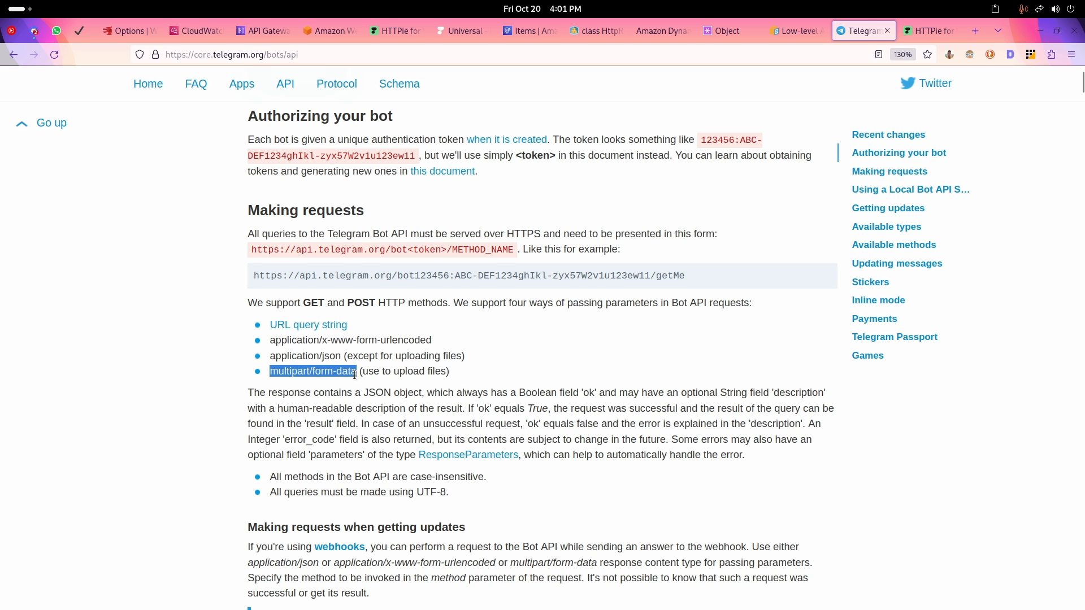
pyautogui.scroll(-3)
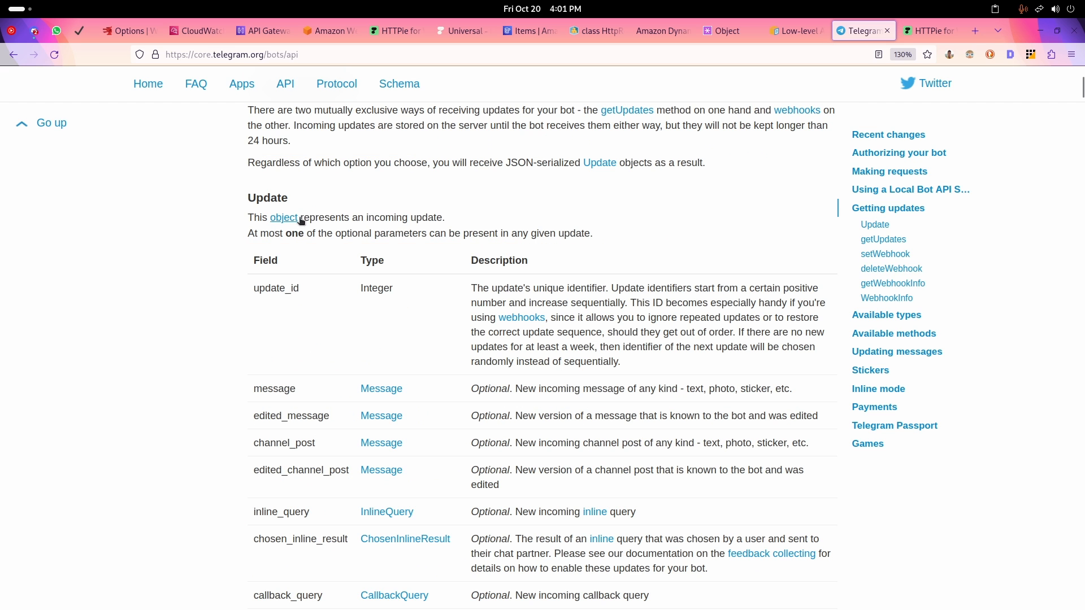
pyautogui.moveTo(874, 225)
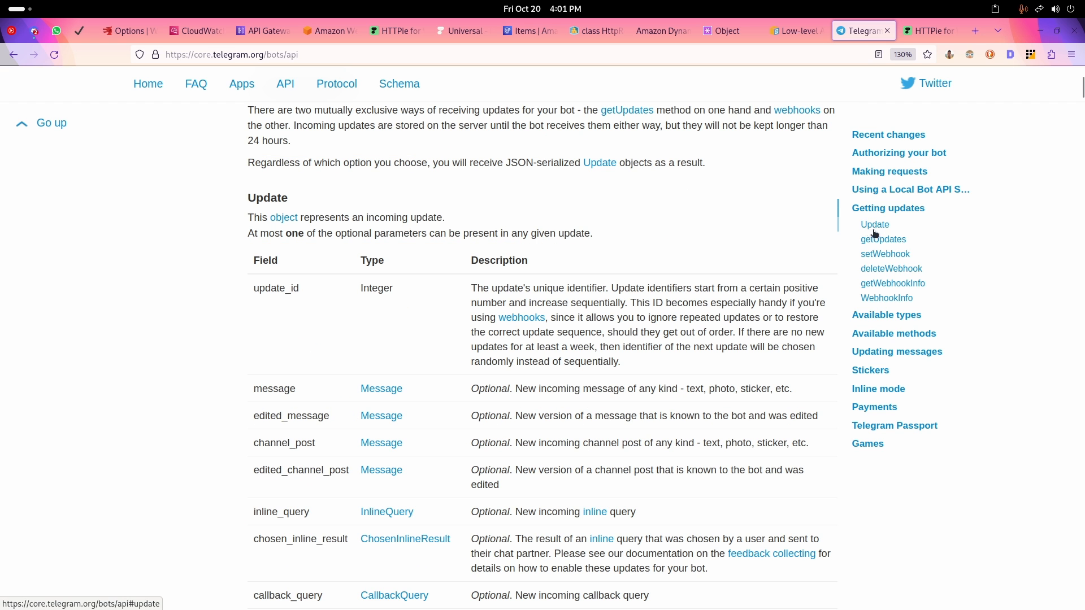
pyautogui.click(882, 239)
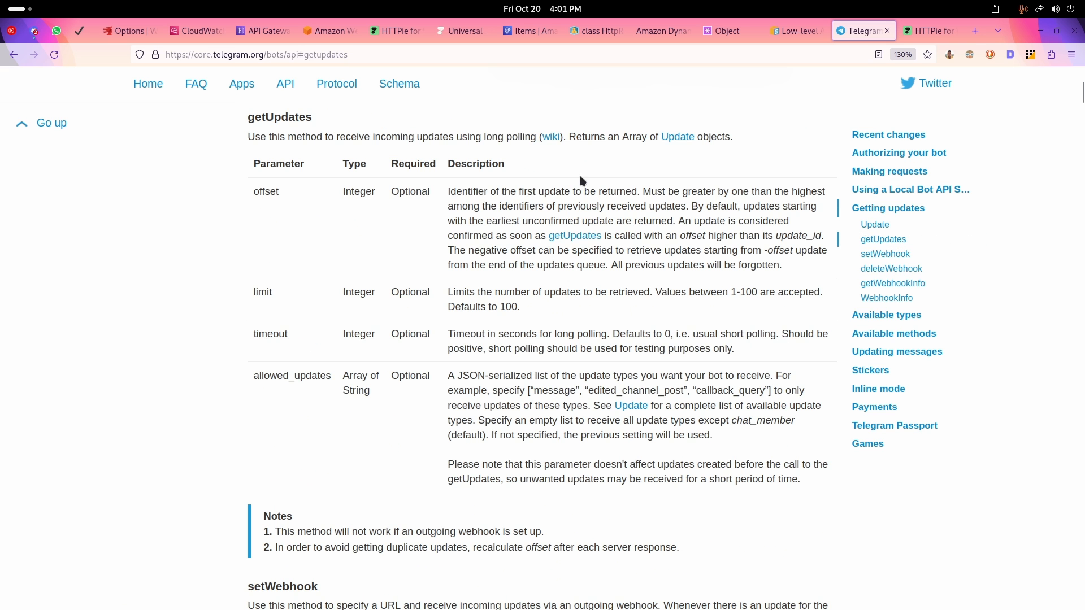
pyautogui.click(892, 283)
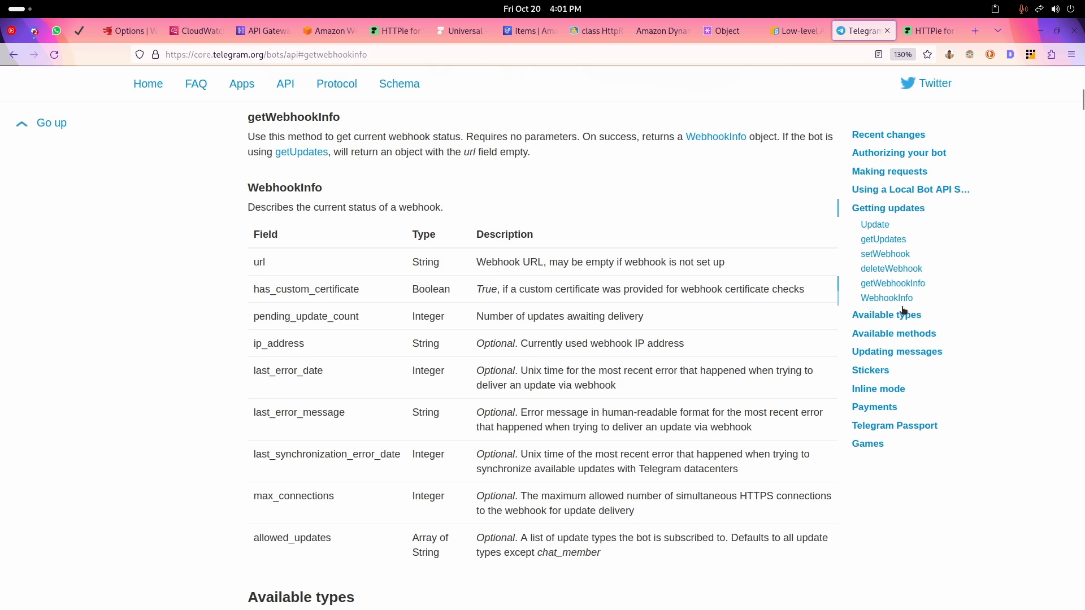
pyautogui.moveTo(891, 269)
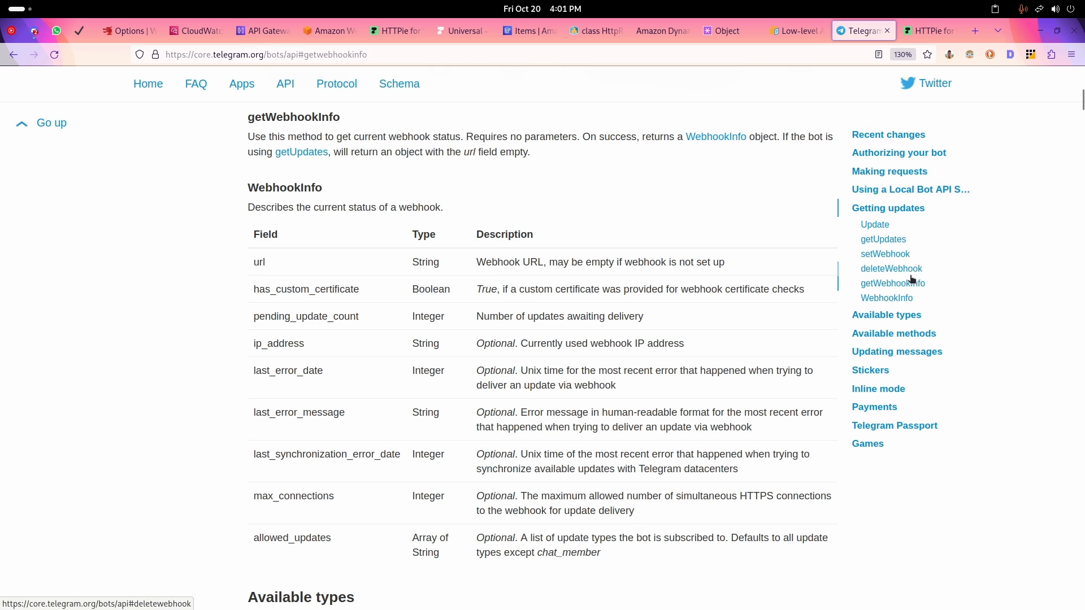
pyautogui.moveTo(886, 298)
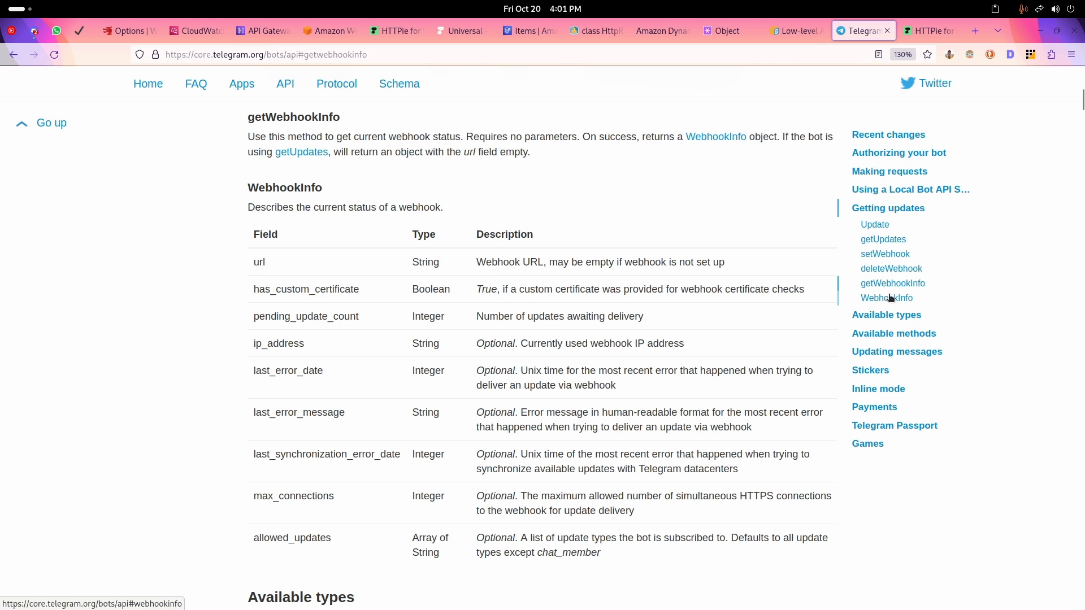
pyautogui.moveTo(947, 434)
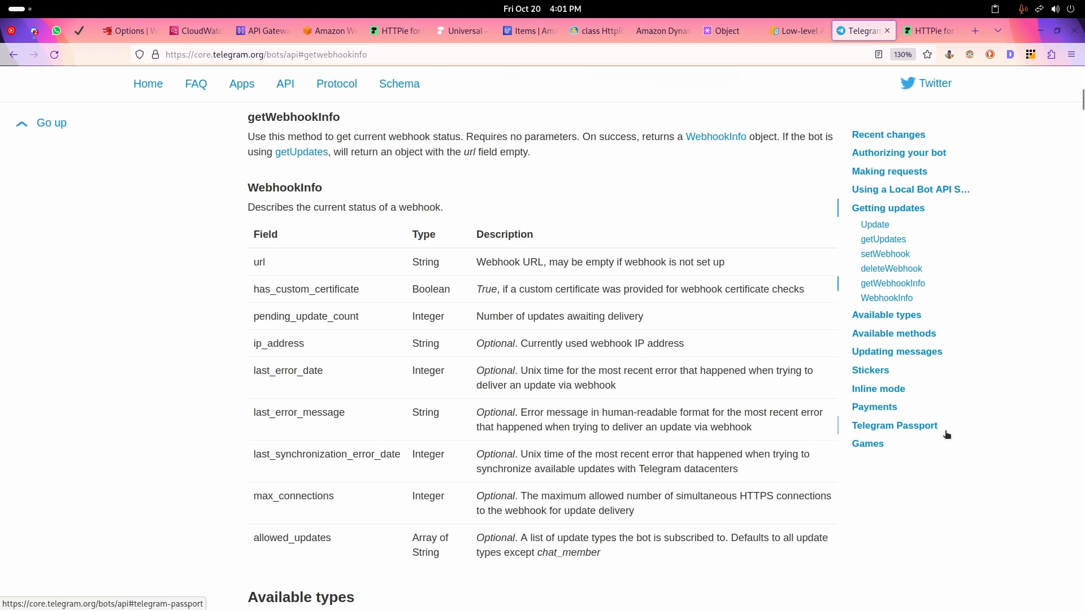
pyautogui.scroll(-3)
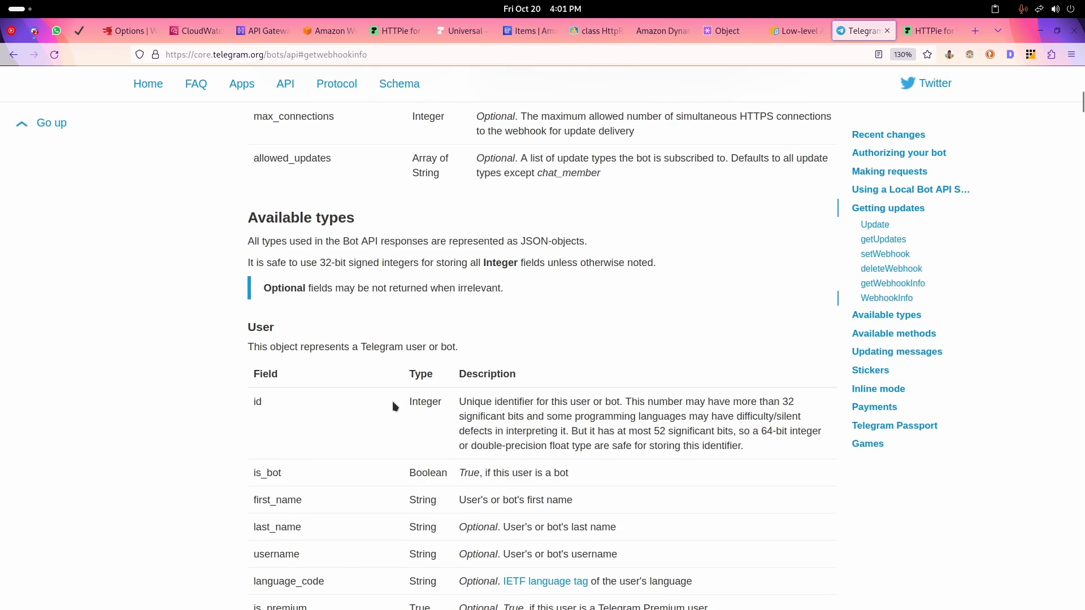
pyautogui.scroll(-3)
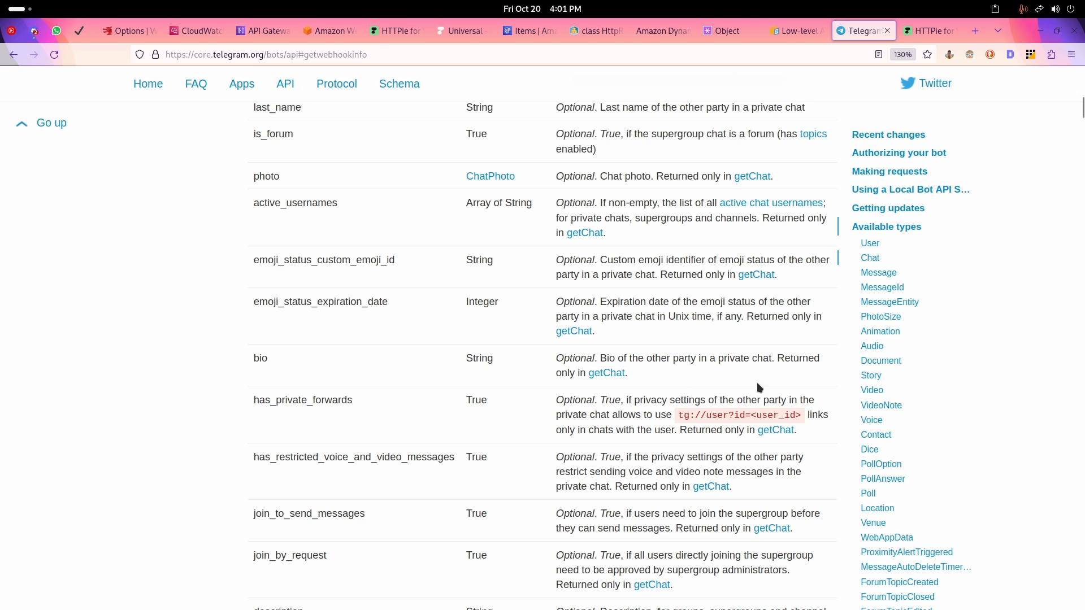
pyautogui.moveTo(745, 400)
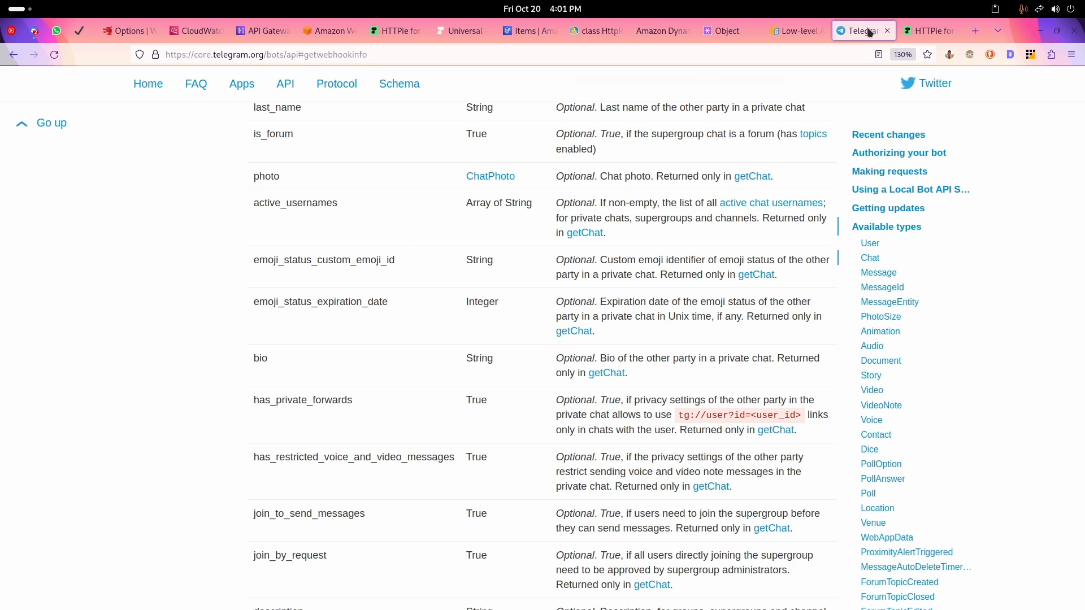
pyautogui.moveTo(804, 161)
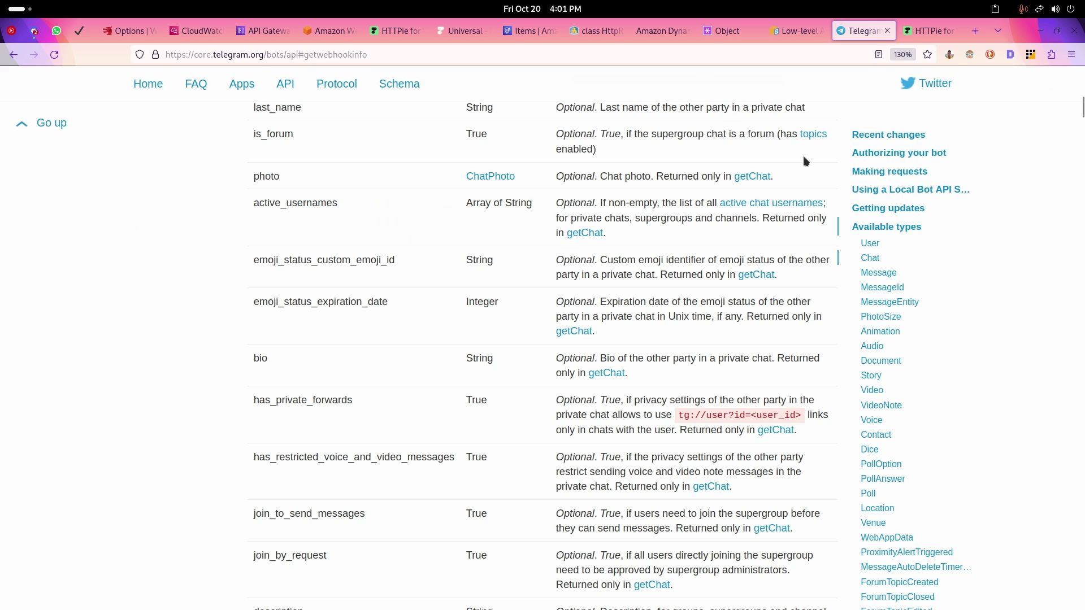
pyautogui.click(929, 31)
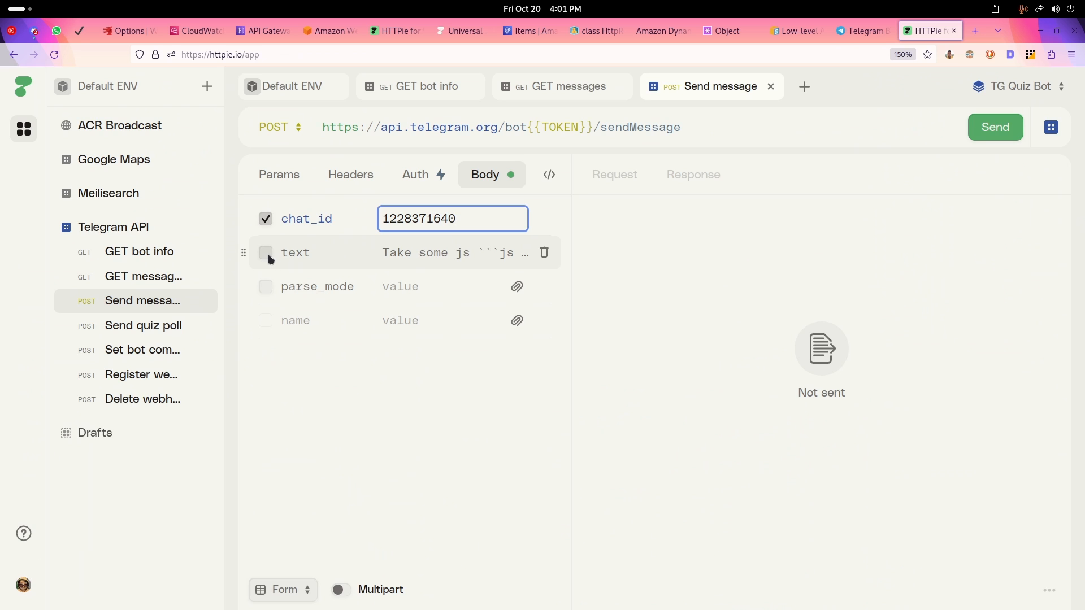
pyautogui.moveTo(434, 246)
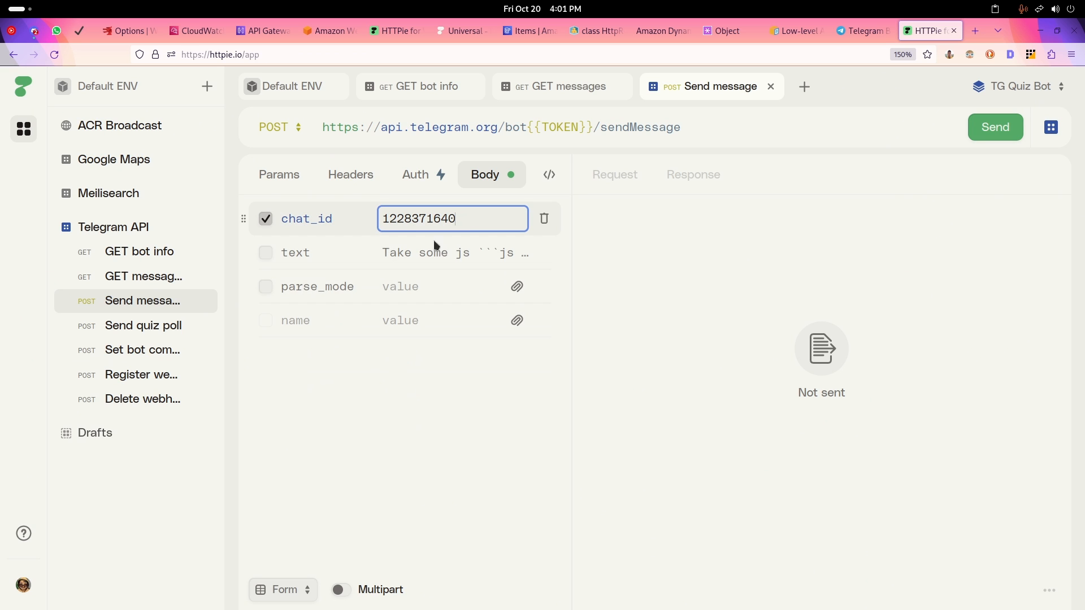
pyautogui.click(266, 252)
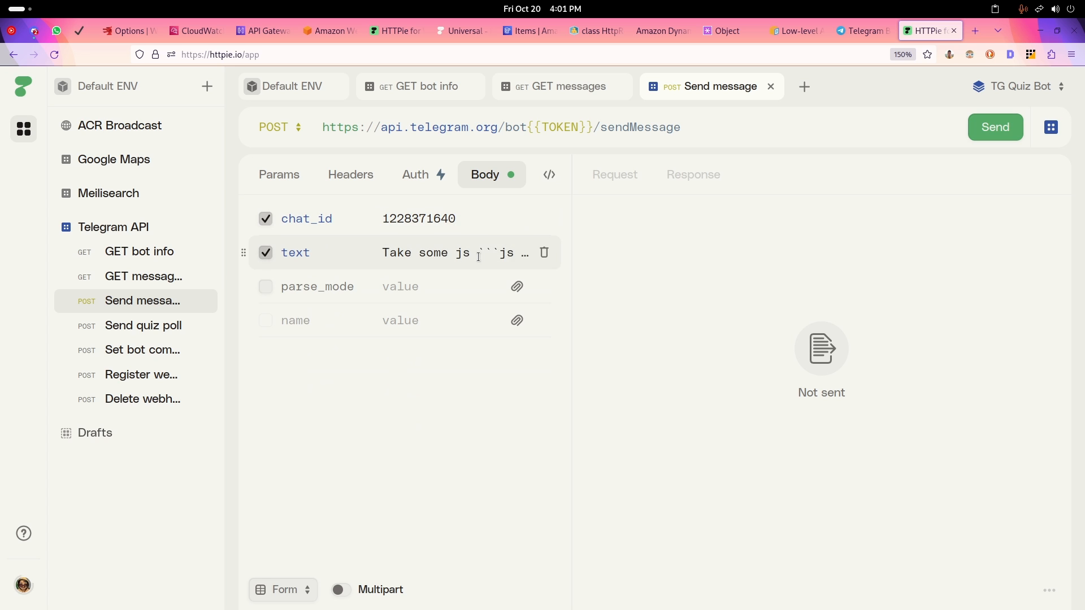
pyautogui.click(453, 253)
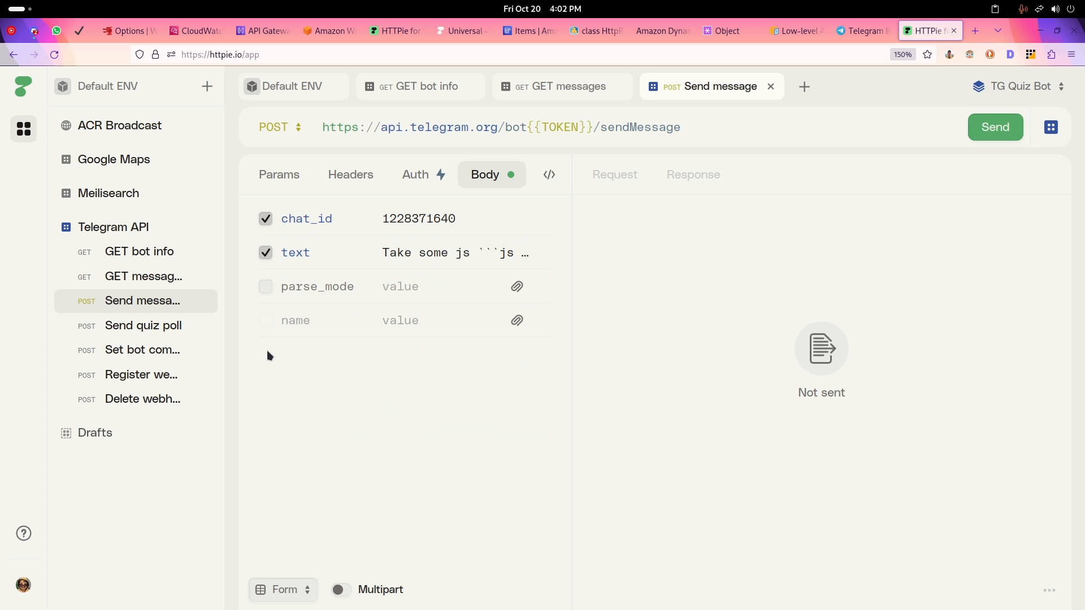
pyautogui.click(453, 252)
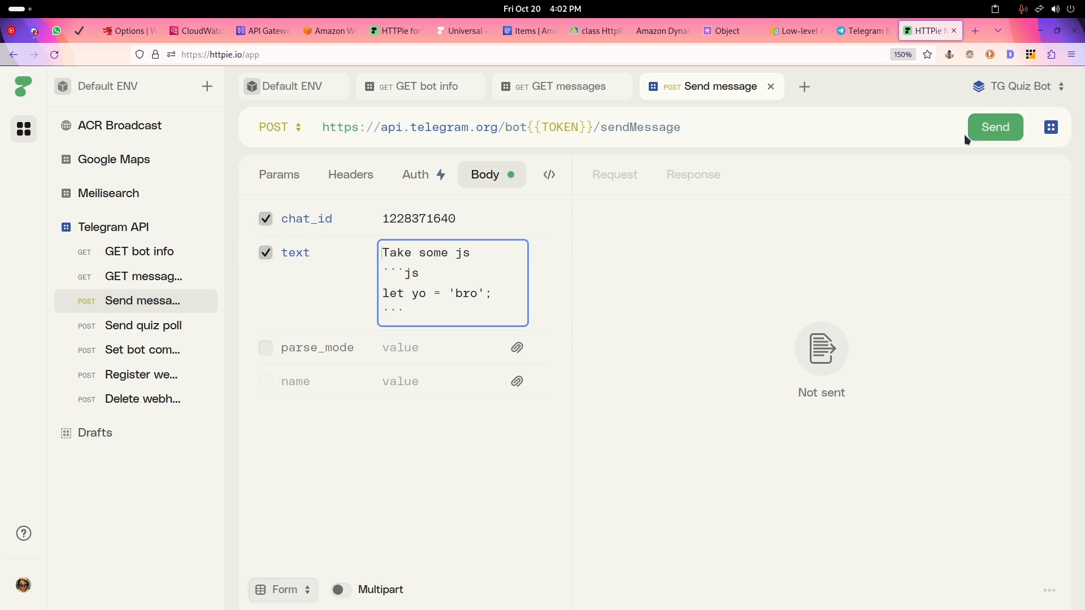
pyautogui.click(993, 126)
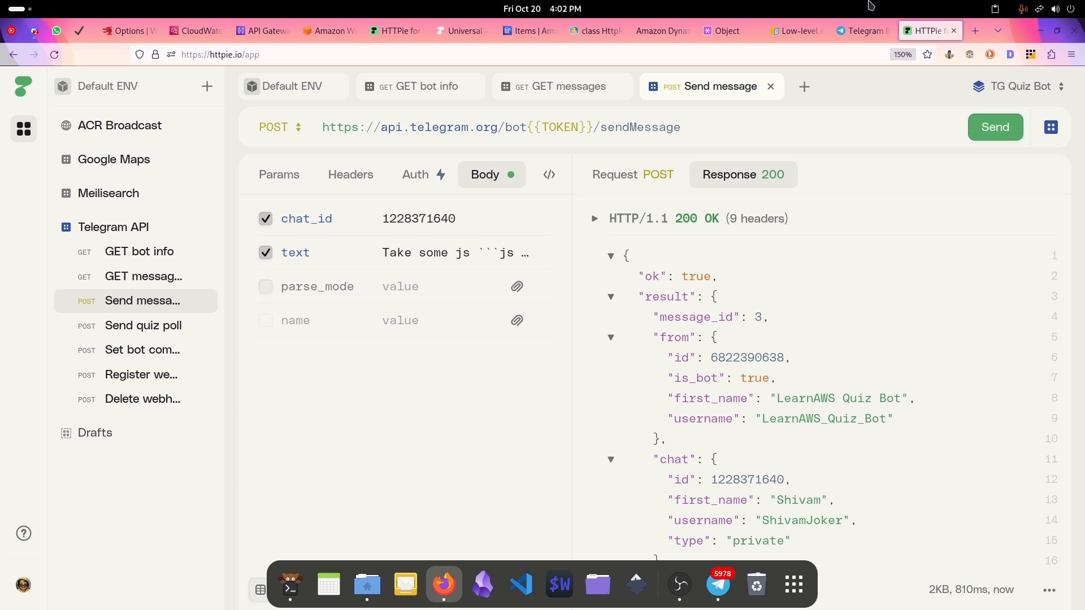
pyautogui.click(859, 30)
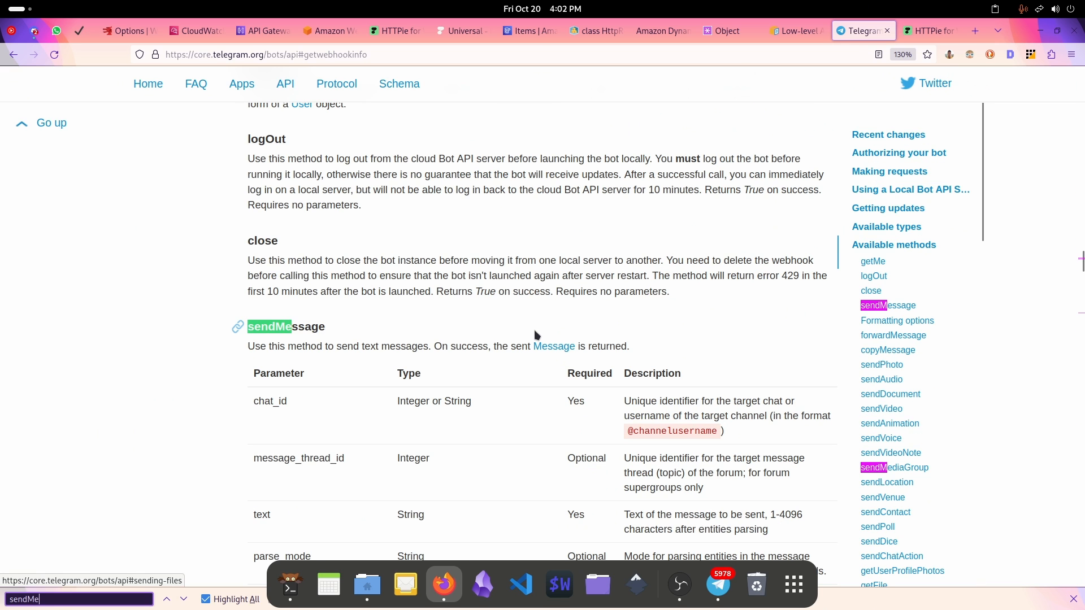
# Step: Find sendMessage's formatting options in the docs and select the MarkdownV2 mode name
pyautogui.write('ssage')
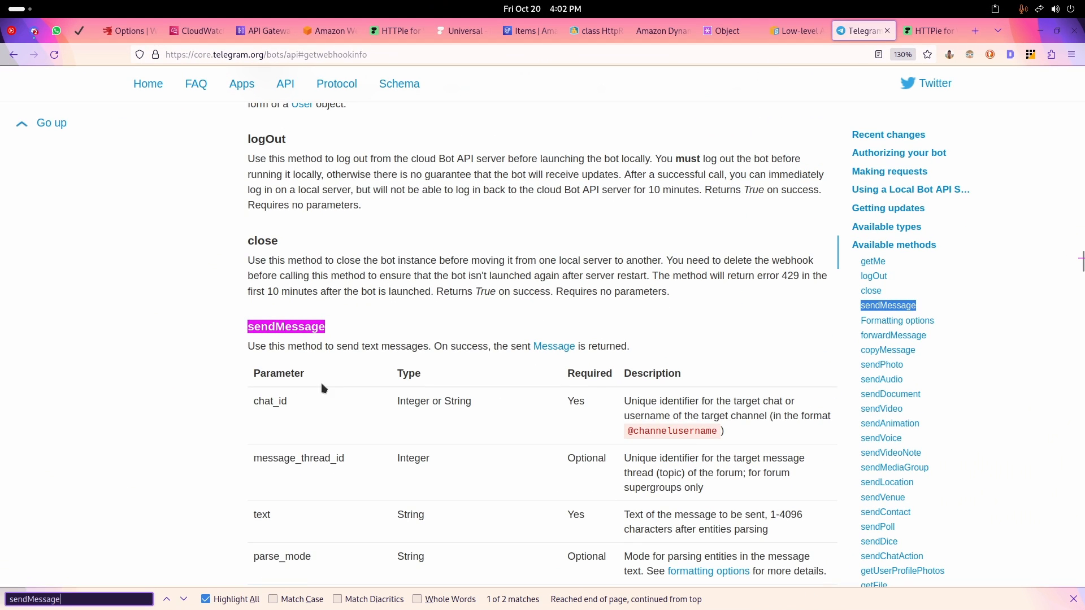
pyautogui.scroll(-3)
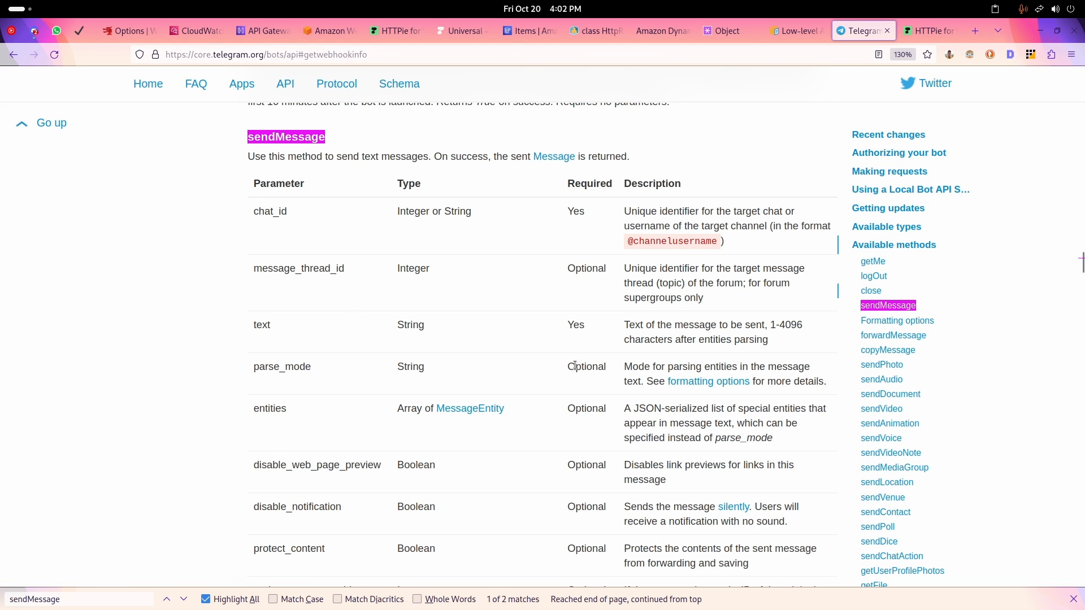
pyautogui.moveTo(283, 366)
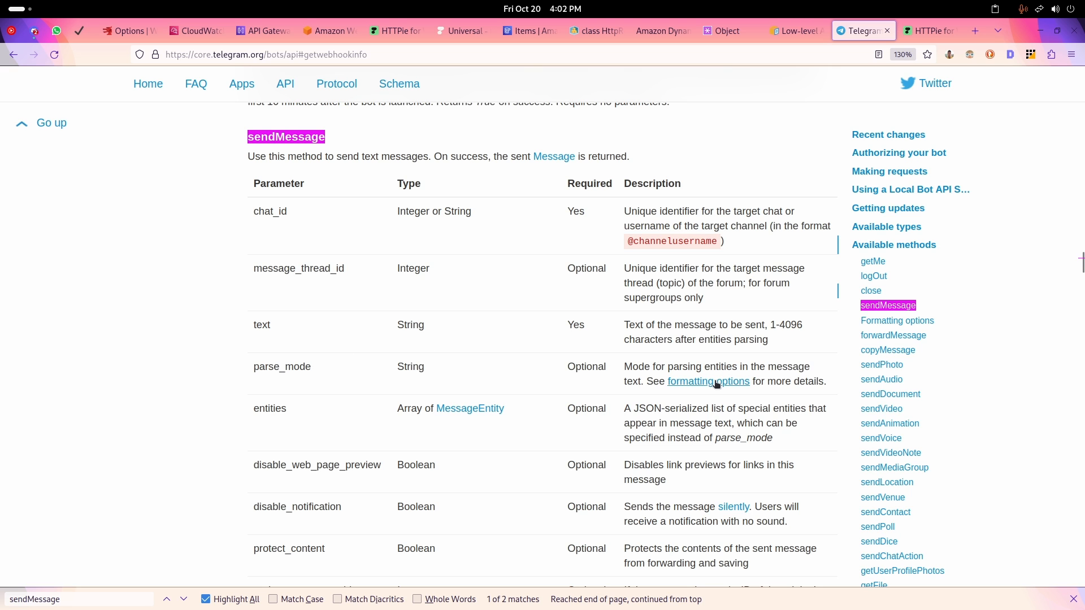
pyautogui.moveTo(706, 382)
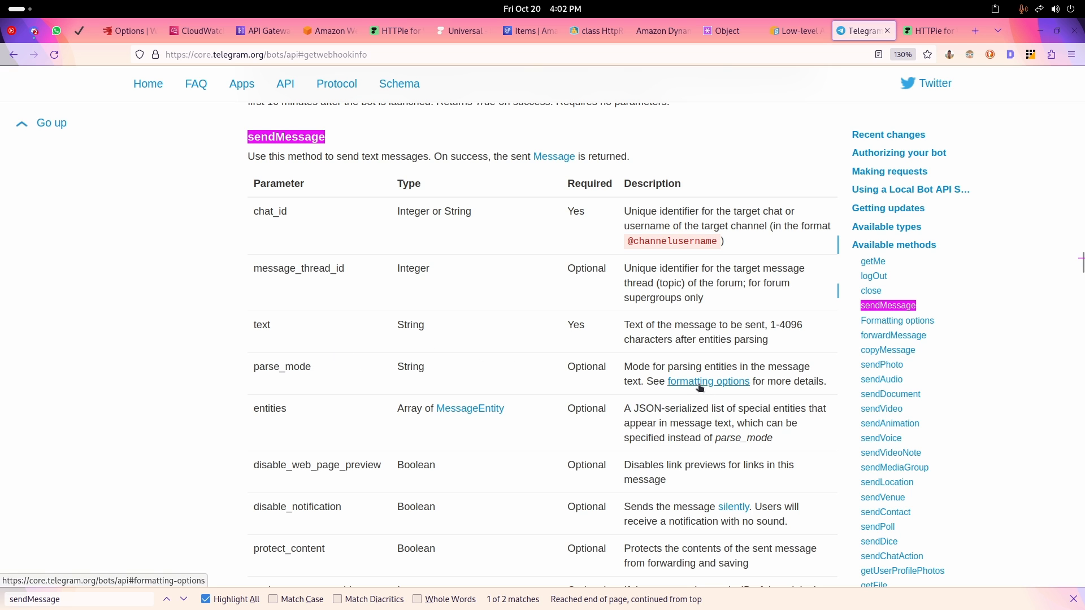
pyautogui.click(706, 382)
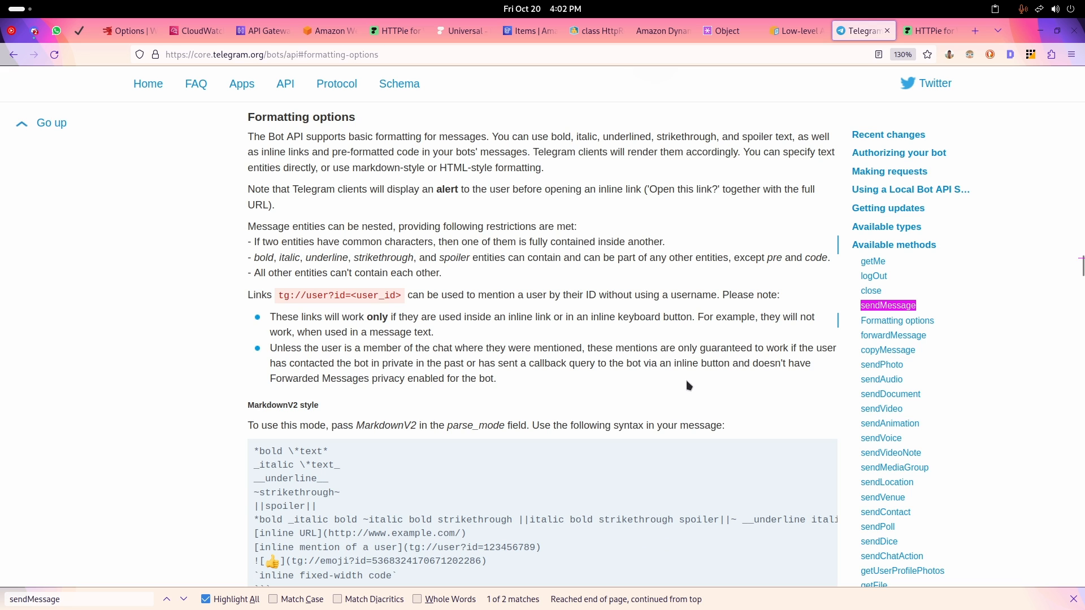
pyautogui.moveTo(537, 251)
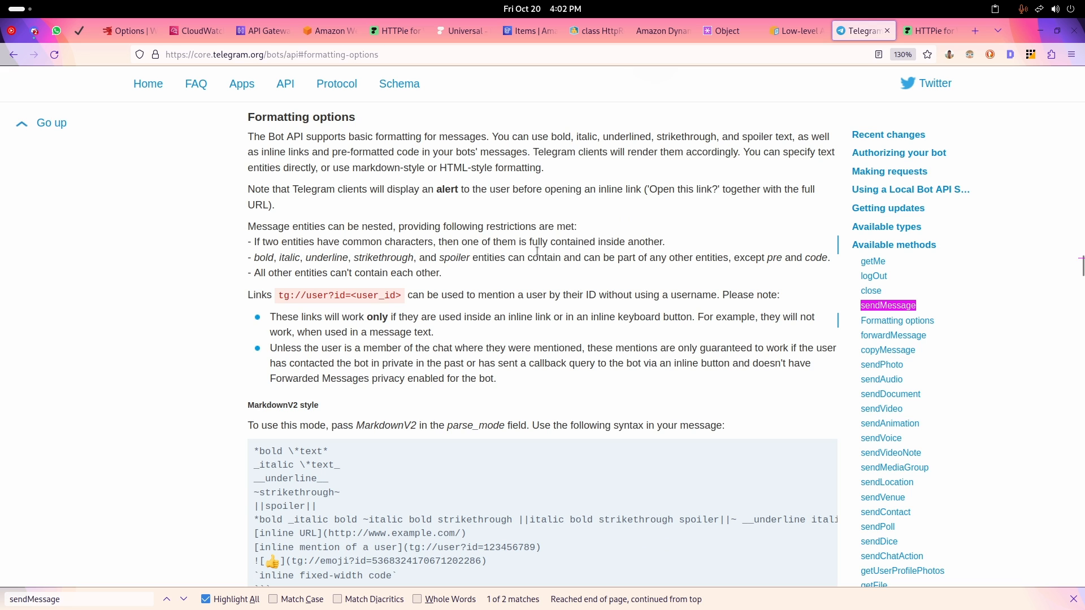
pyautogui.scroll(-3)
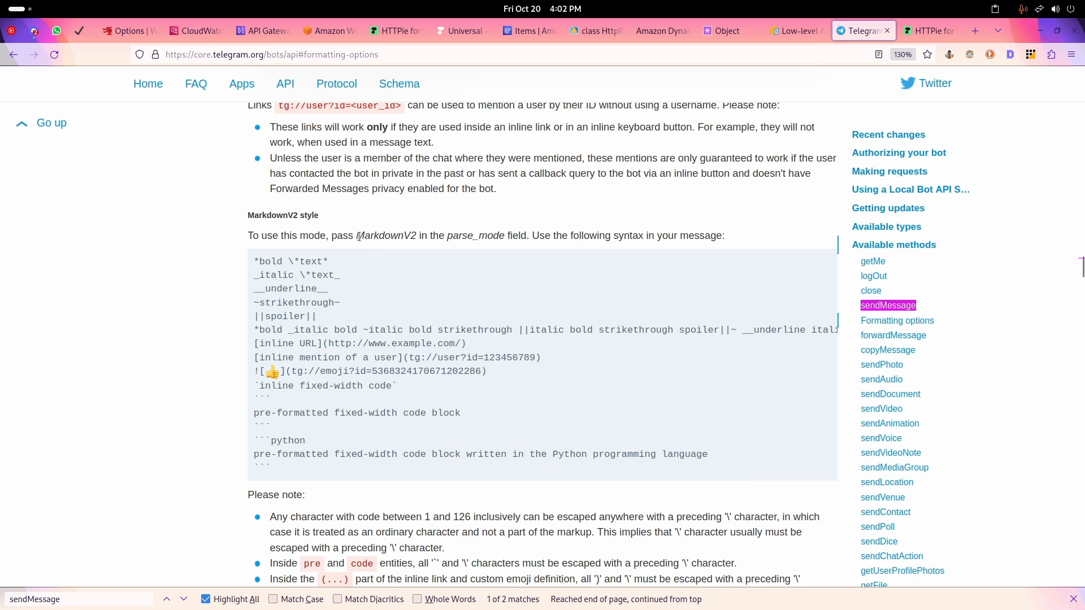
pyautogui.doubleClick(386, 235)
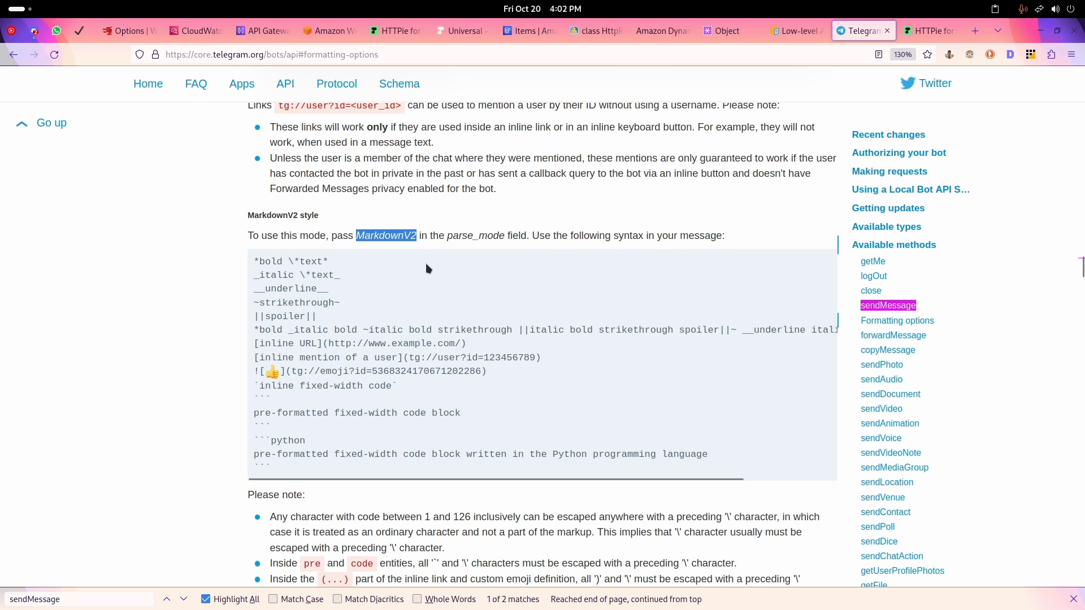
pyautogui.click(930, 31)
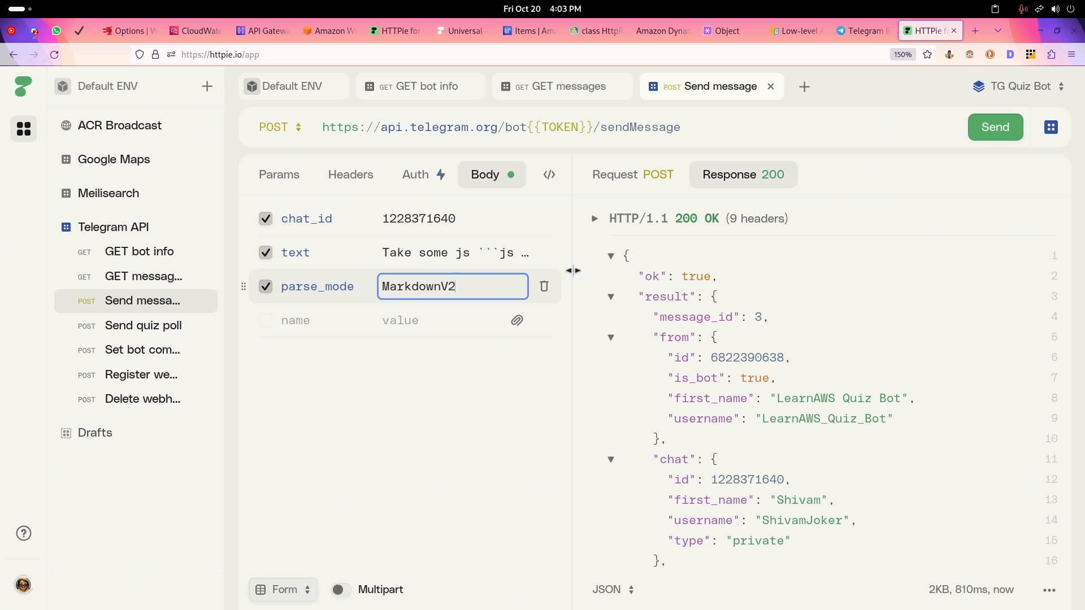
# Step: Resend the js code-block message with MarkdownV2 parsing and verify it in Telegram
pyautogui.click(995, 126)
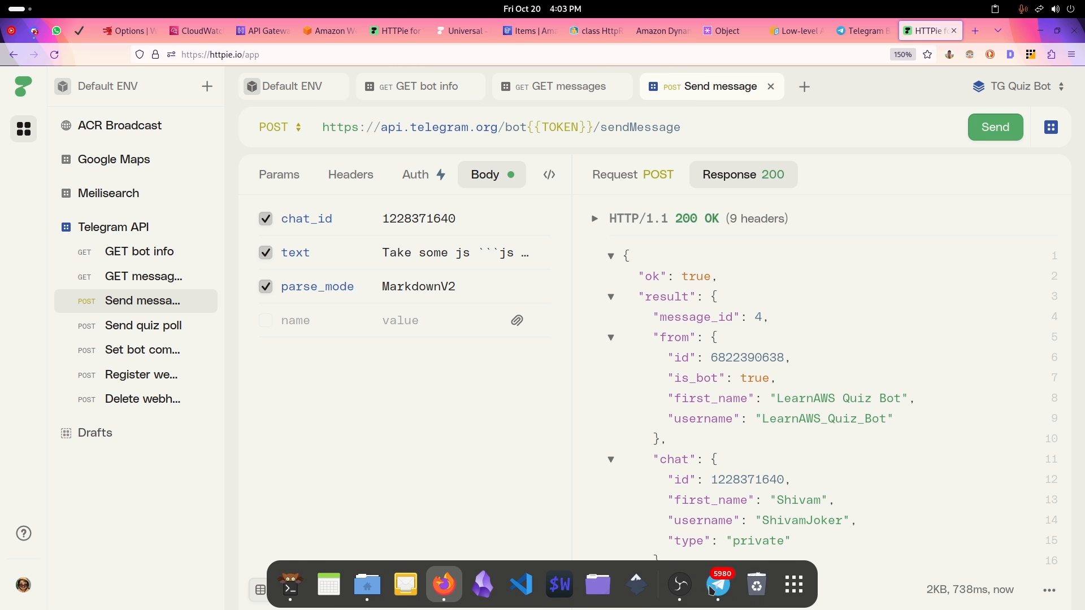
pyautogui.click(717, 584)
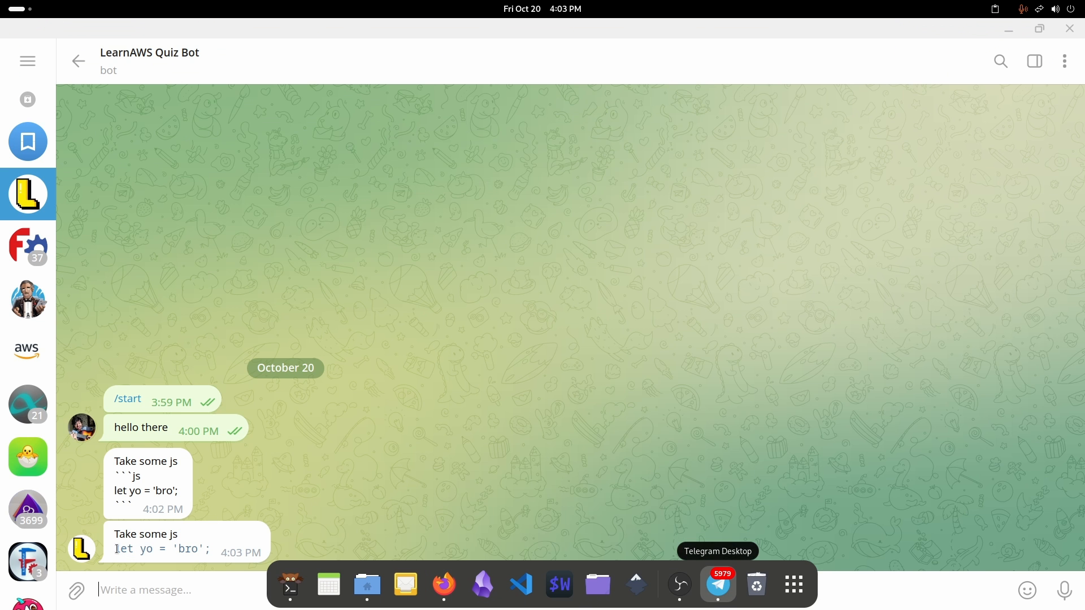
pyautogui.doubleClick(163, 548)
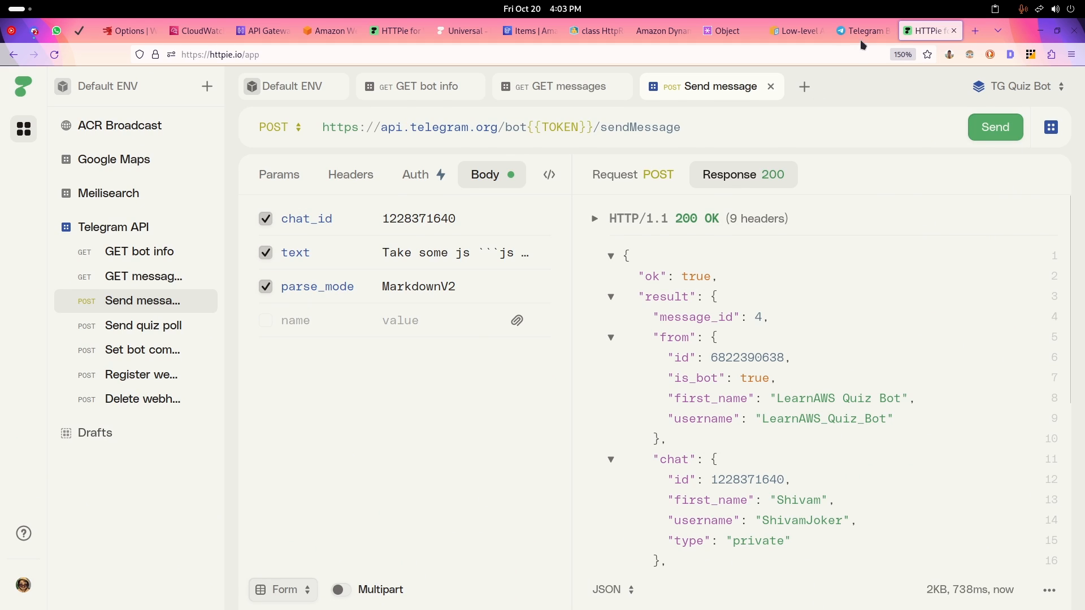
pyautogui.click(863, 31)
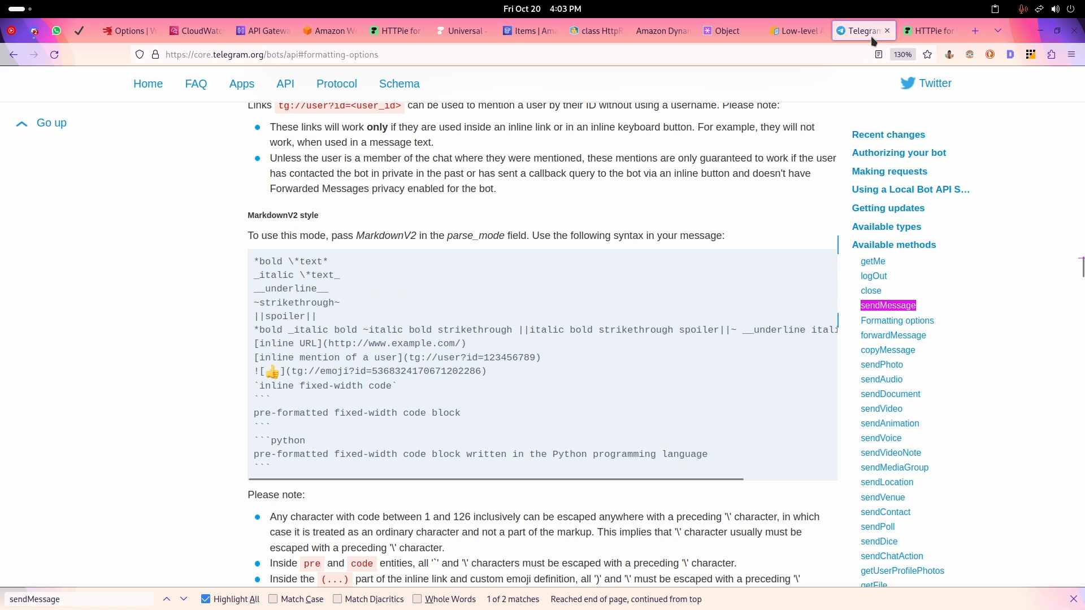
# Step: Send the MarkdownV2 bold, italic, underline, strikethrough and spoiler sample as the message text
pyautogui.click(928, 31)
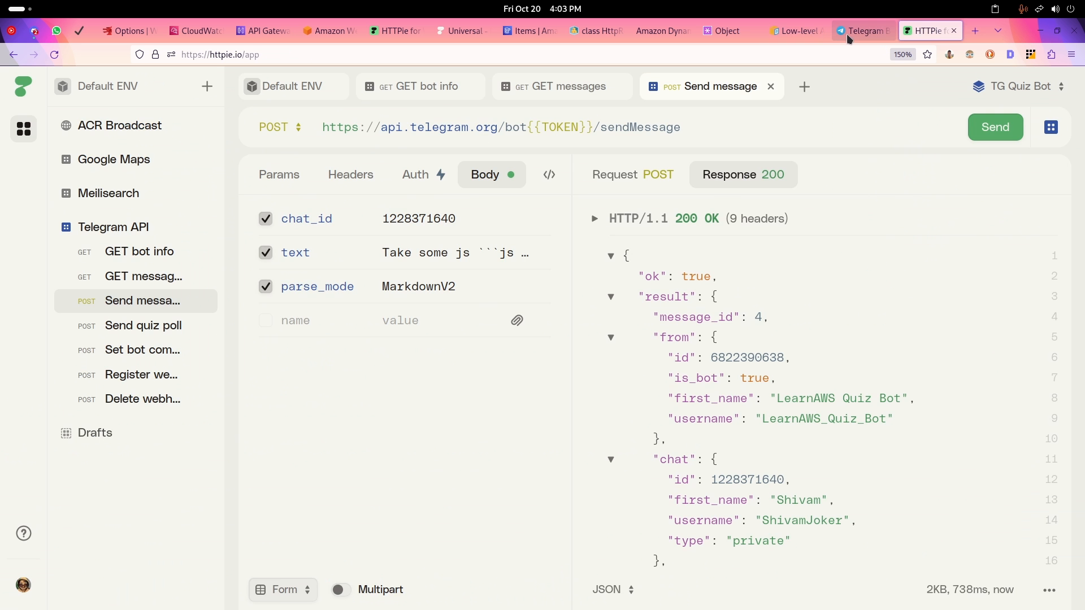
pyautogui.click(863, 31)
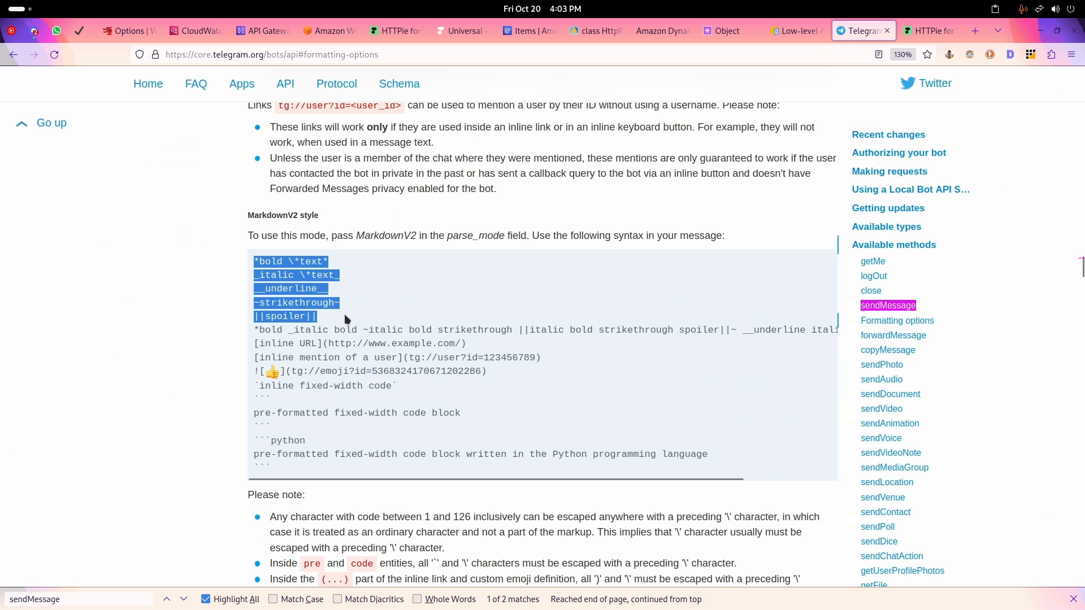
pyautogui.click(929, 30)
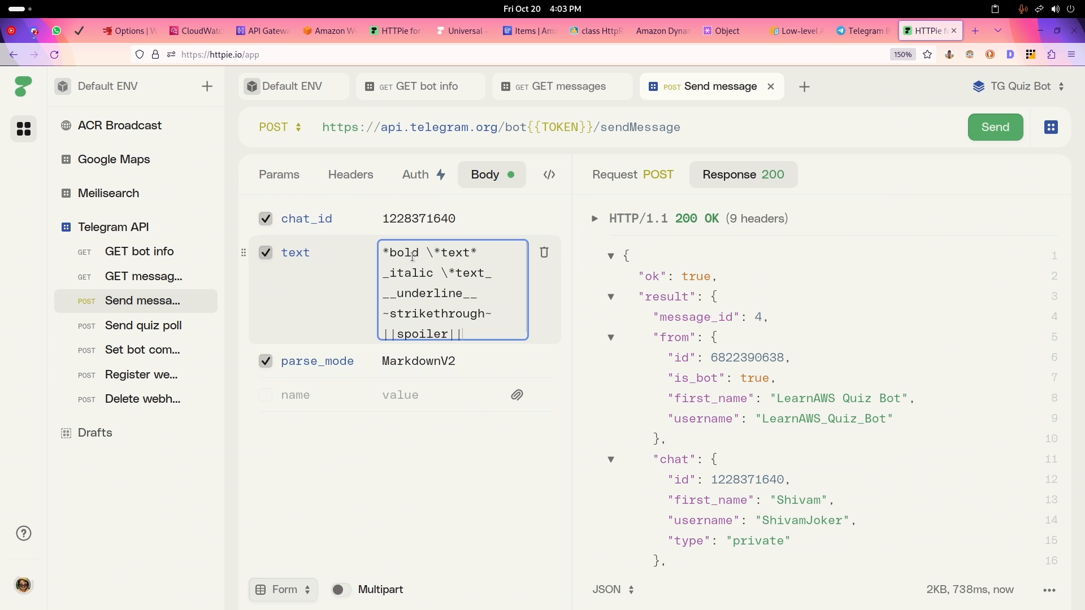
pyautogui.click(994, 127)
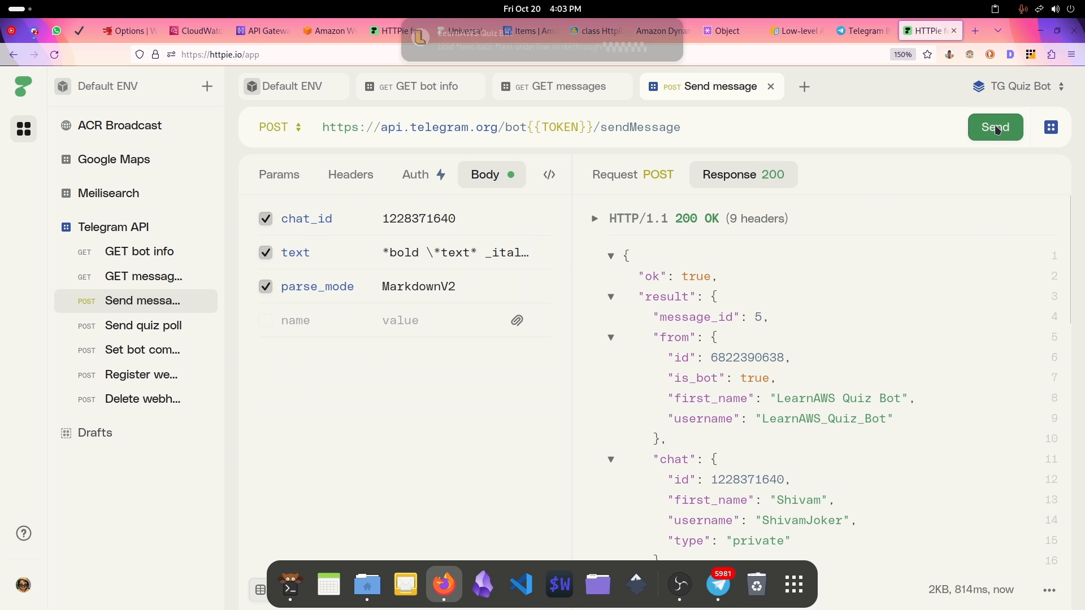
pyautogui.click(718, 585)
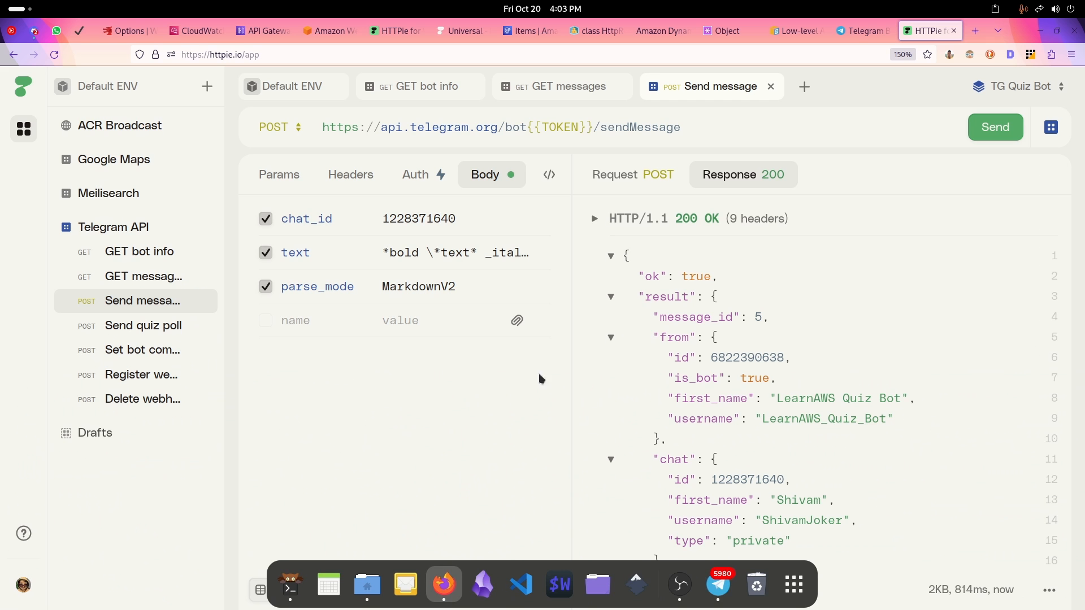
pyautogui.click(860, 30)
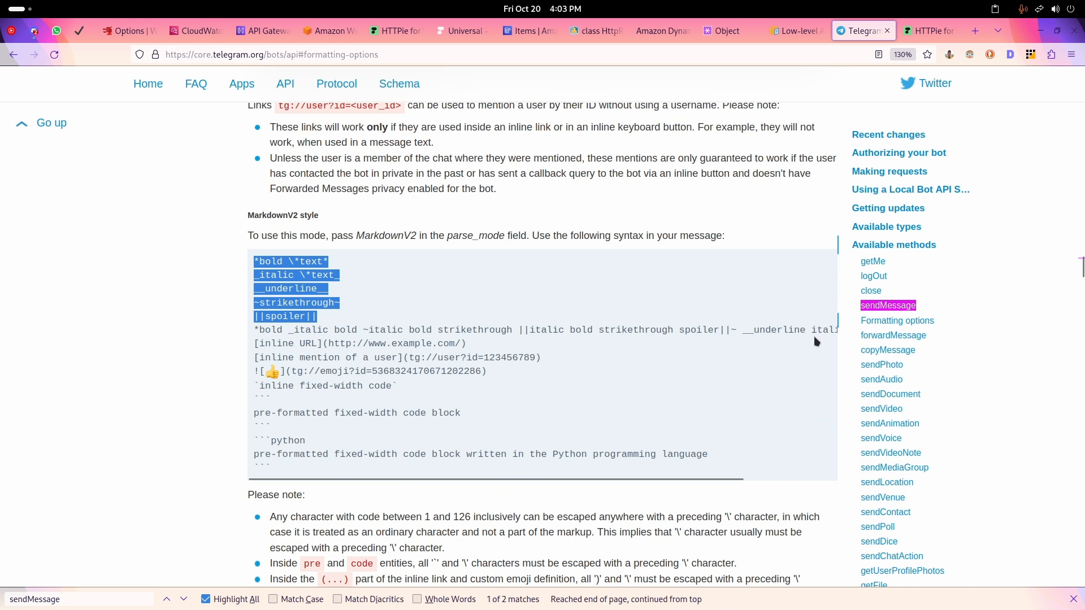
pyautogui.moveTo(613, 357)
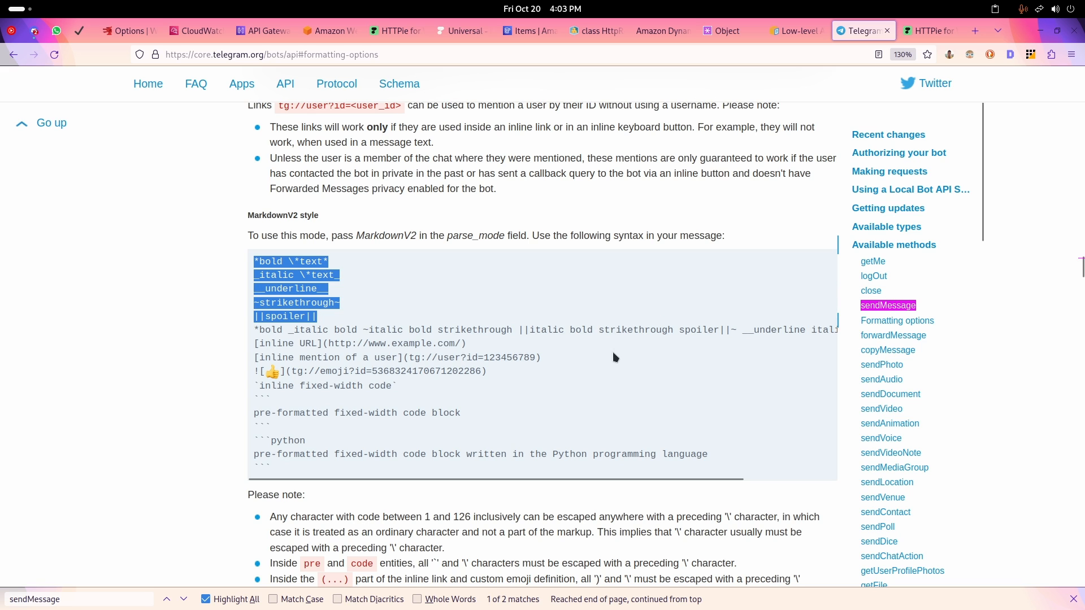
pyautogui.moveTo(897, 47)
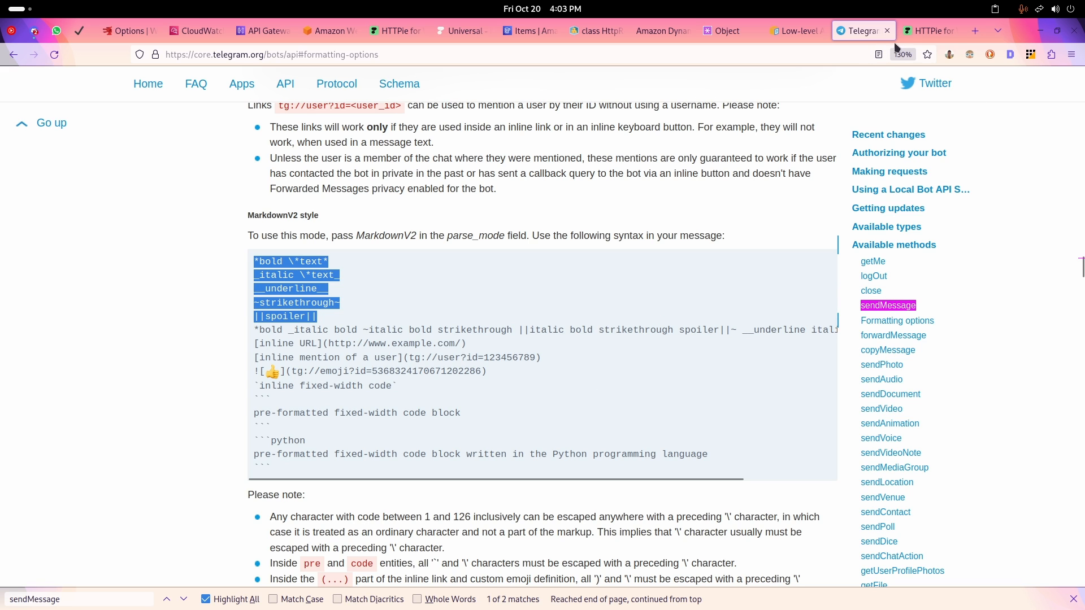
pyautogui.moveTo(930, 31)
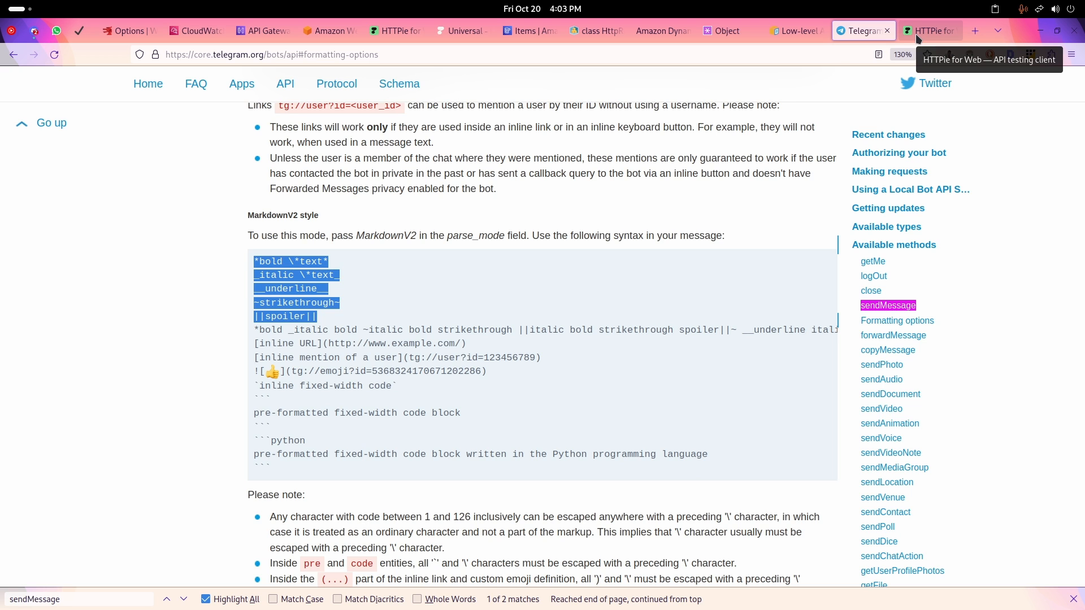
pyautogui.click(927, 31)
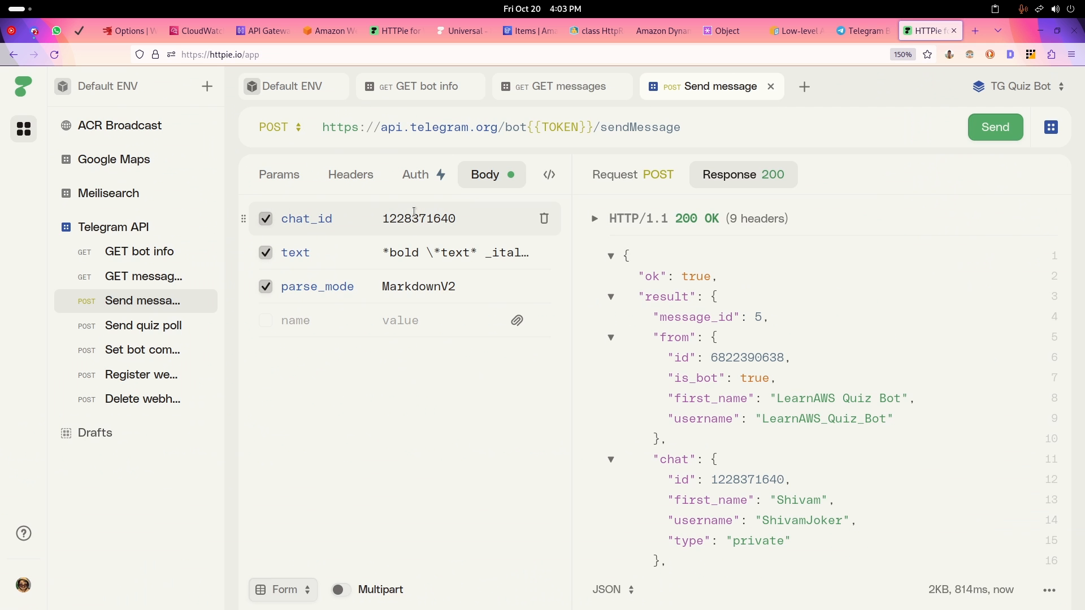
pyautogui.moveTo(581, 598)
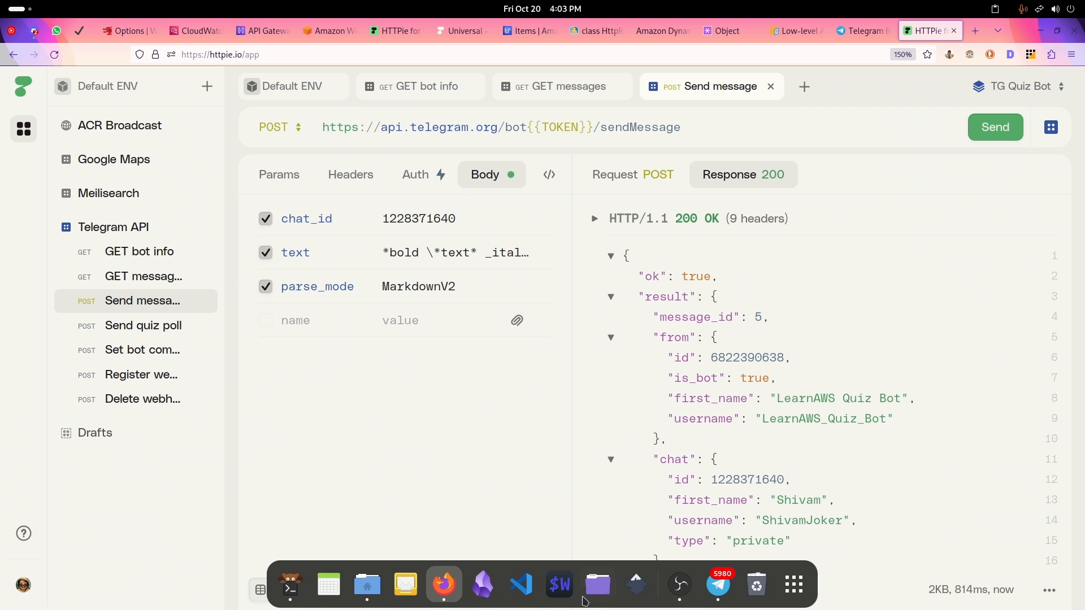
pyautogui.moveTo(679, 585)
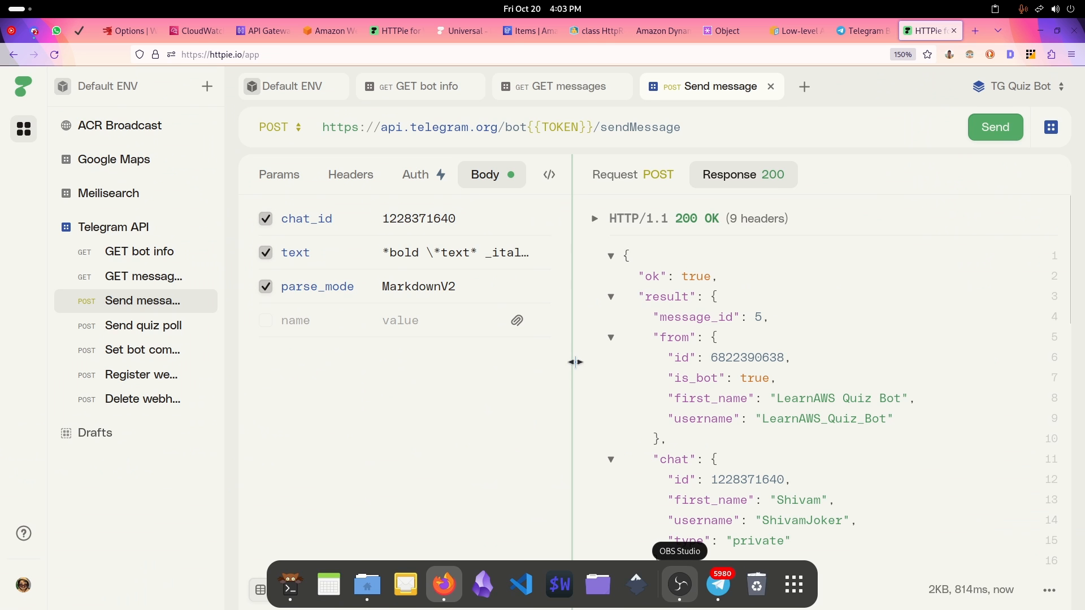
# Step: Start a new Telegram group named 'Test my bot quizzes'
pyautogui.click(717, 585)
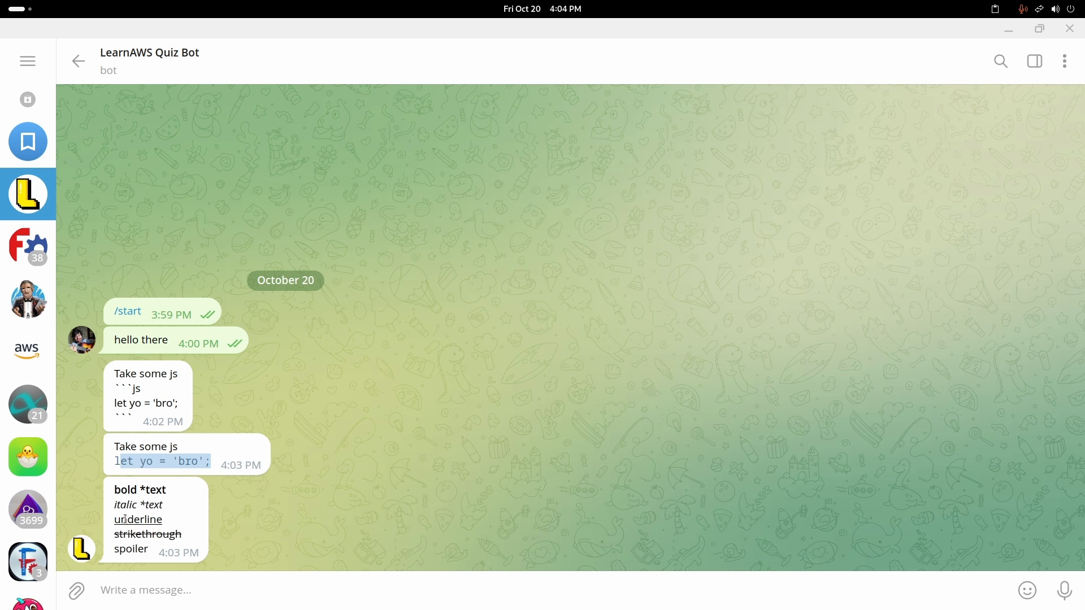
pyautogui.moveTo(369, 349)
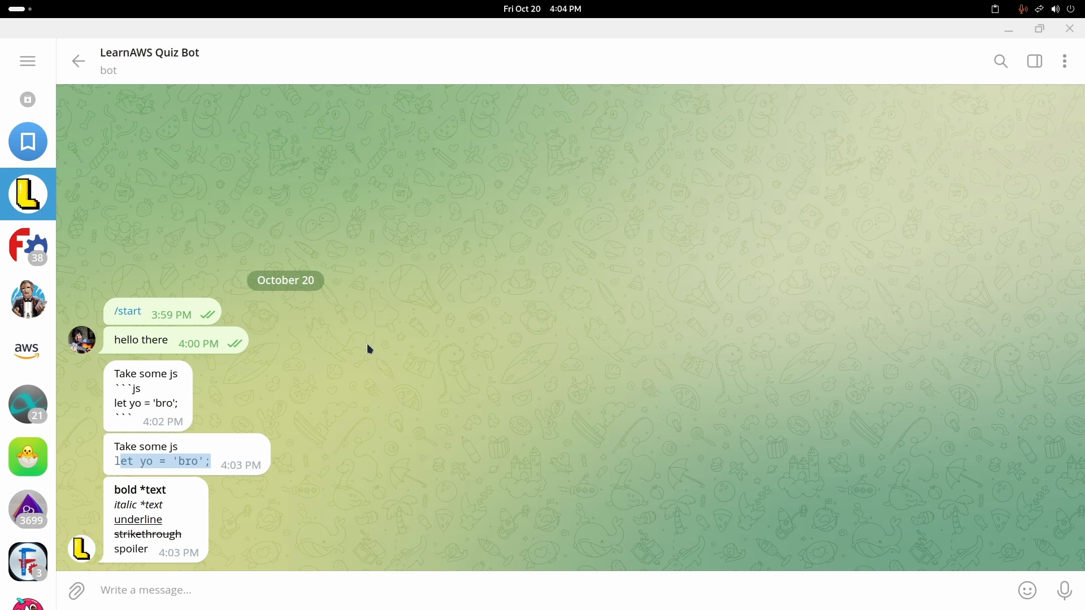
pyautogui.moveTo(227, 182)
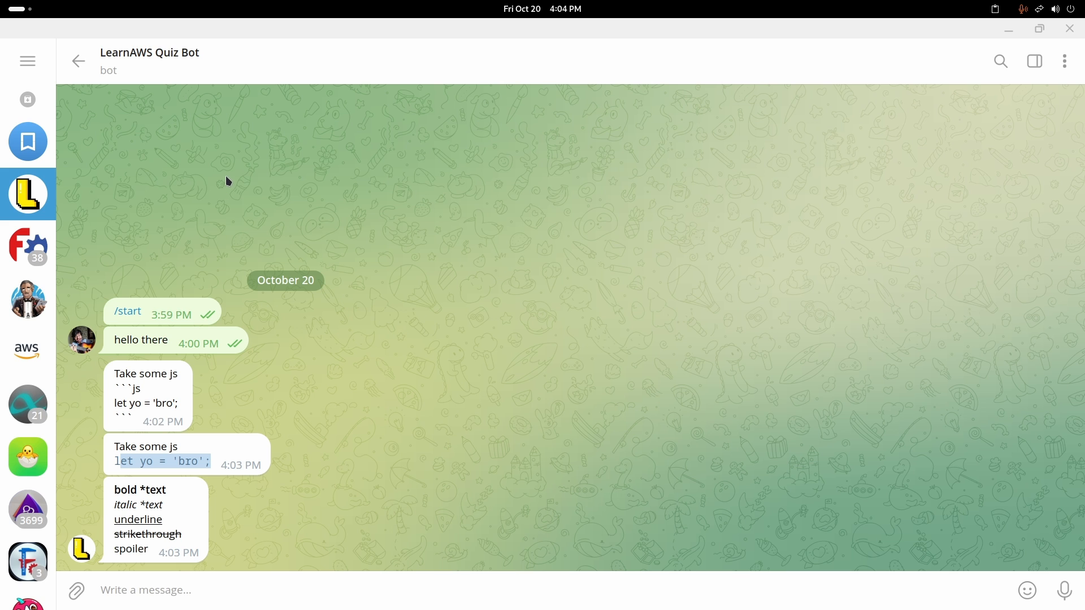
pyautogui.click(28, 61)
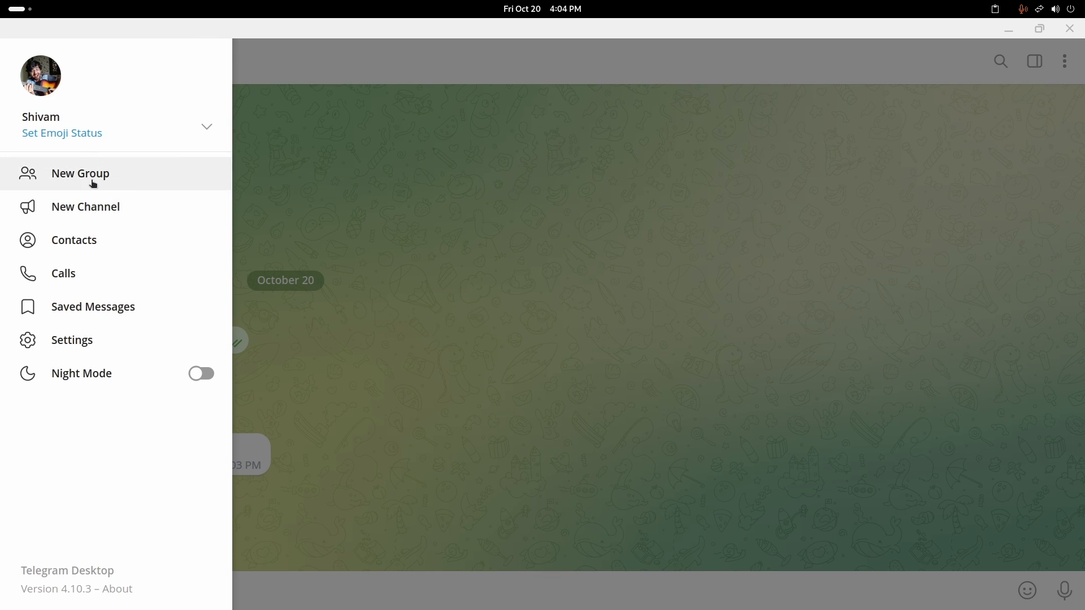
pyautogui.click(80, 173)
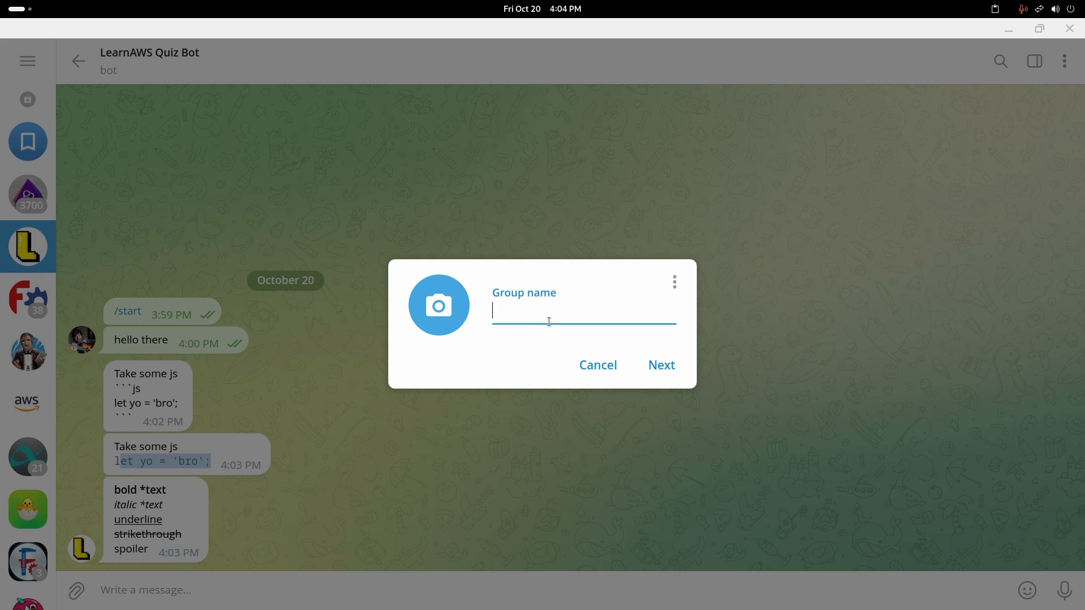
pyautogui.write('Test')
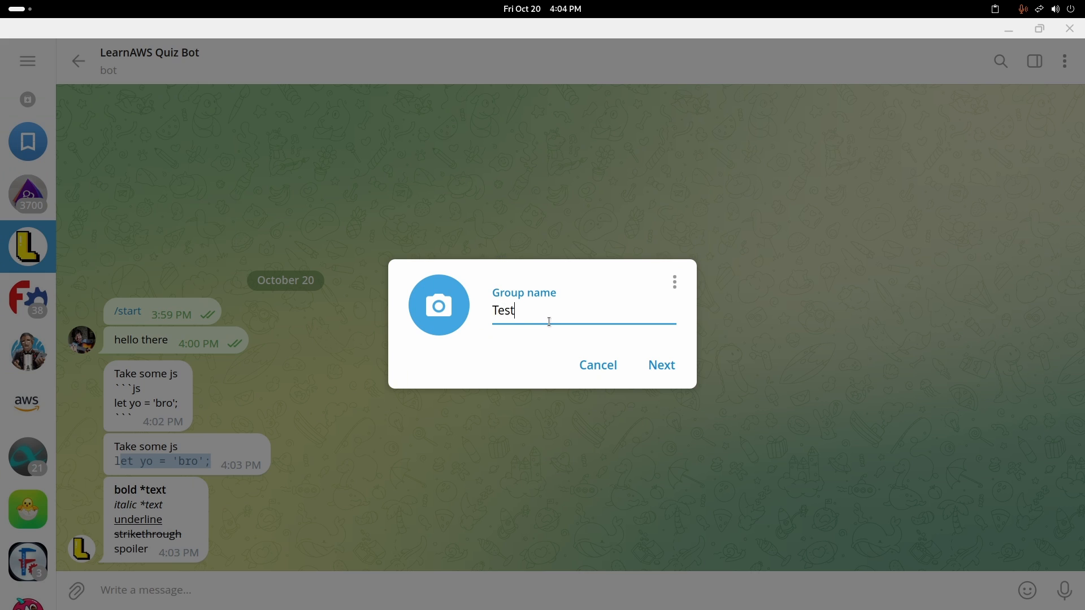
pyautogui.write('my b')
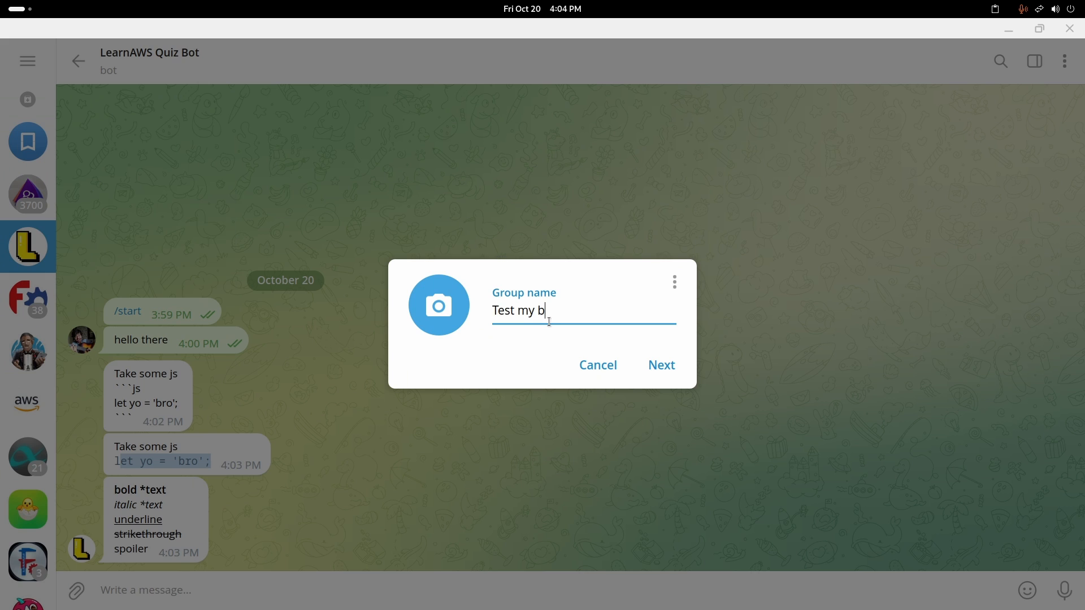
pyautogui.click(660, 365)
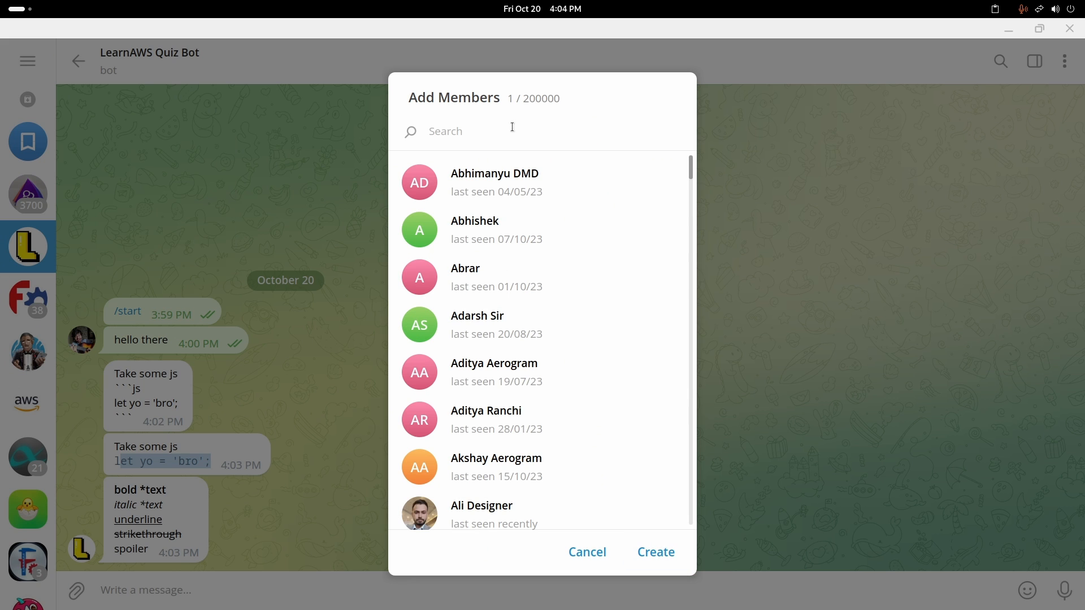
# Step: Add LearnAWS Quiz Bot as a member and create the group
pyautogui.write('learn')
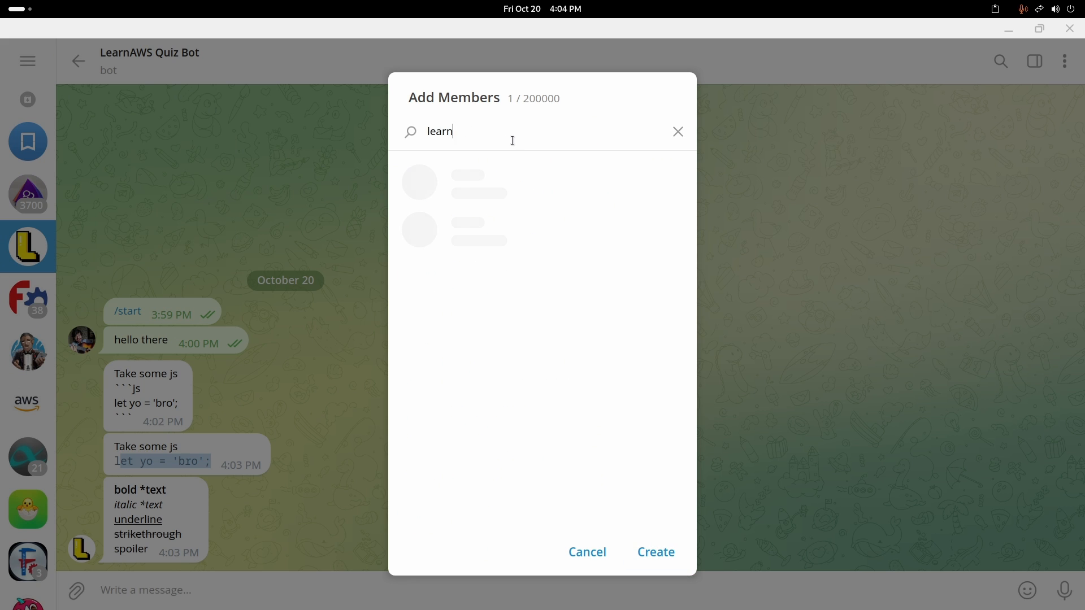
pyautogui.write('aws quiz')
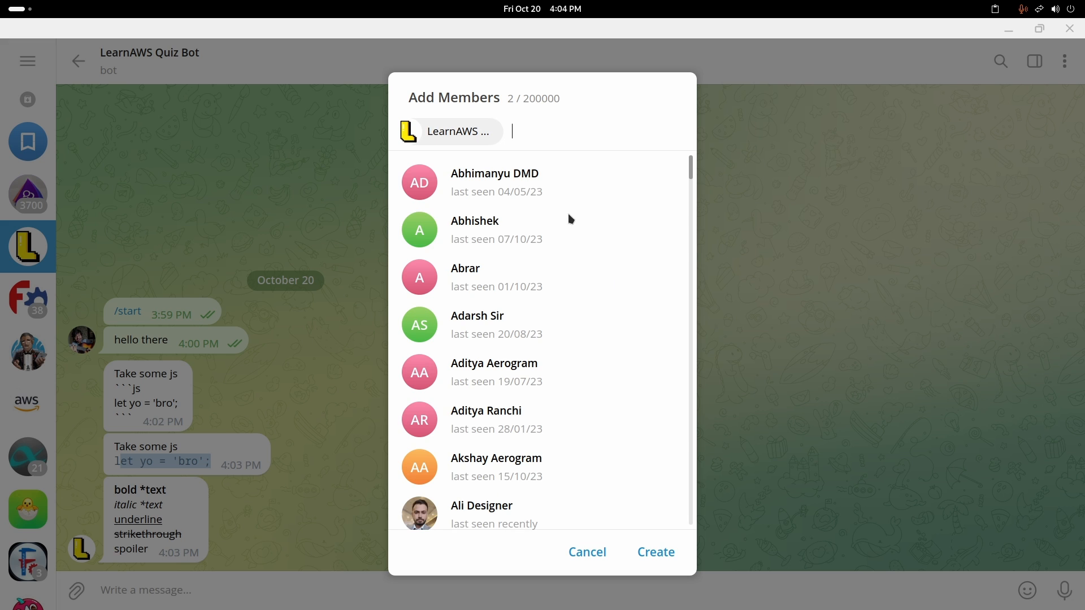
pyautogui.click(654, 551)
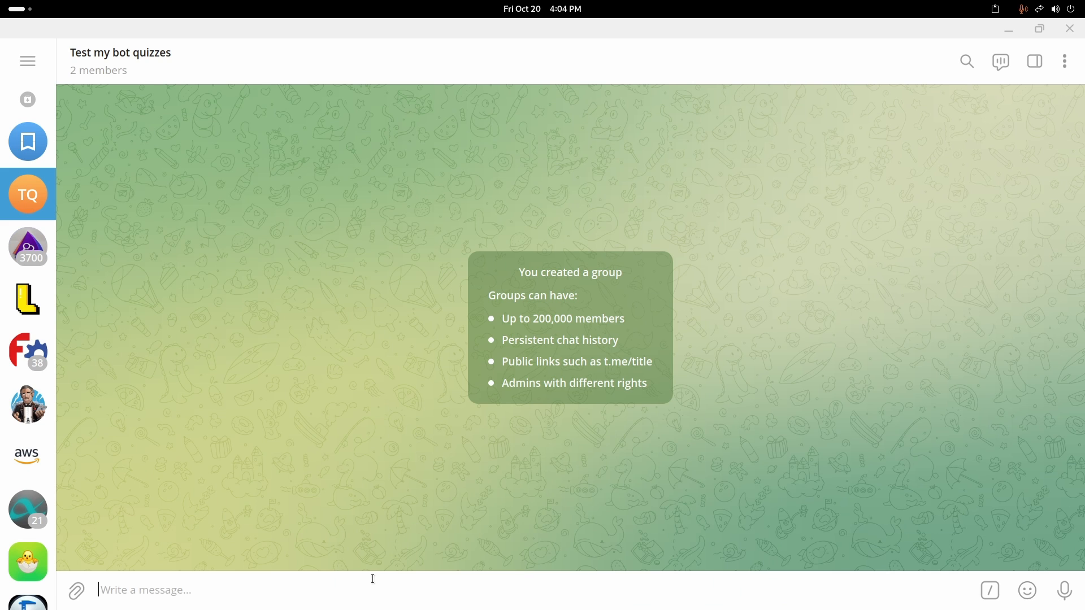
pyautogui.moveTo(414, 61)
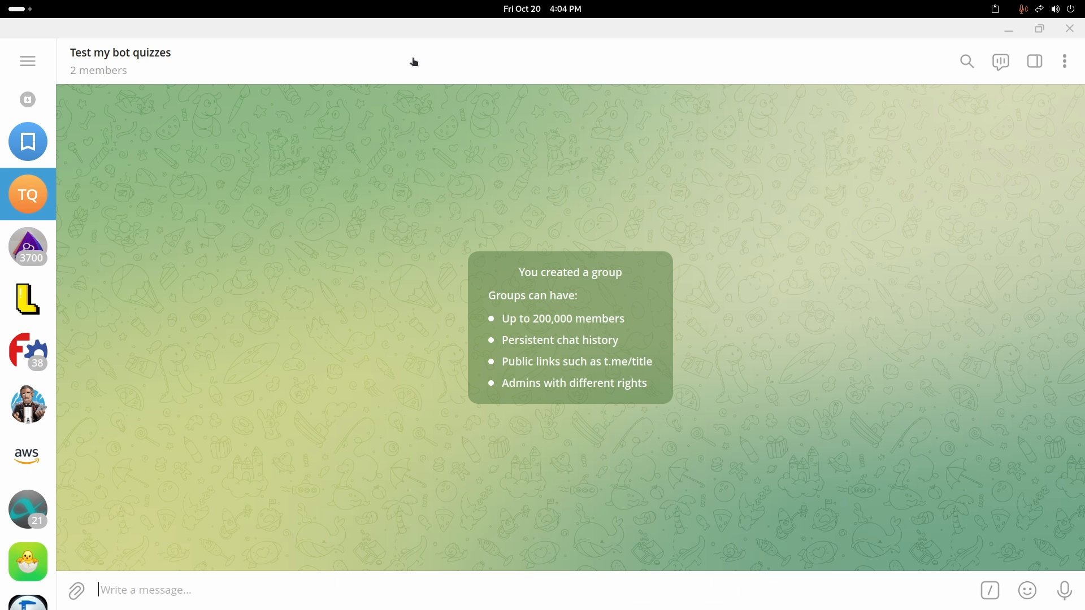
pyautogui.moveTo(611, 114)
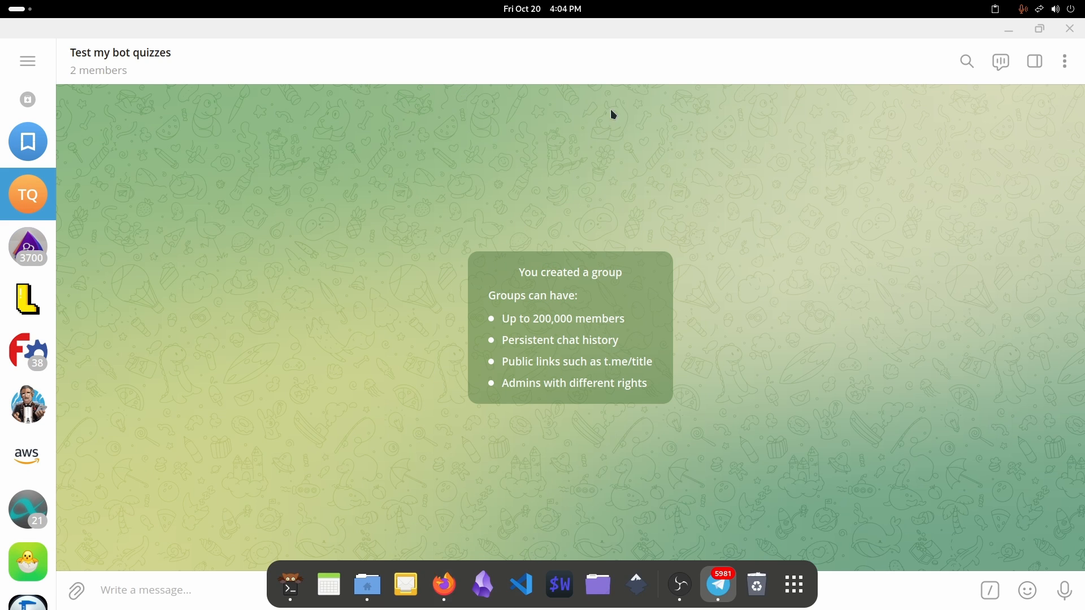
# Step: Save LearnAWS Quiz Bot as group admin with default rights, then close Group Info
pyautogui.click(120, 61)
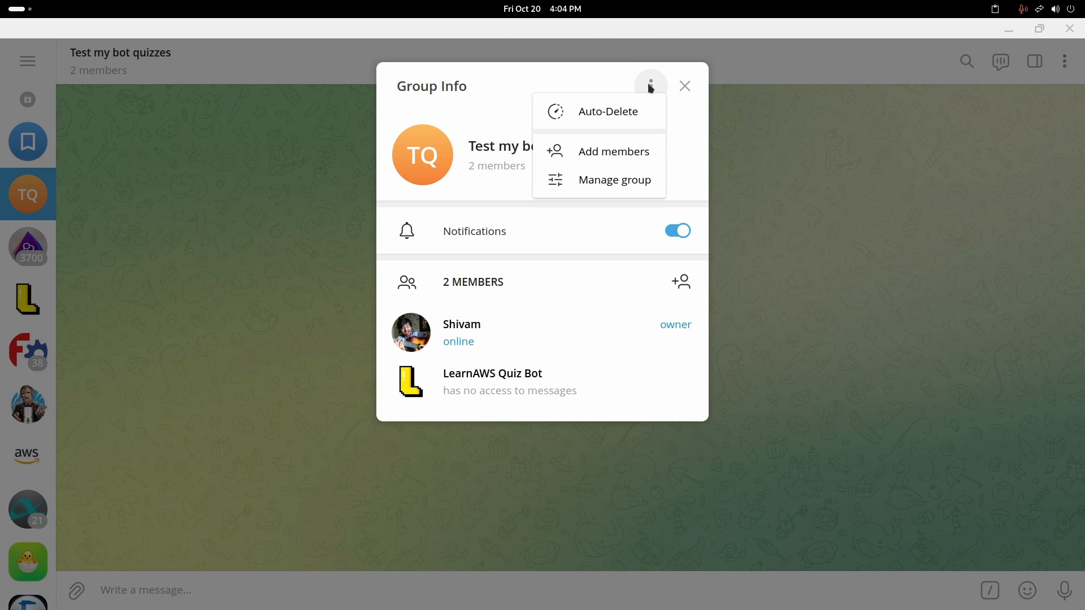
pyautogui.click(615, 179)
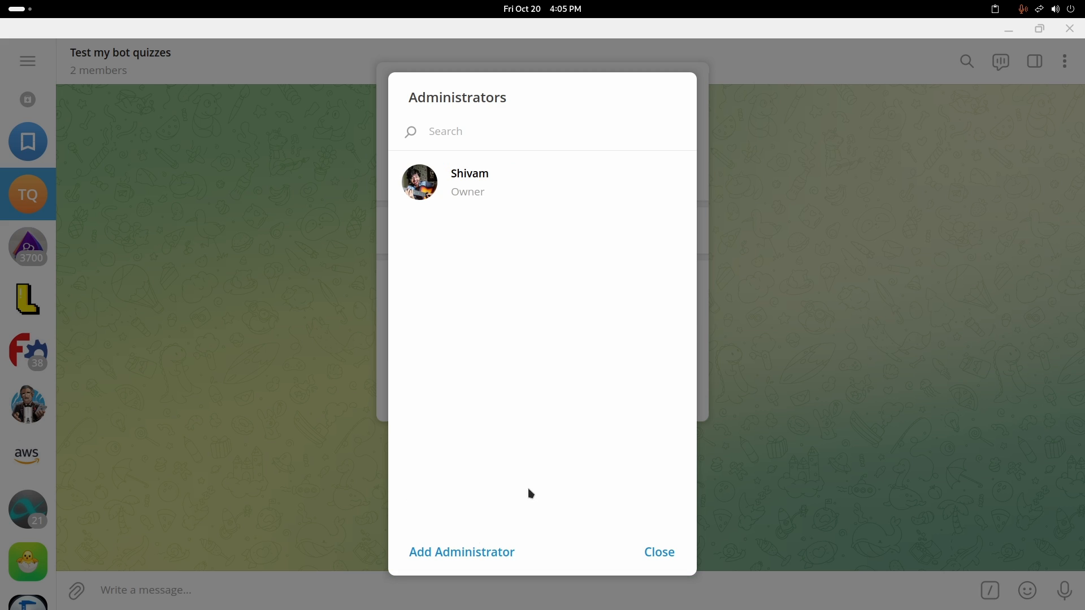
pyautogui.click(461, 551)
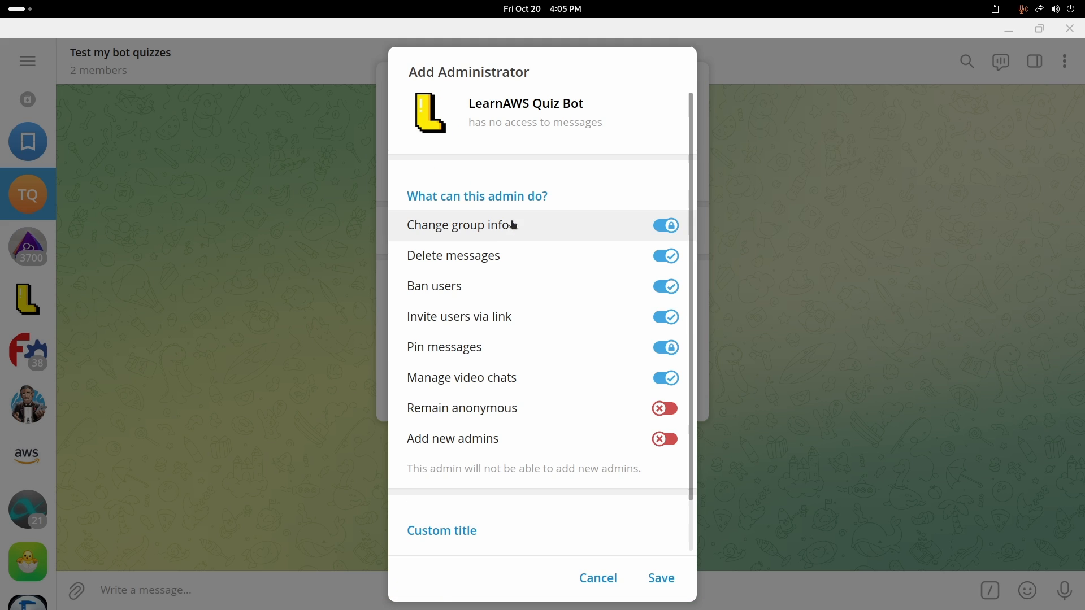
pyautogui.scroll(-3)
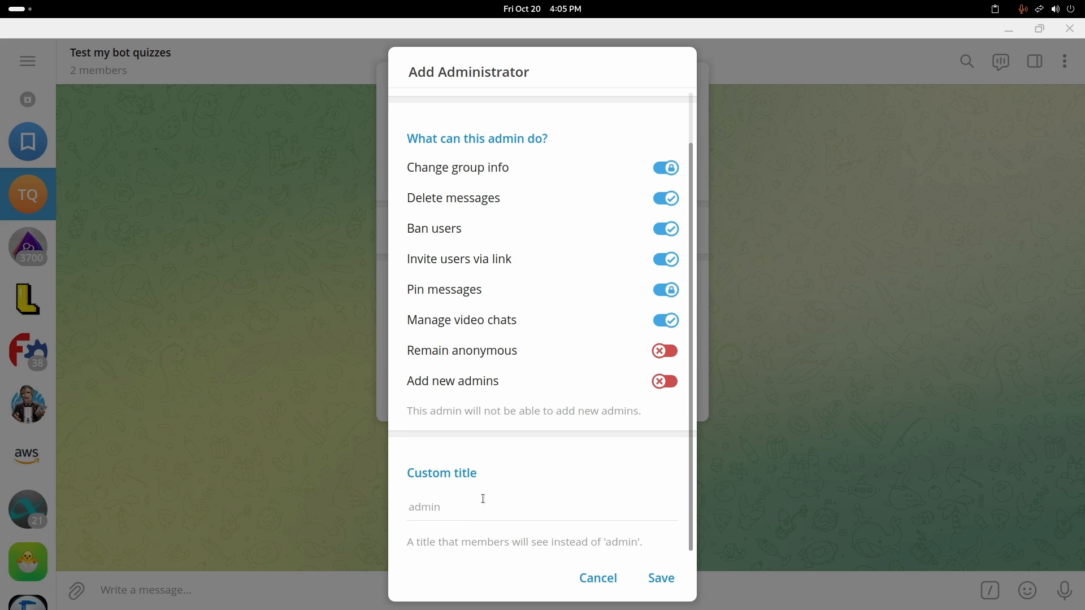
pyautogui.click(659, 577)
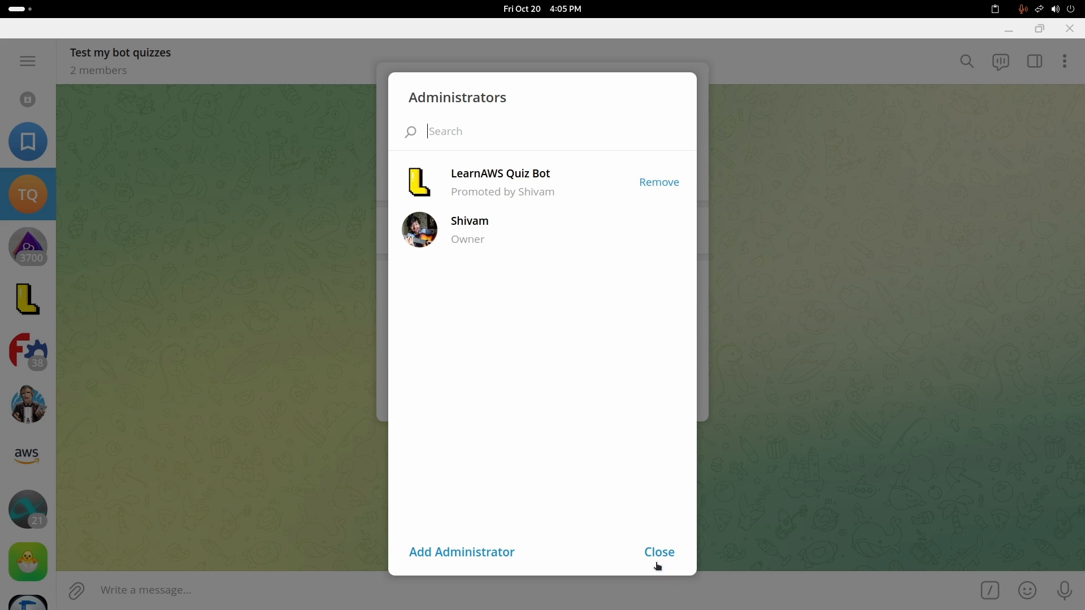
pyautogui.click(657, 552)
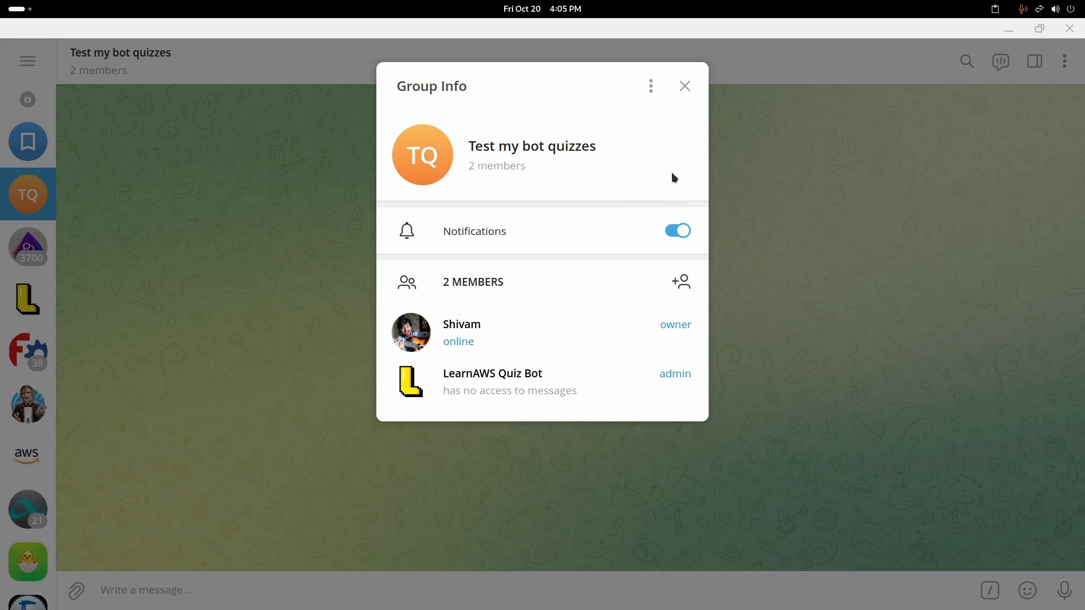
pyautogui.moveTo(753, 353)
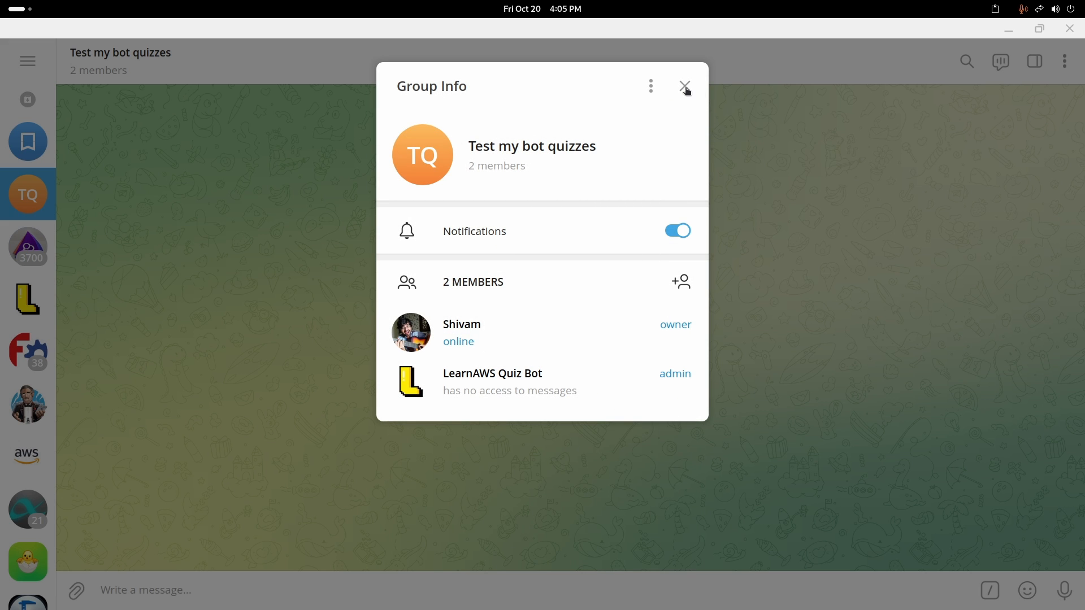
pyautogui.click(684, 86)
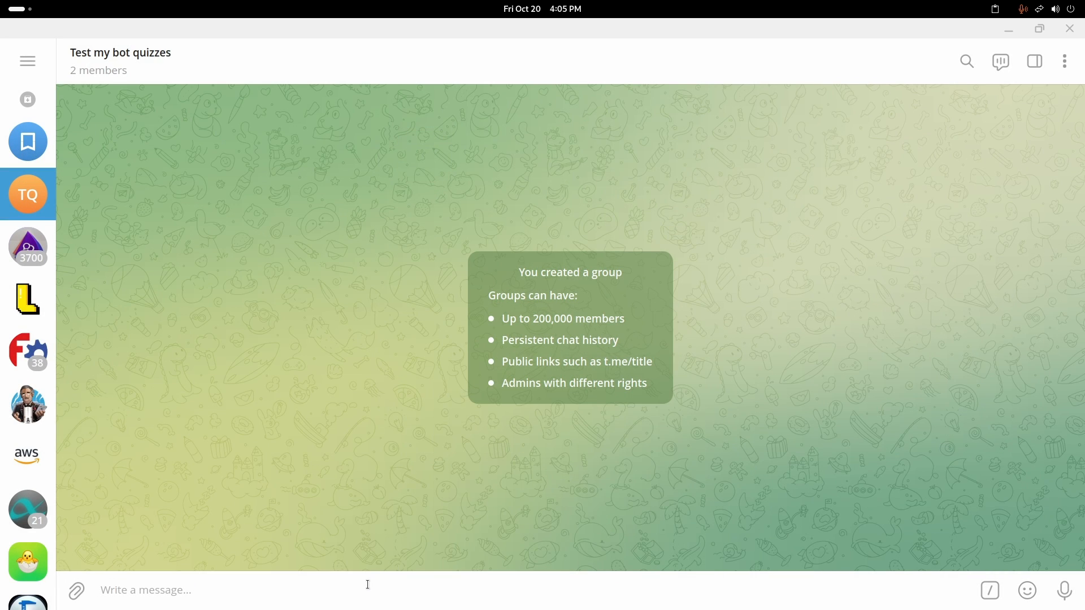
pyautogui.press('Return')
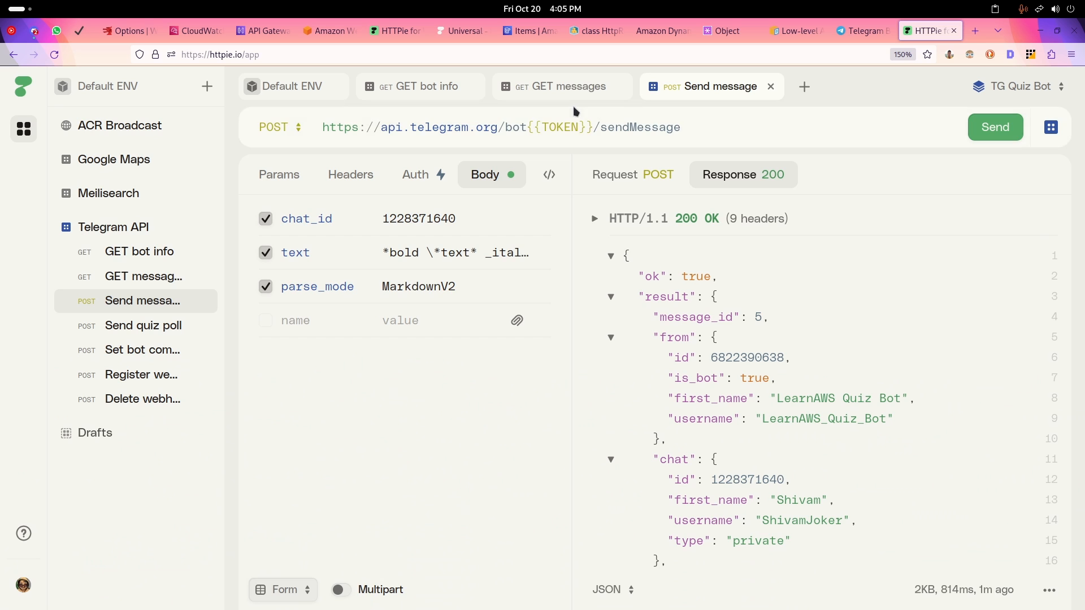
pyautogui.click(560, 86)
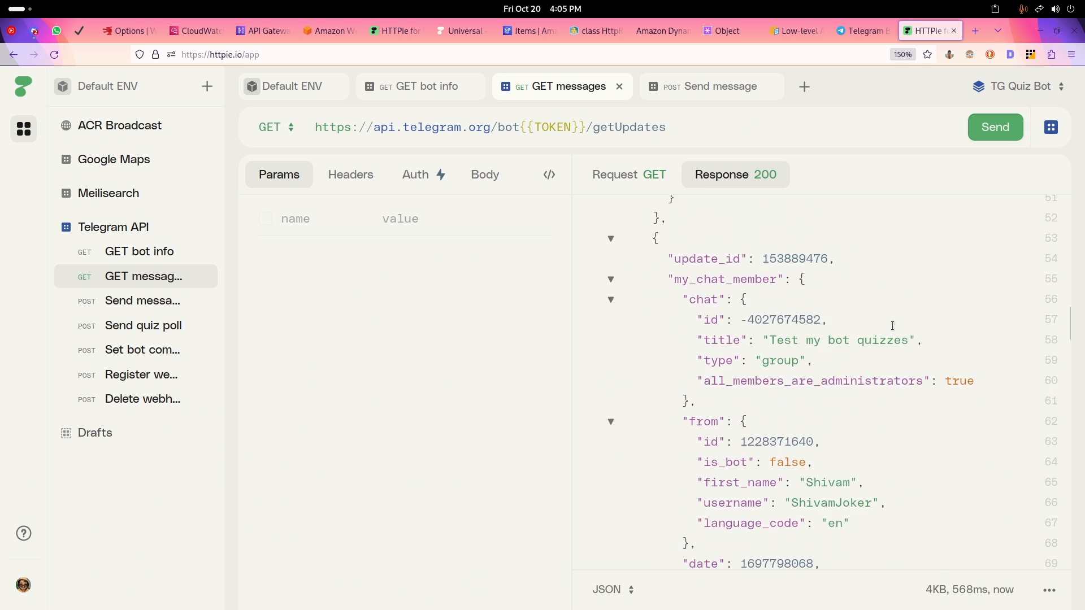
pyautogui.scroll(-3)
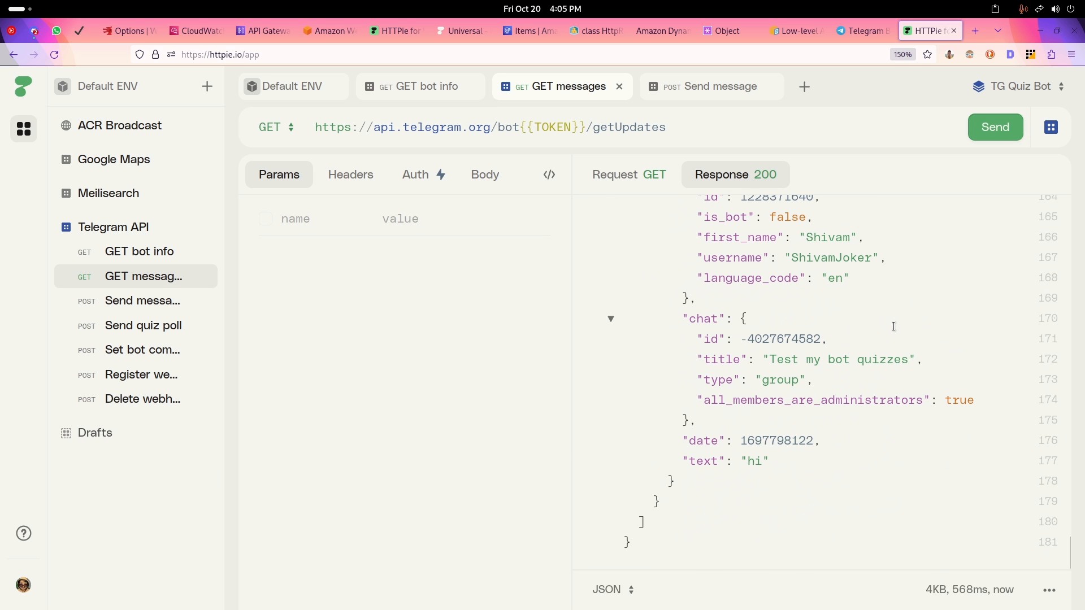
pyautogui.moveTo(715, 462)
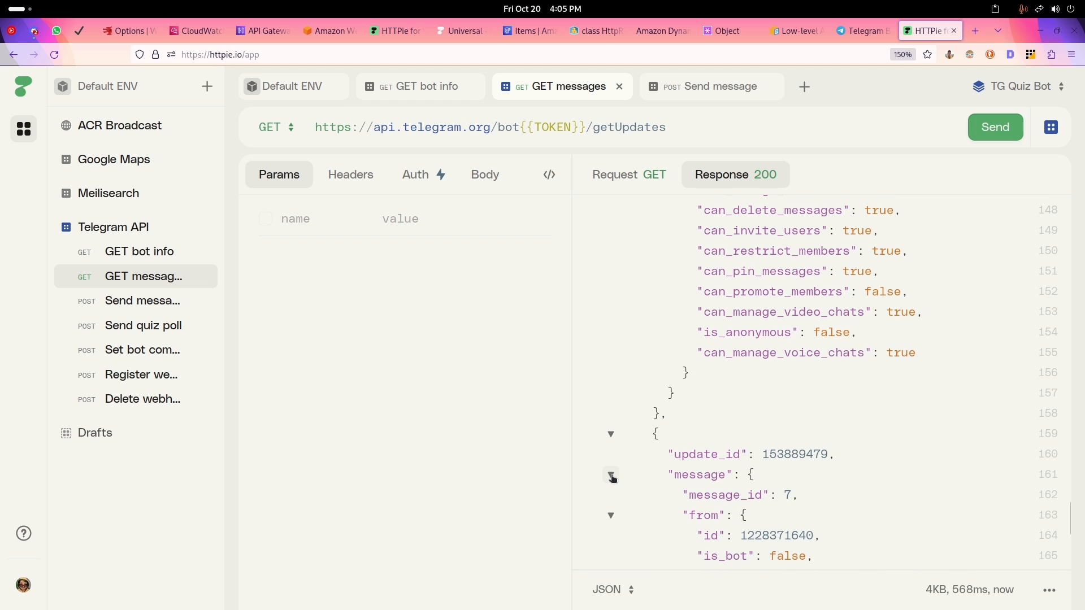
pyautogui.scroll(3)
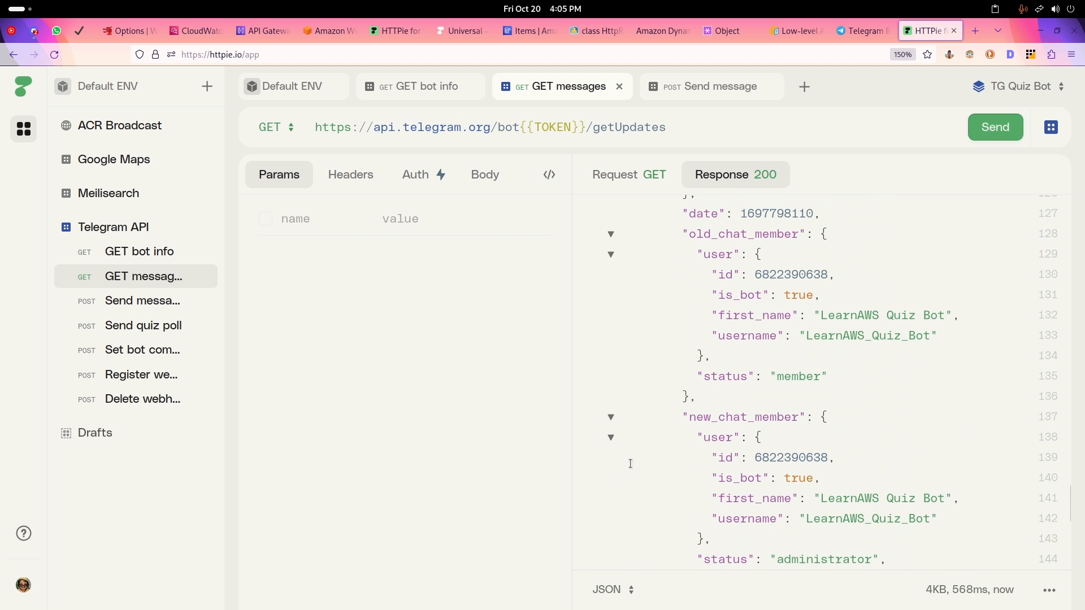
pyautogui.scroll(-3)
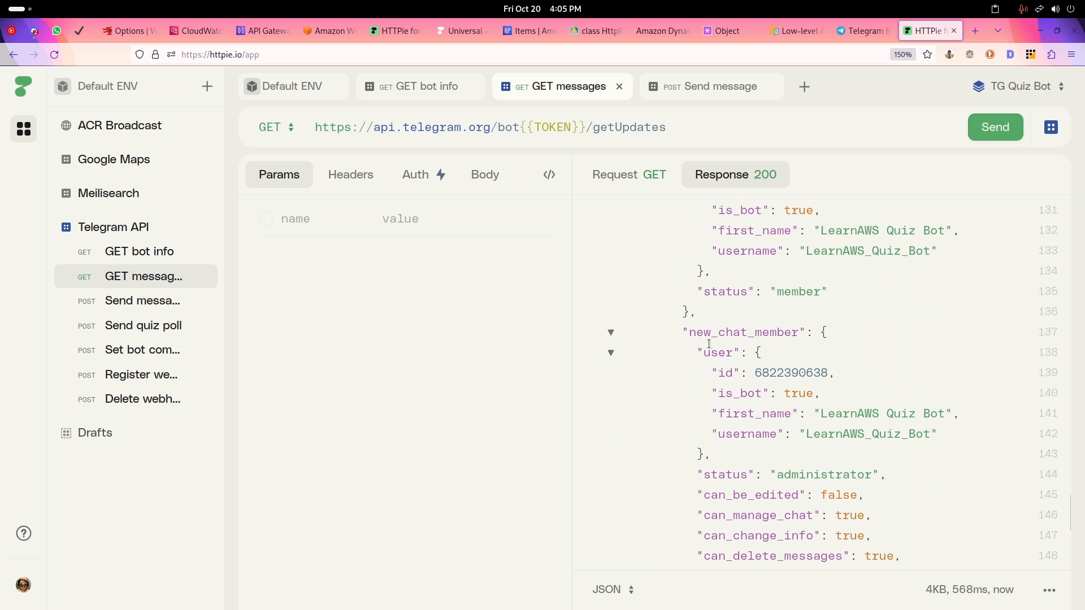
pyautogui.moveTo(778, 380)
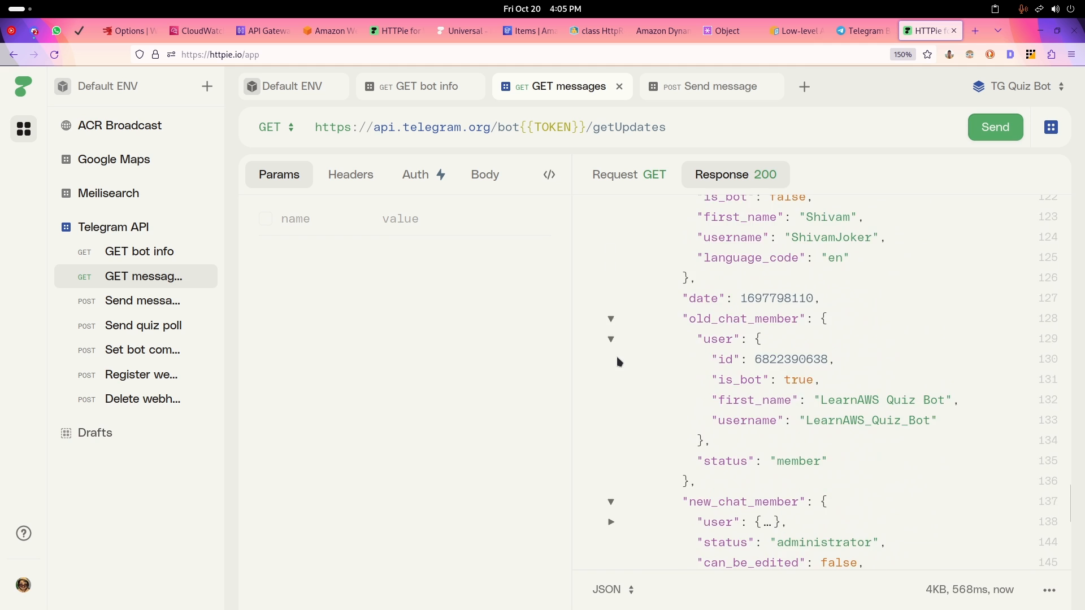
pyautogui.scroll(3)
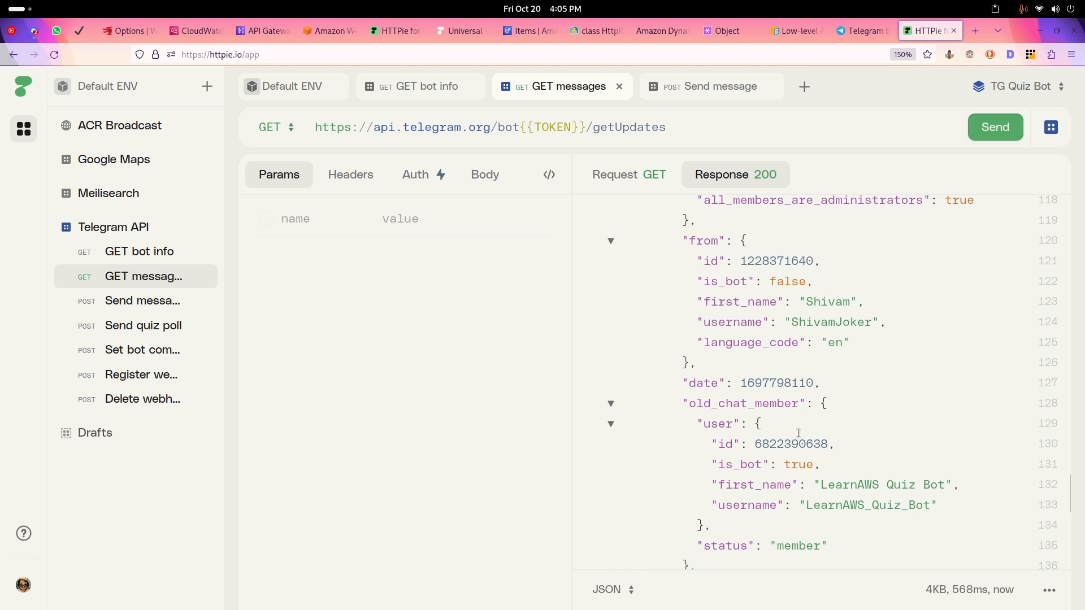
pyautogui.moveTo(732, 467)
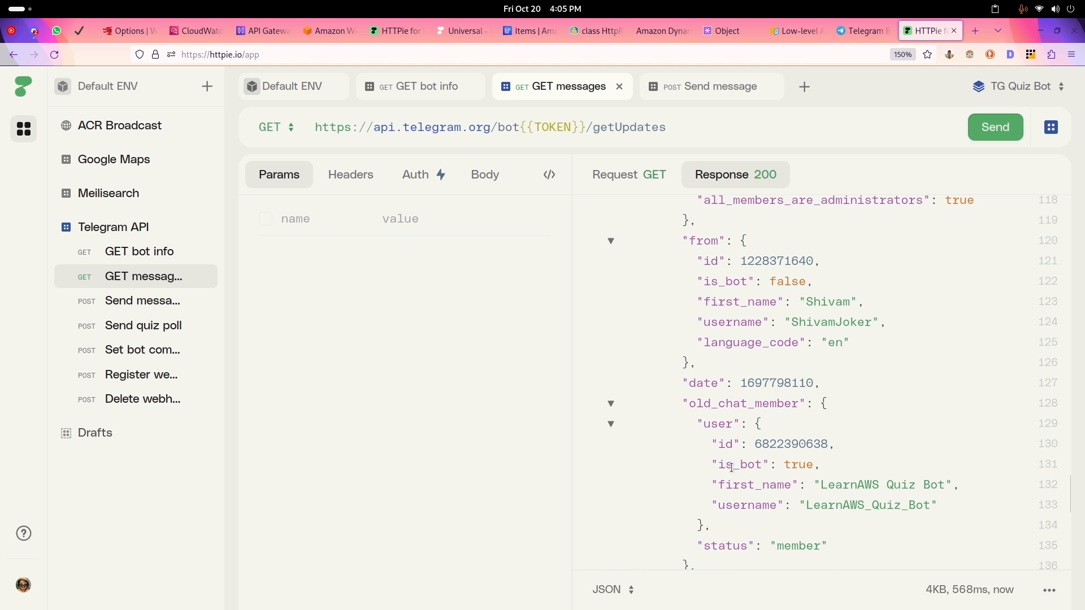
pyautogui.scroll(3)
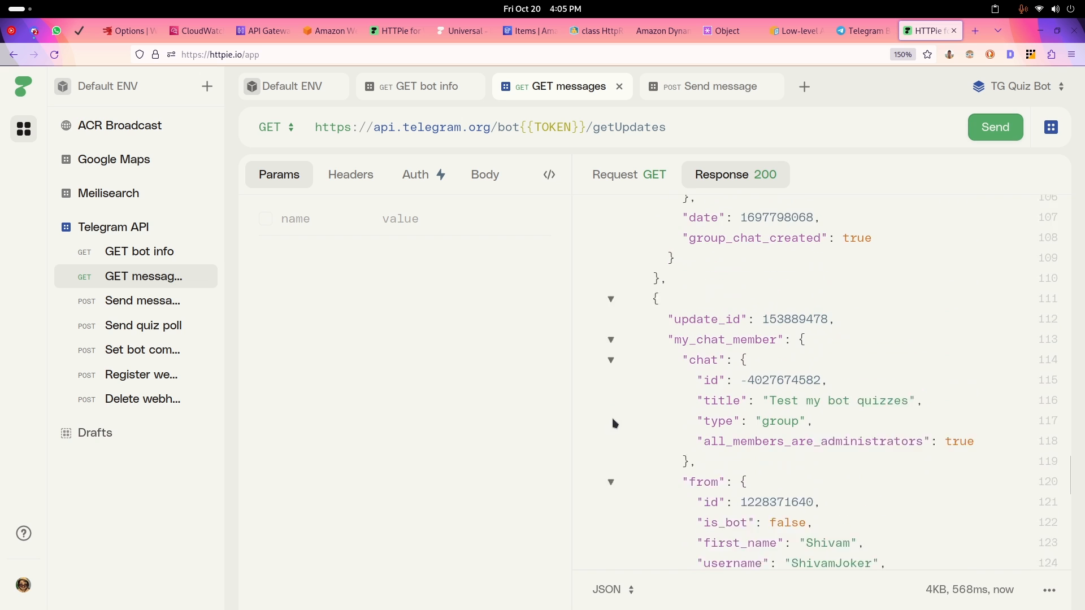
pyautogui.scroll(-3)
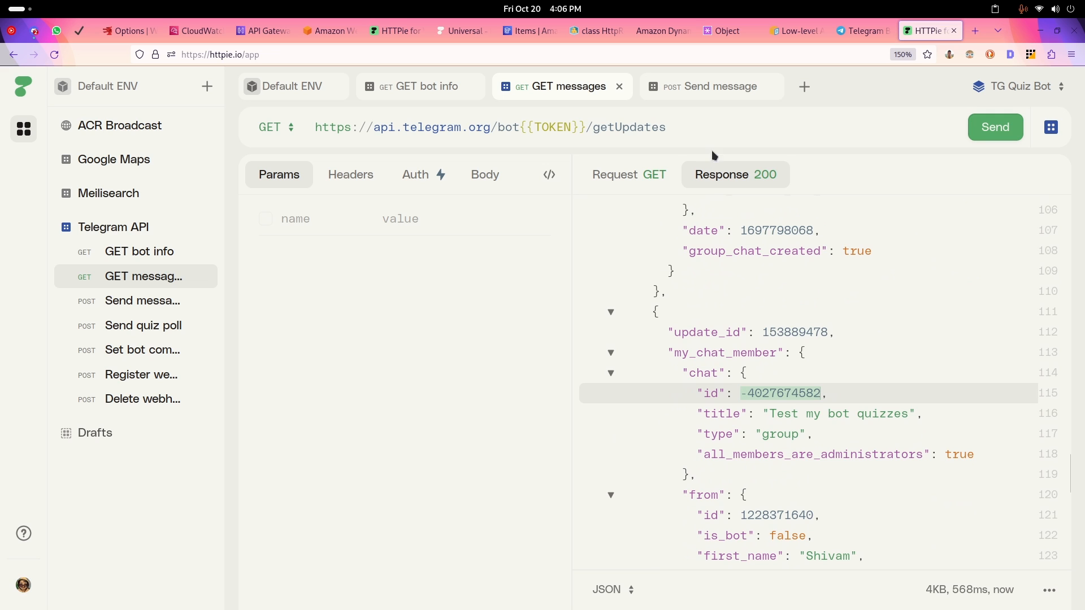
pyautogui.moveTo(709, 85)
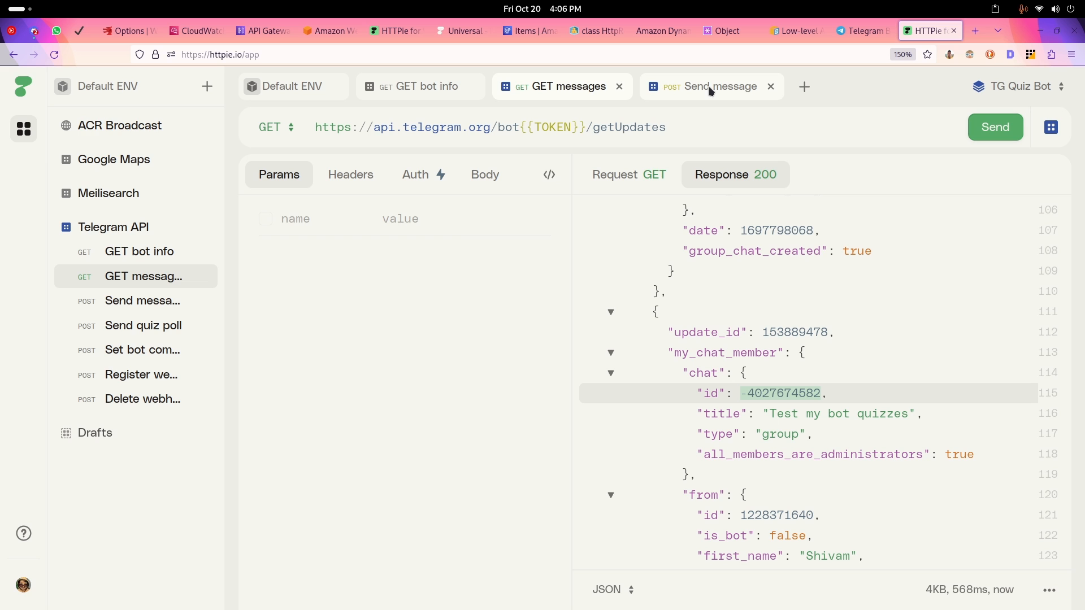
pyautogui.click(709, 86)
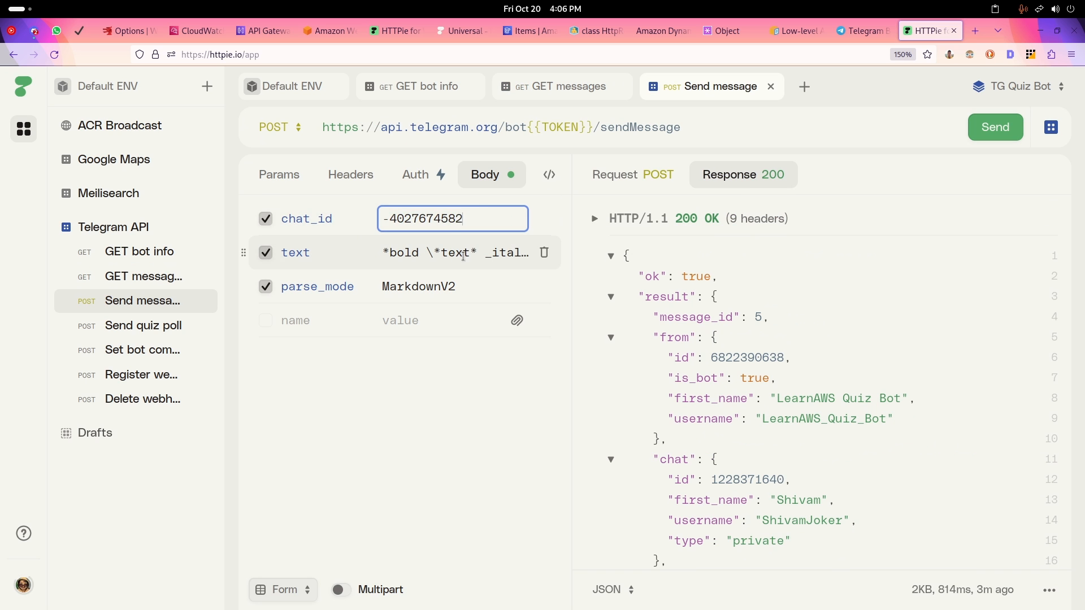
pyautogui.click(994, 126)
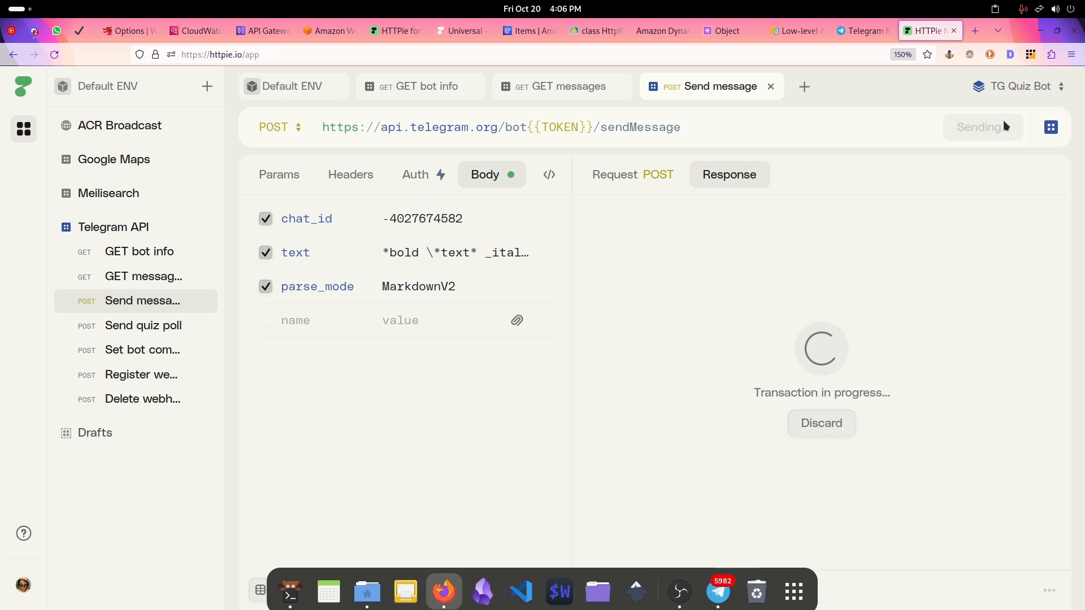
pyautogui.click(718, 591)
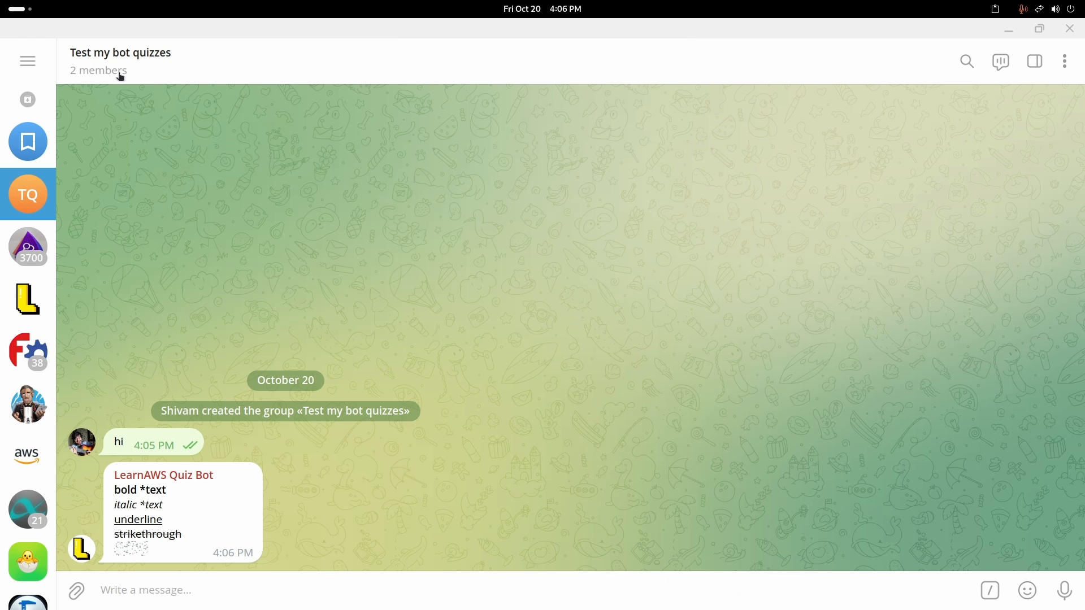
pyautogui.moveTo(455, 275)
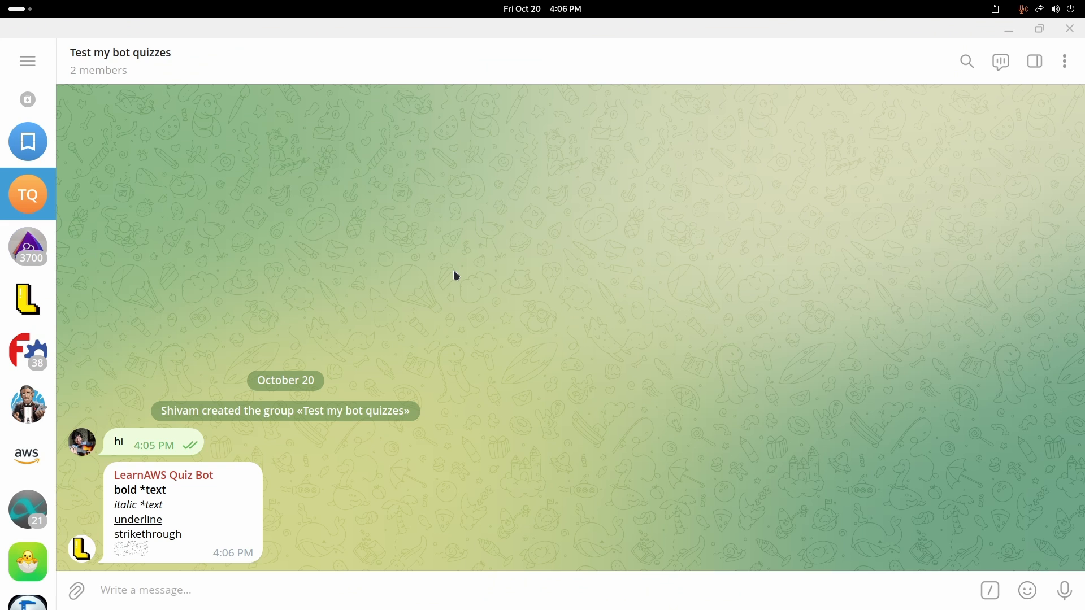
pyautogui.moveTo(464, 284)
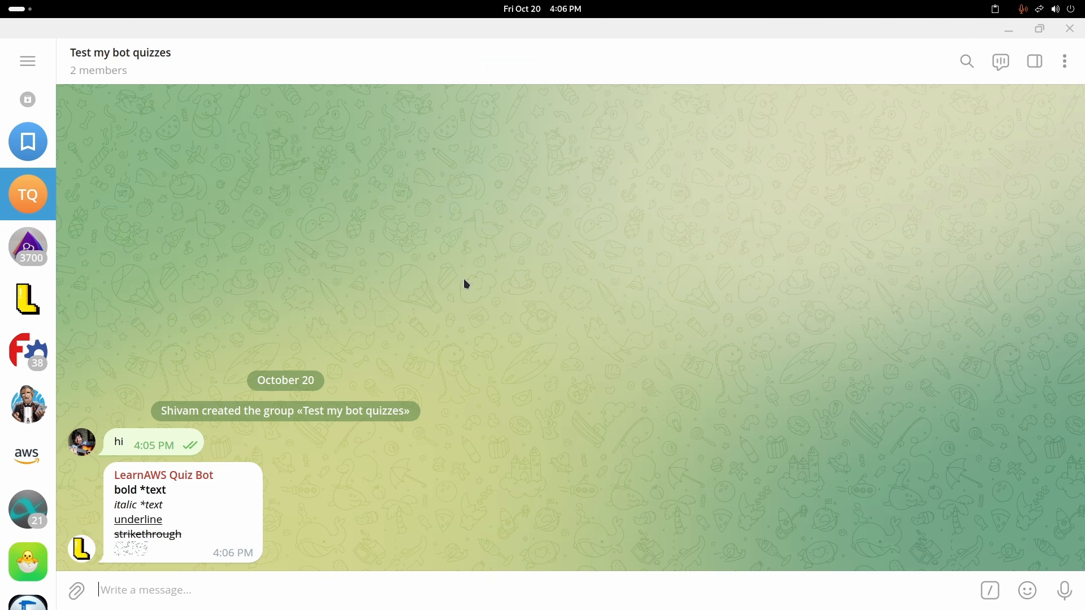
pyautogui.moveTo(258, 442)
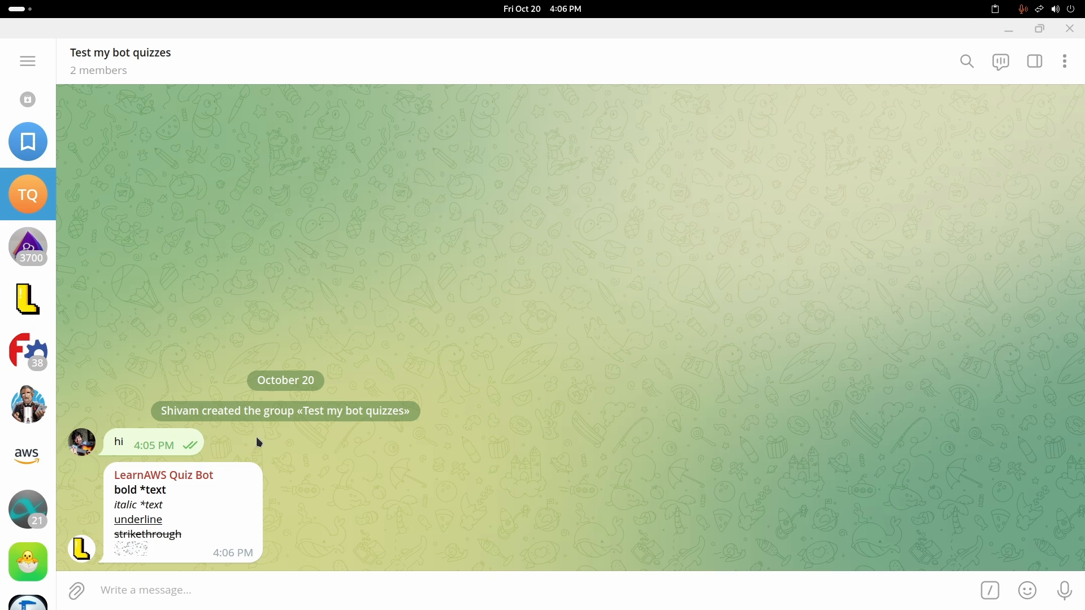
pyautogui.moveTo(299, 447)
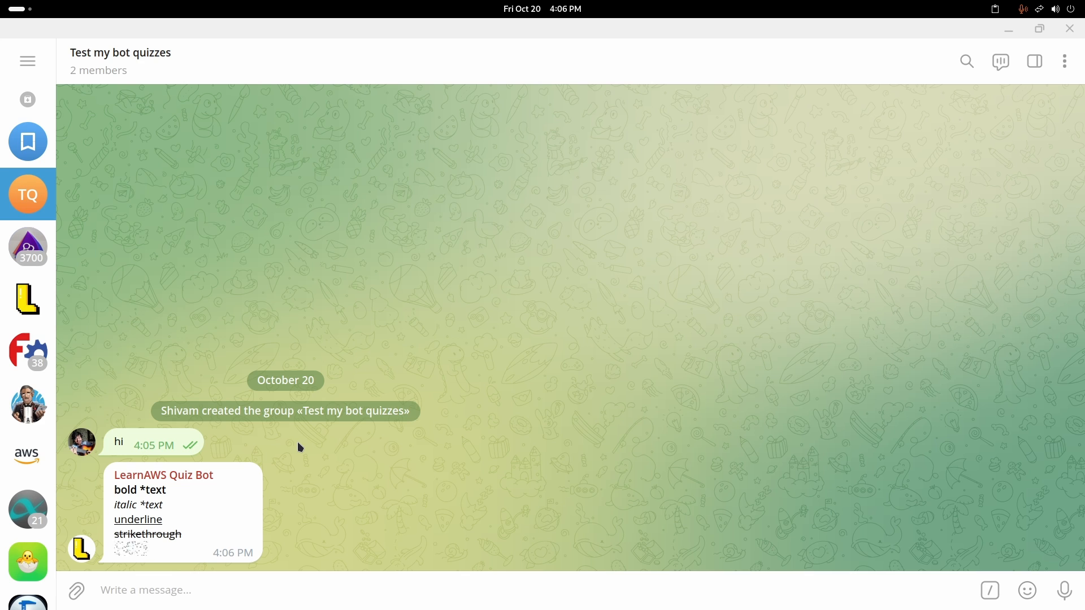